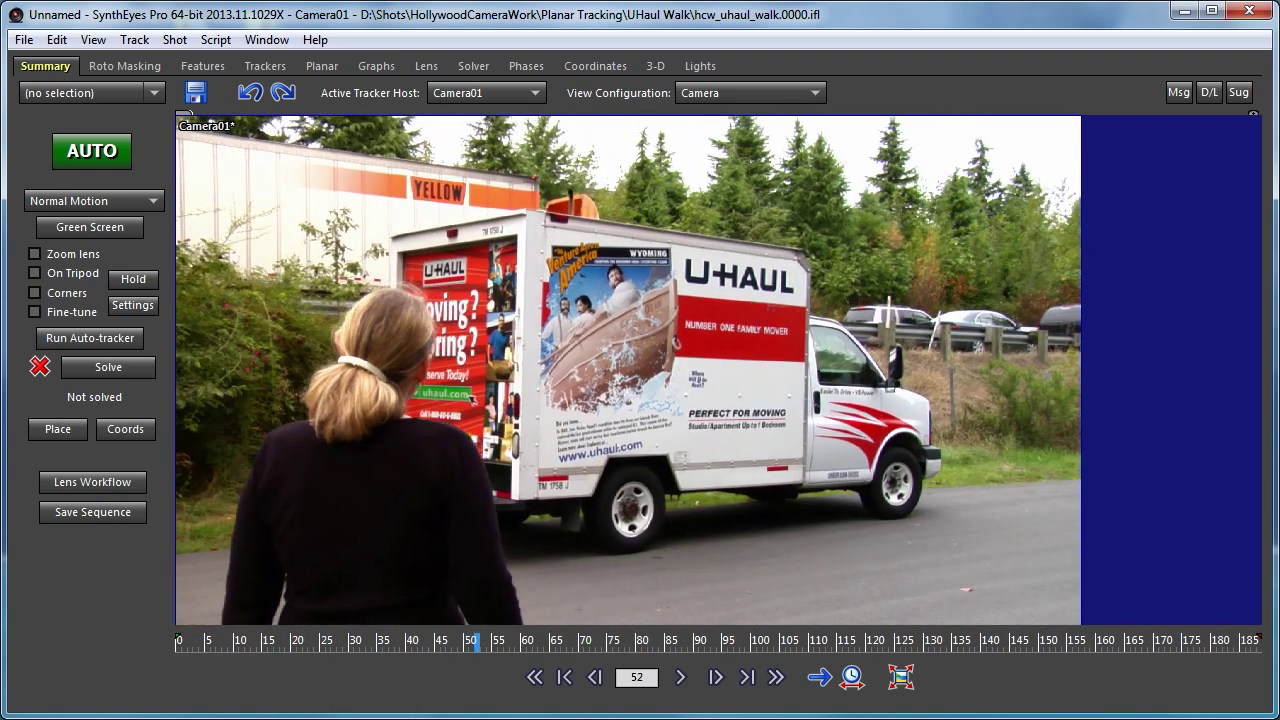
Park the truck shot on frame 49 and bring up the Trackers room controls.
{"action": "left_click", "coordinate": [594, 677]}
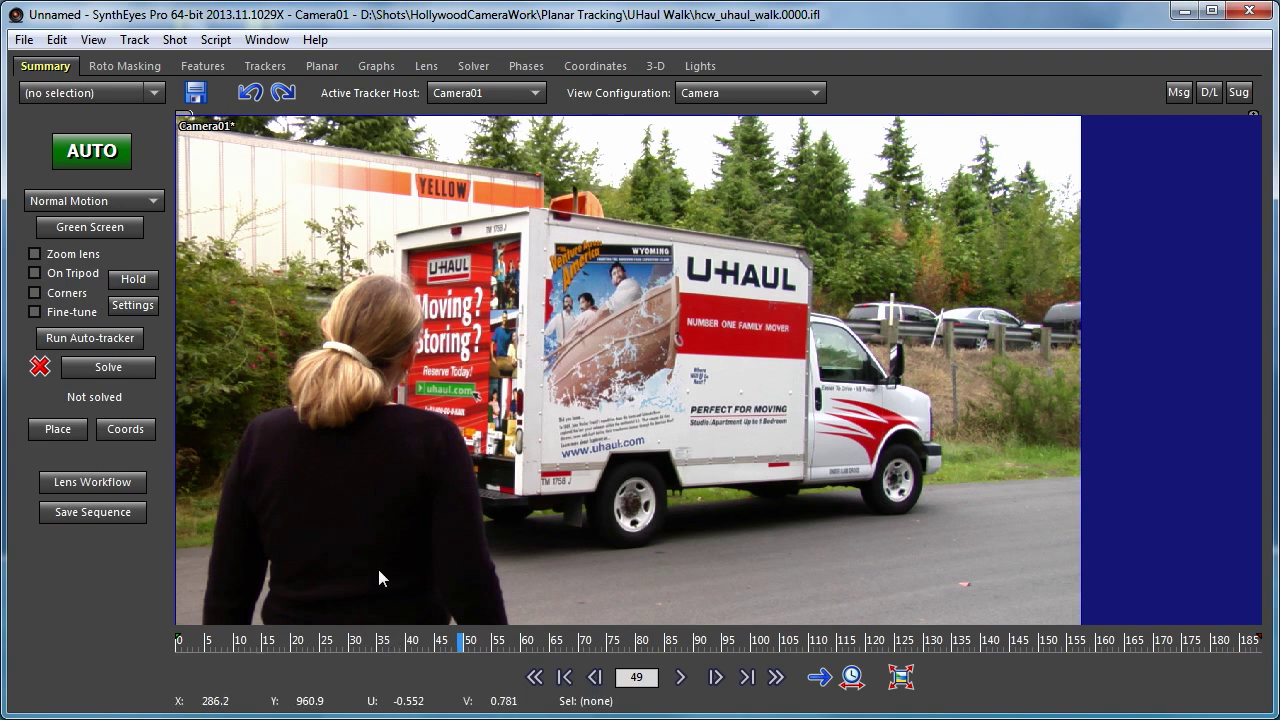
{"action": "mouse_move", "coordinate": [380, 622]}
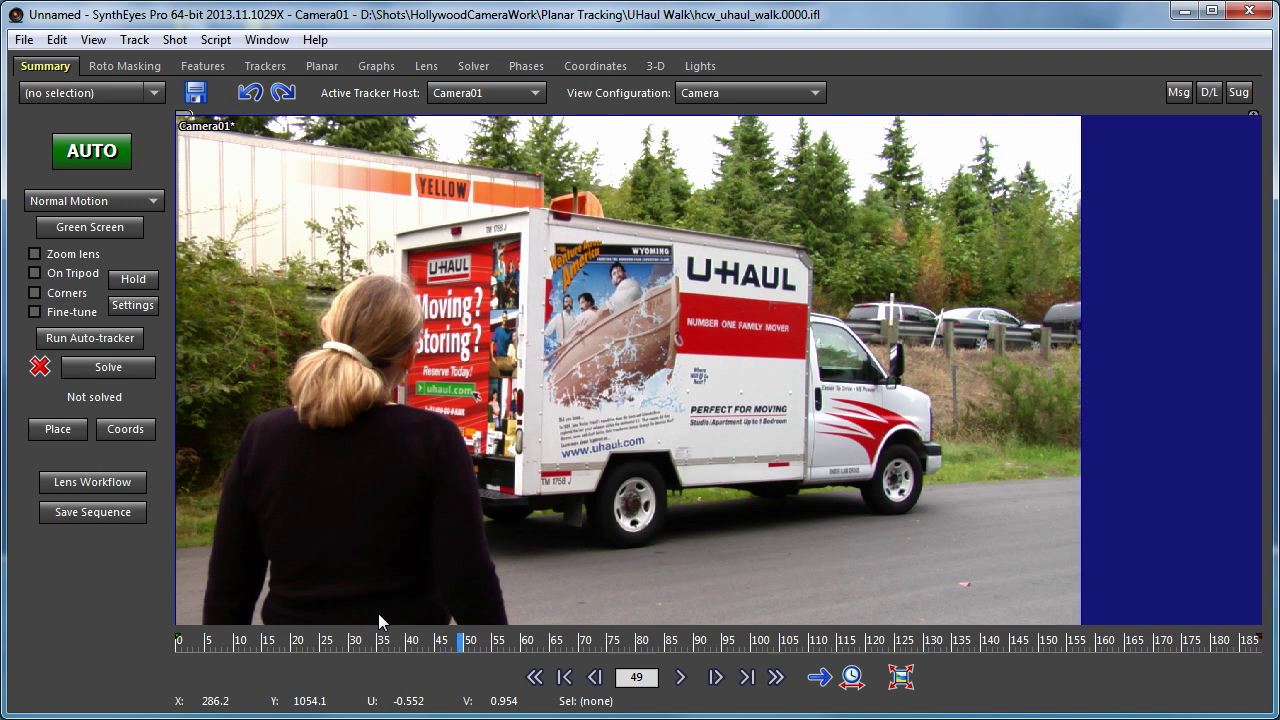
{"action": "mouse_move", "coordinate": [275, 135]}
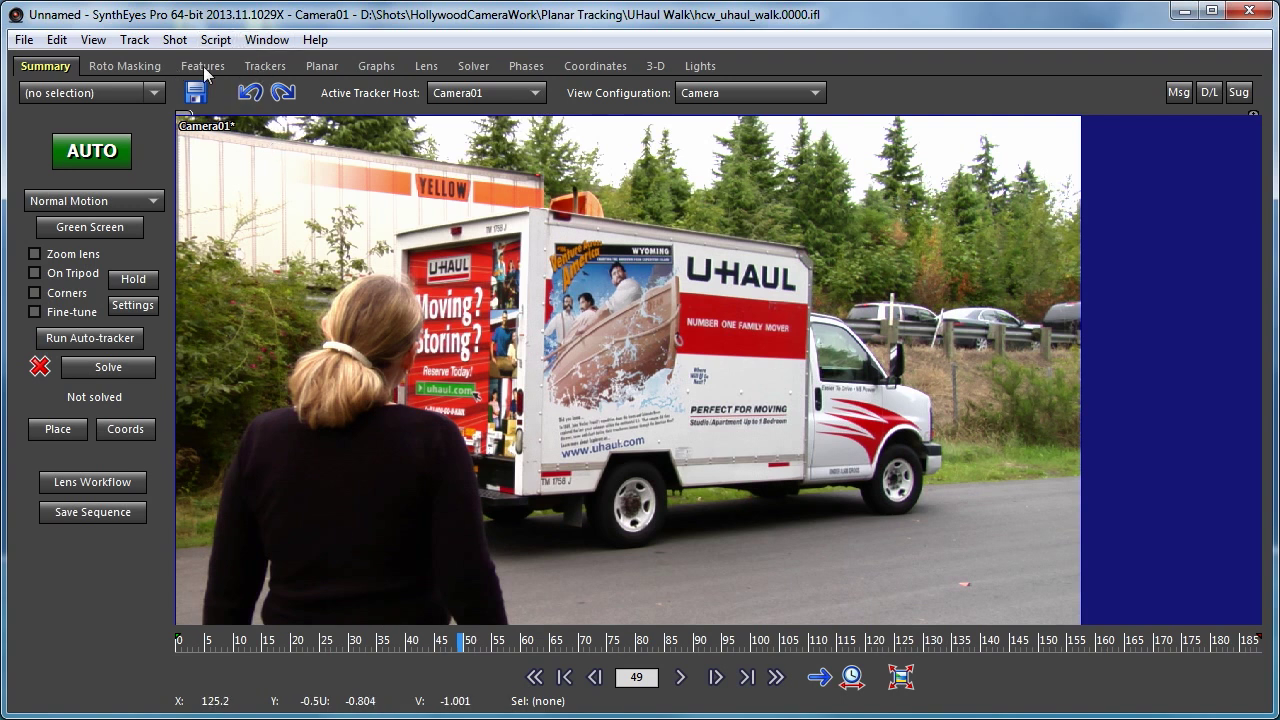
{"action": "left_click", "coordinate": [124, 66]}
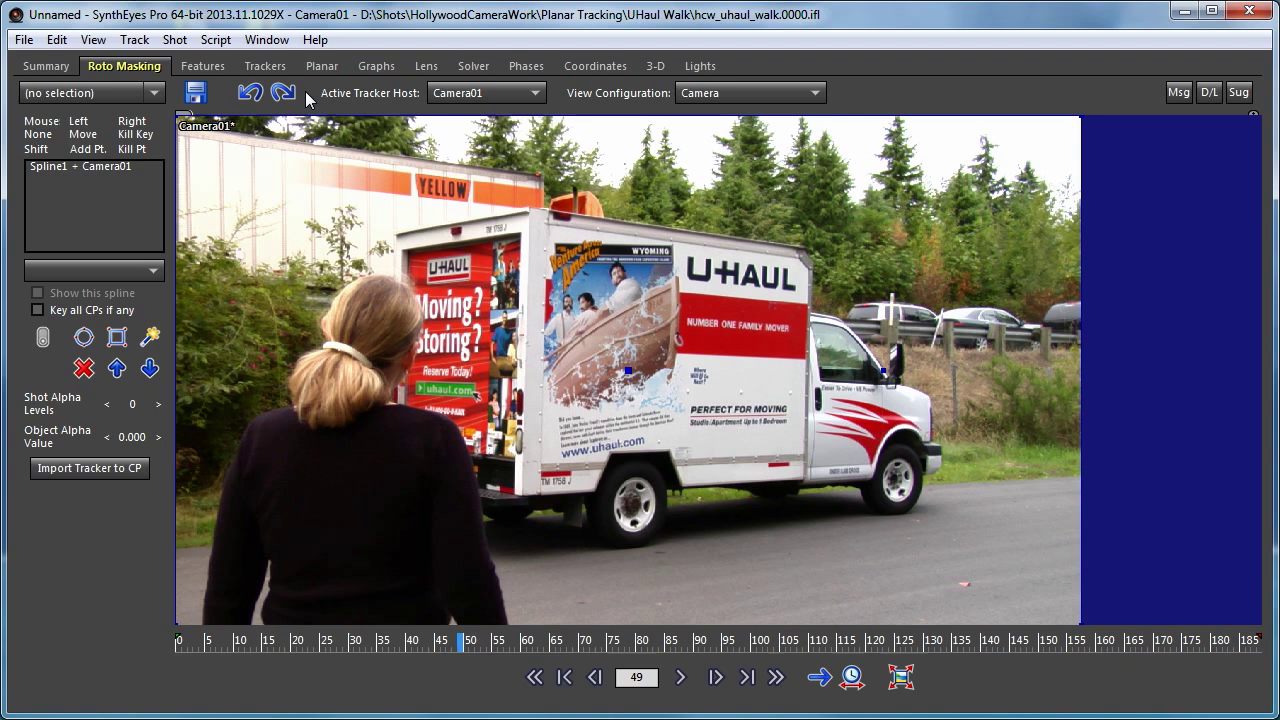
{"action": "mouse_move", "coordinate": [311, 108]}
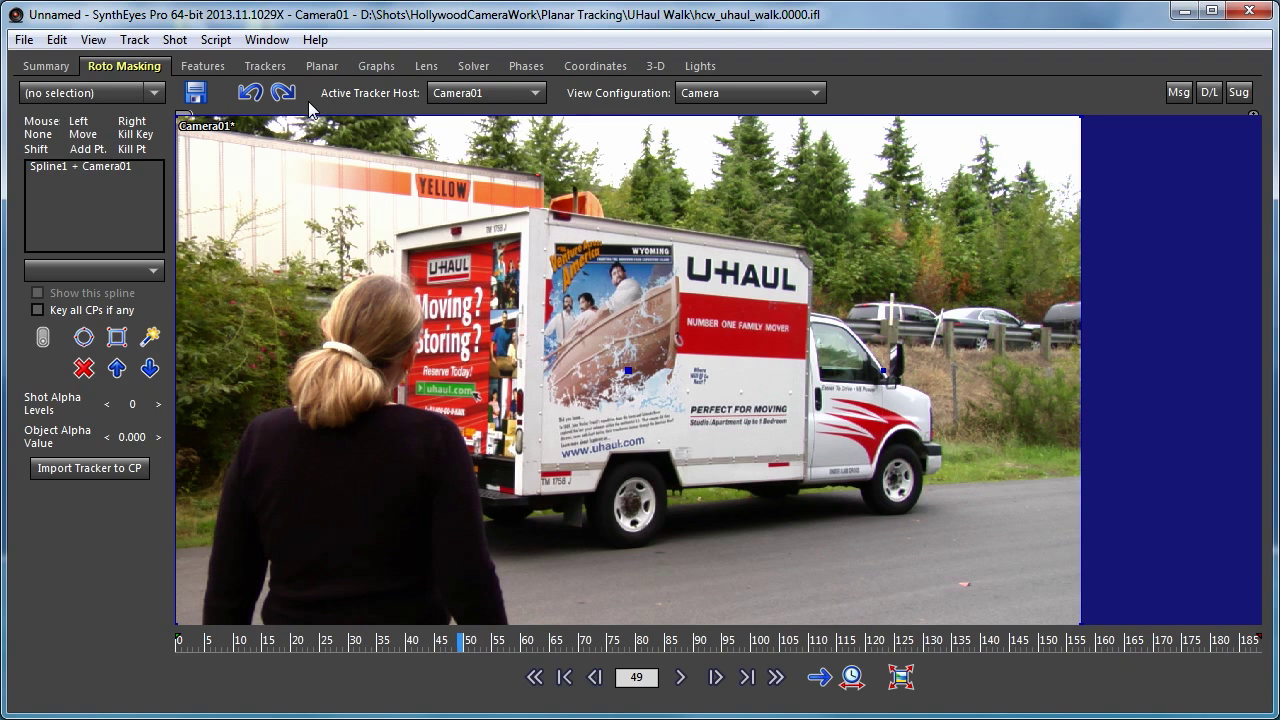
{"action": "left_click", "coordinate": [264, 65]}
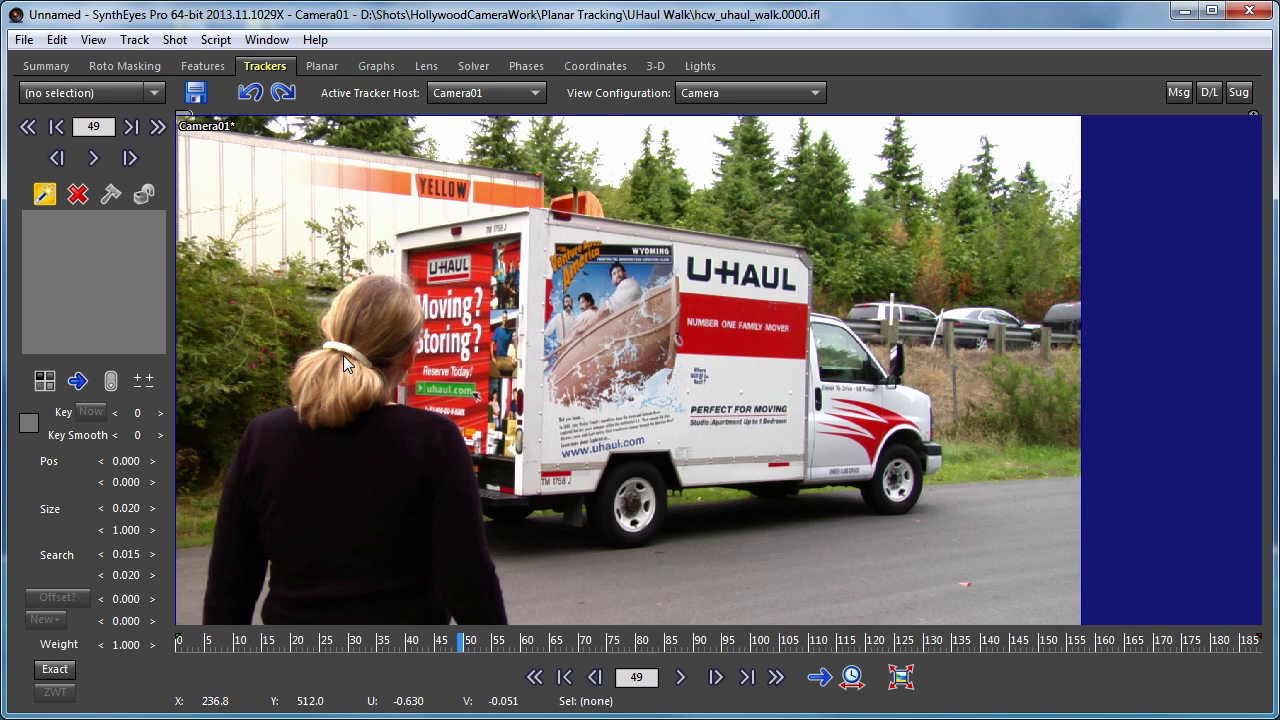
Place Tracker1 on the actress's hair clip and track it forward from frame 49 to 188.
{"action": "left_click", "coordinate": [347, 350]}
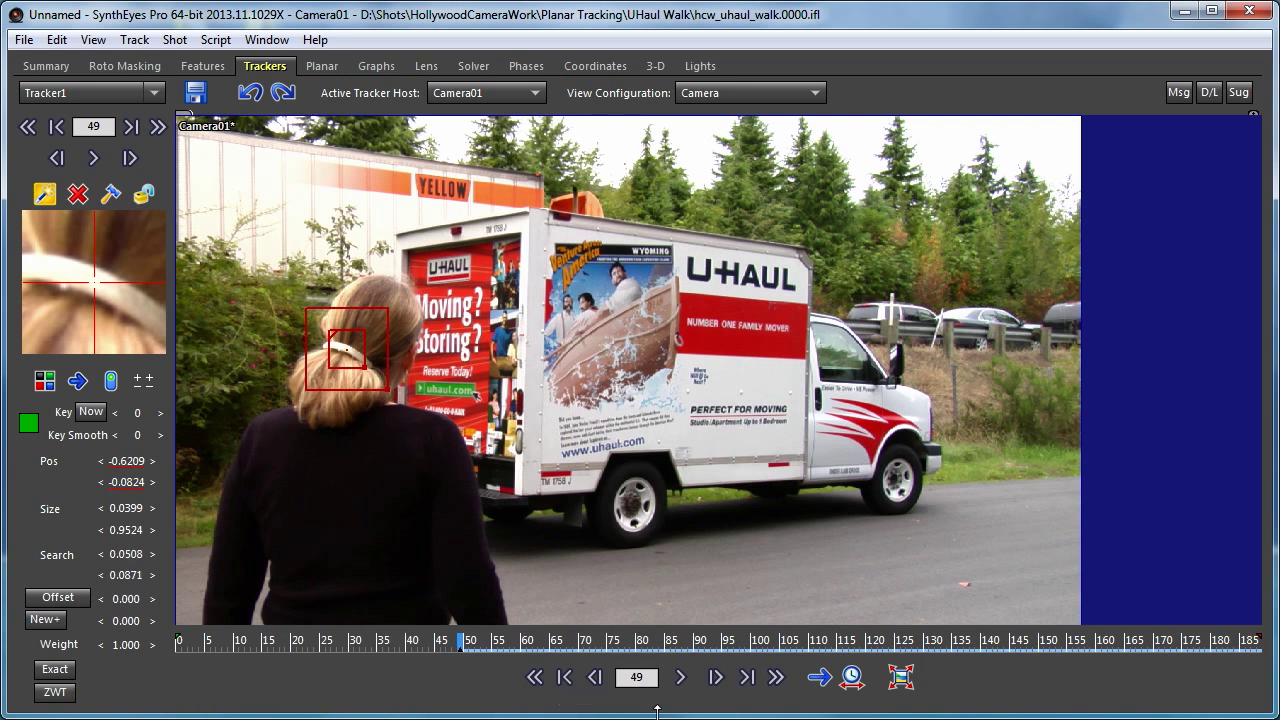
{"action": "left_click", "coordinate": [681, 677]}
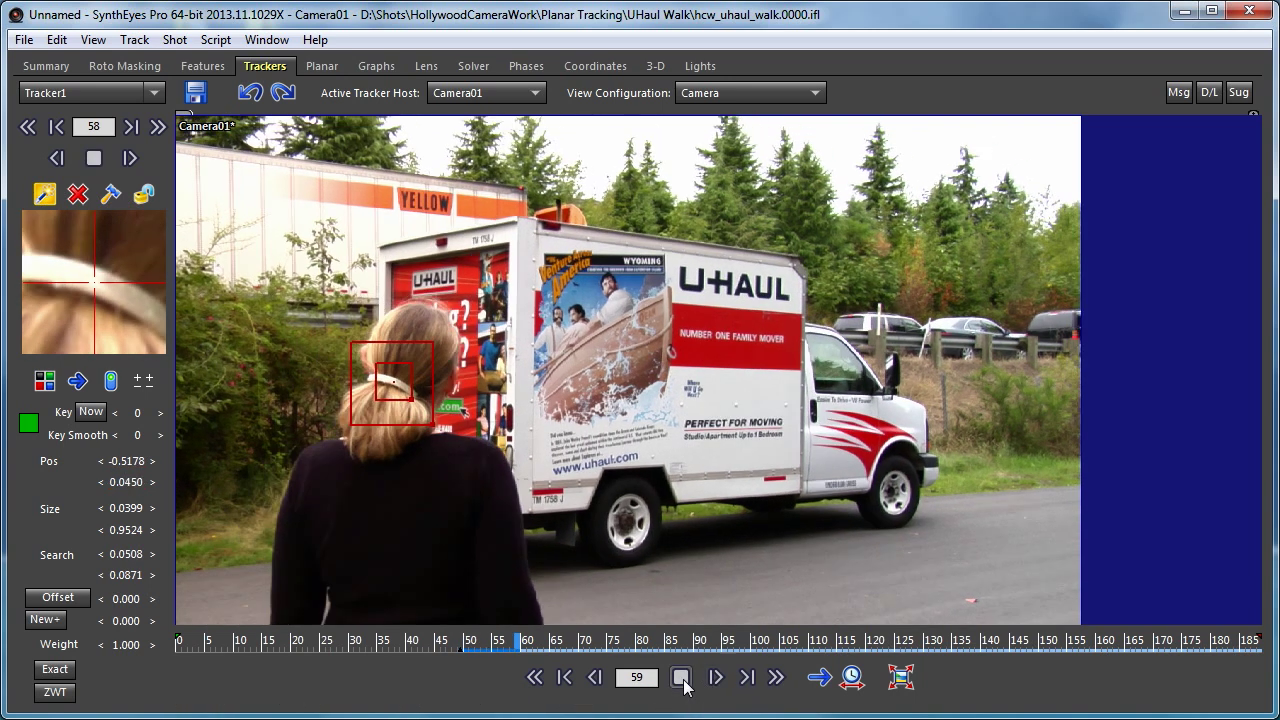
{"action": "left_click", "coordinate": [681, 677]}
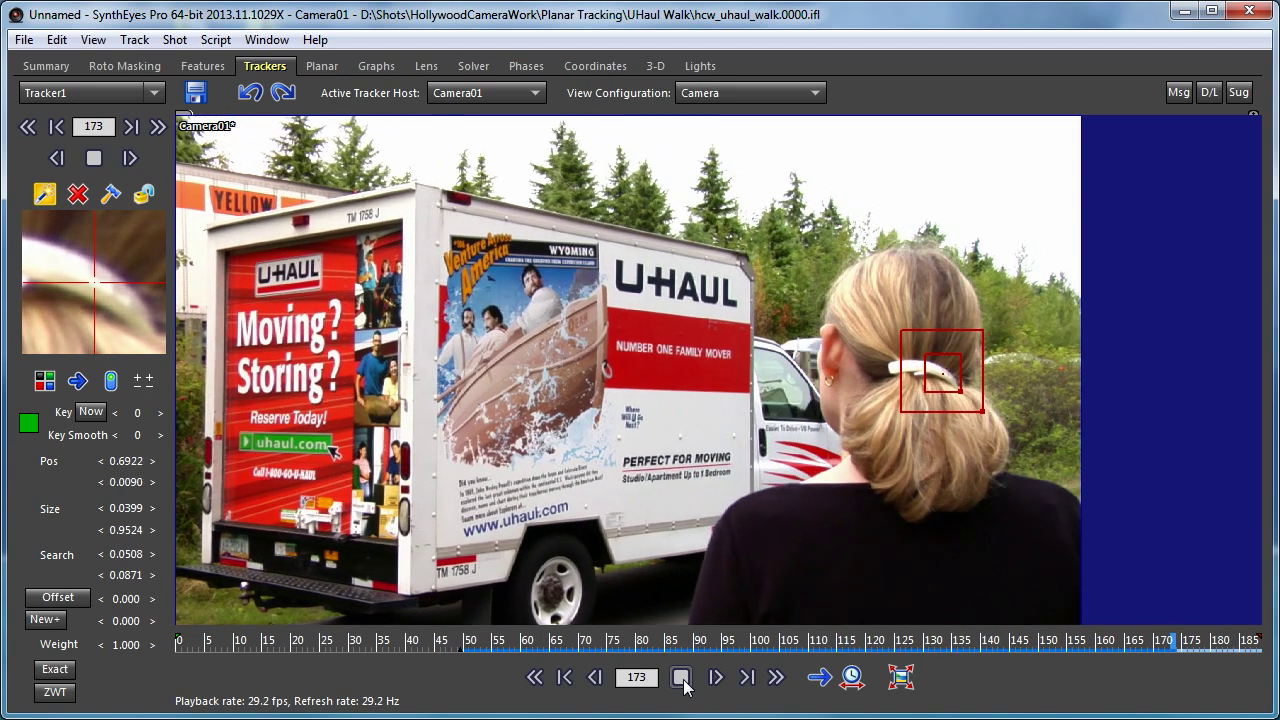
{"action": "left_click", "coordinate": [683, 677]}
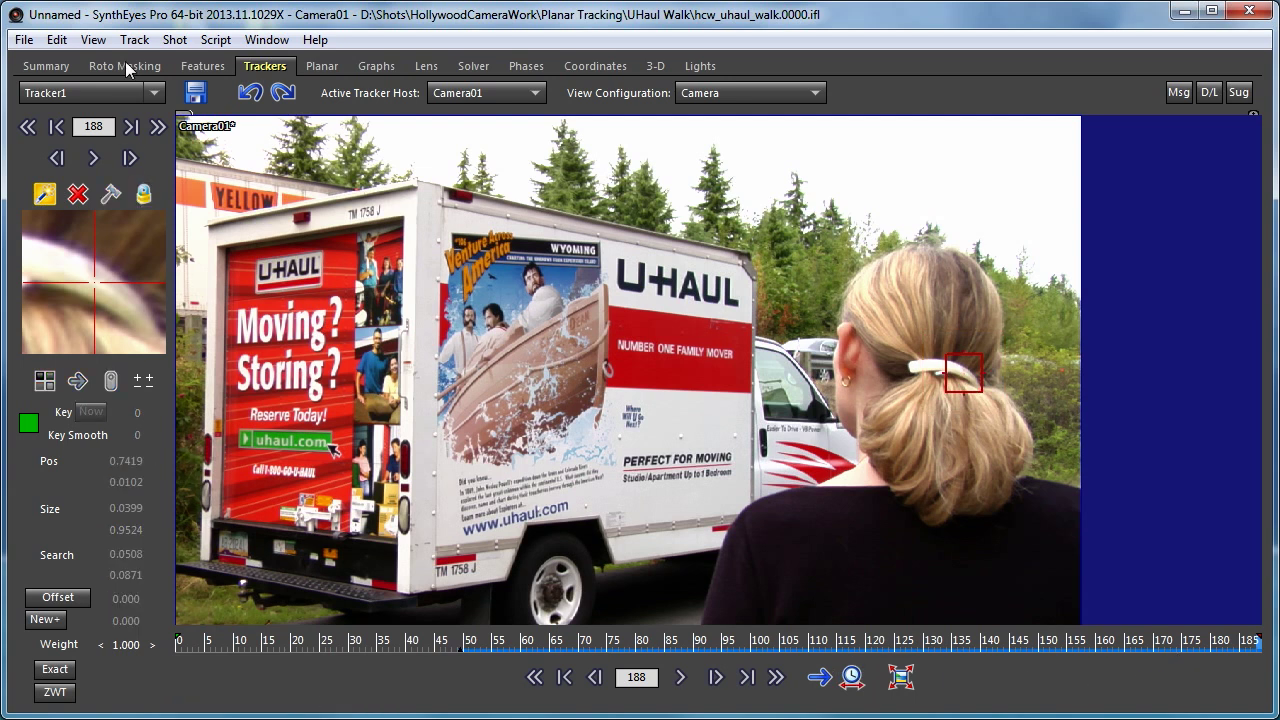
Draw garbage spline Spline2 around the actress's head and shoulders, refining its hair points.
{"action": "left_click", "coordinate": [124, 65]}
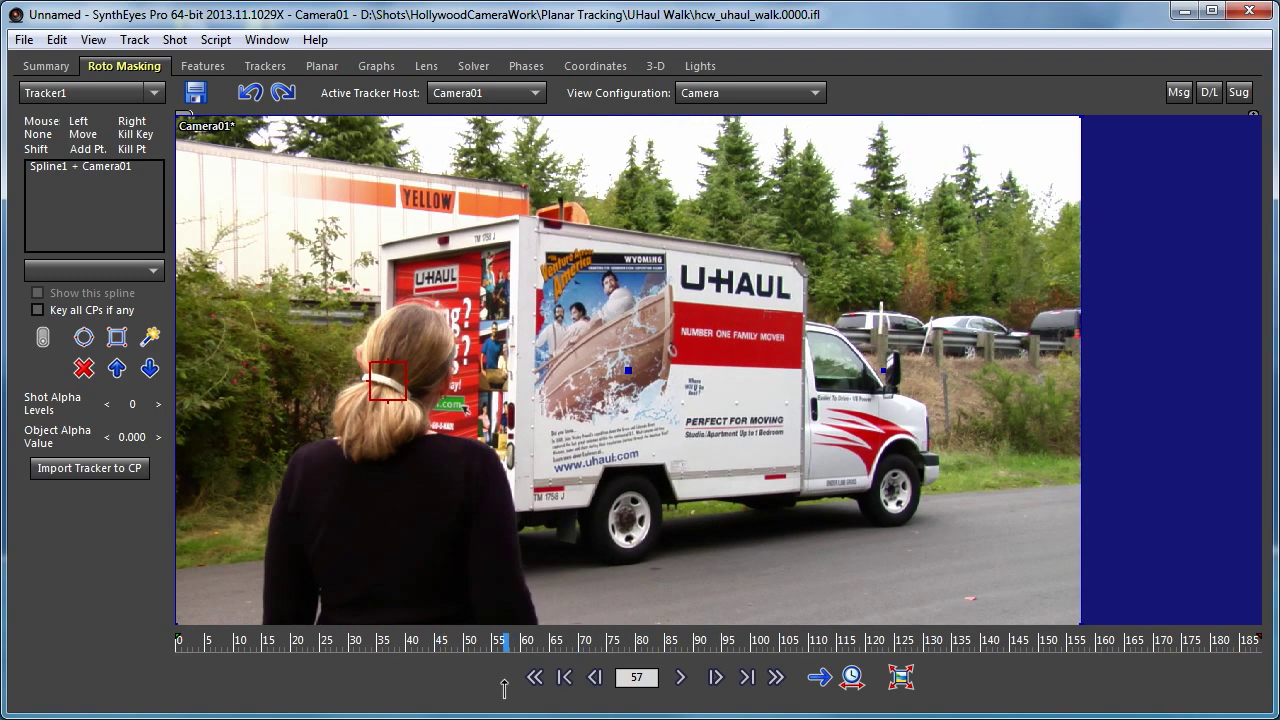
{"action": "left_click", "coordinate": [594, 677]}
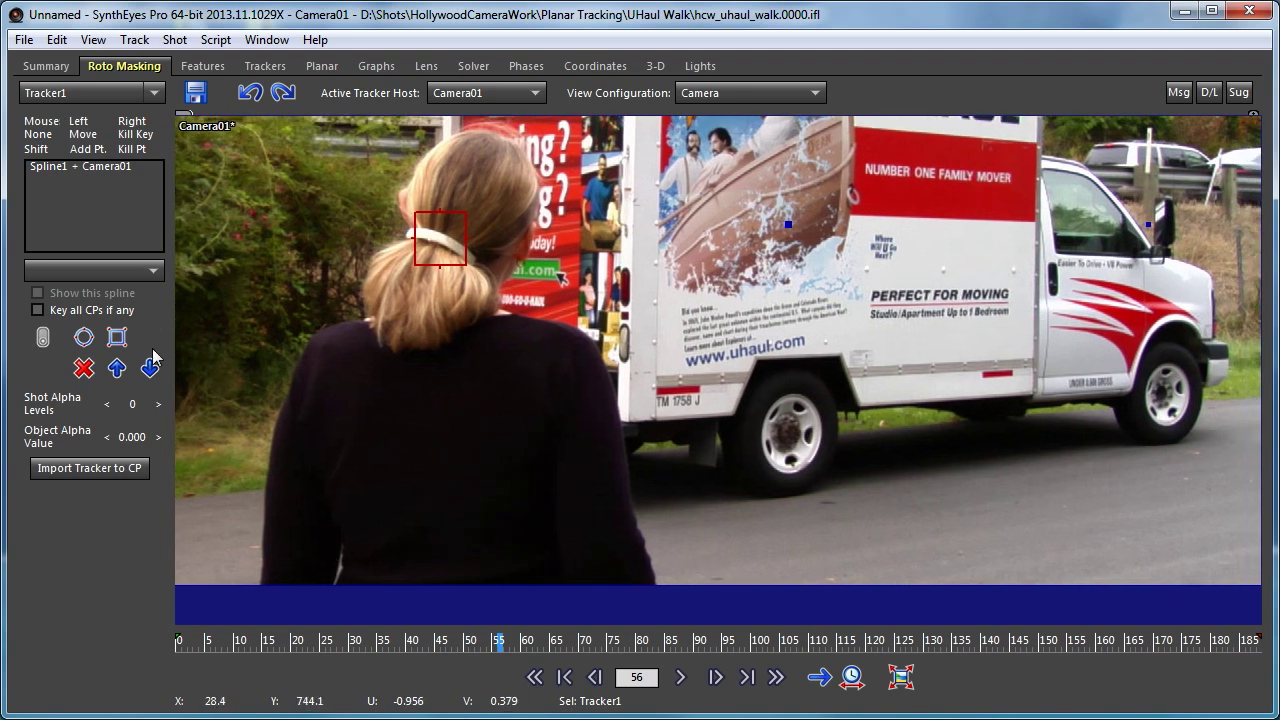
{"action": "mouse_move", "coordinate": [150, 337]}
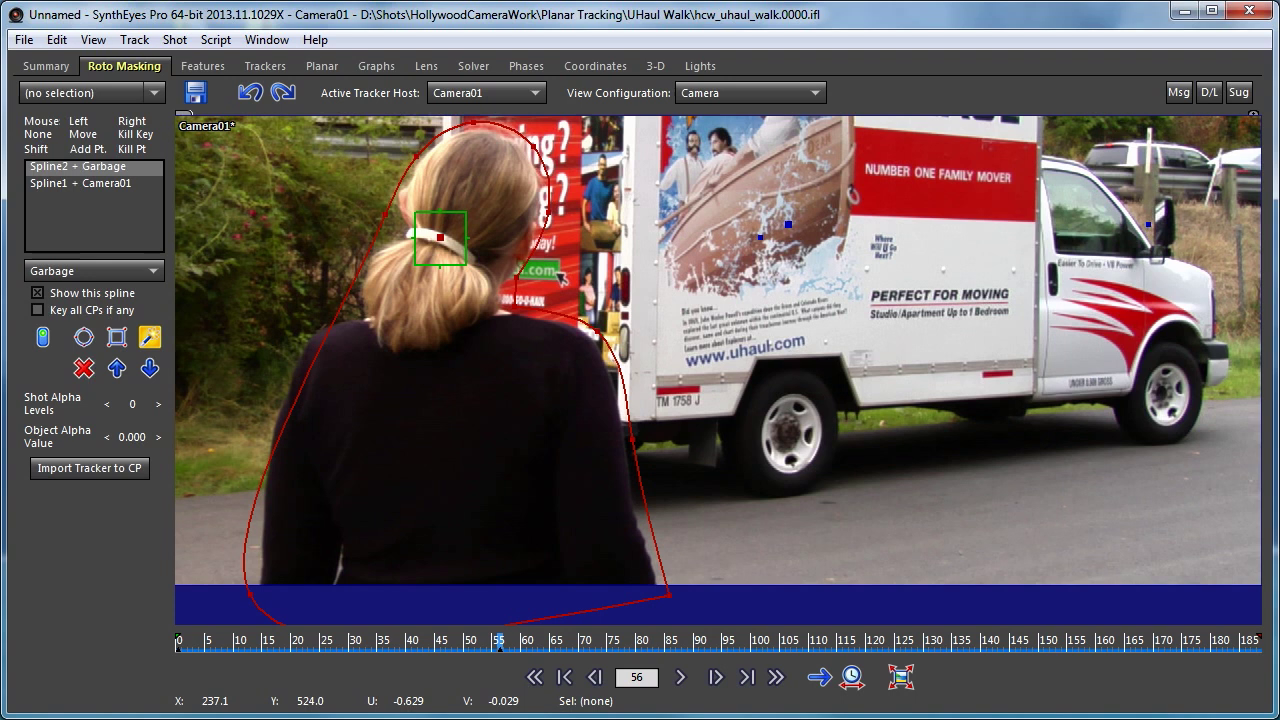
{"action": "left_click_drag", "start_coordinate": [438, 237], "coordinate": [435, 245]}
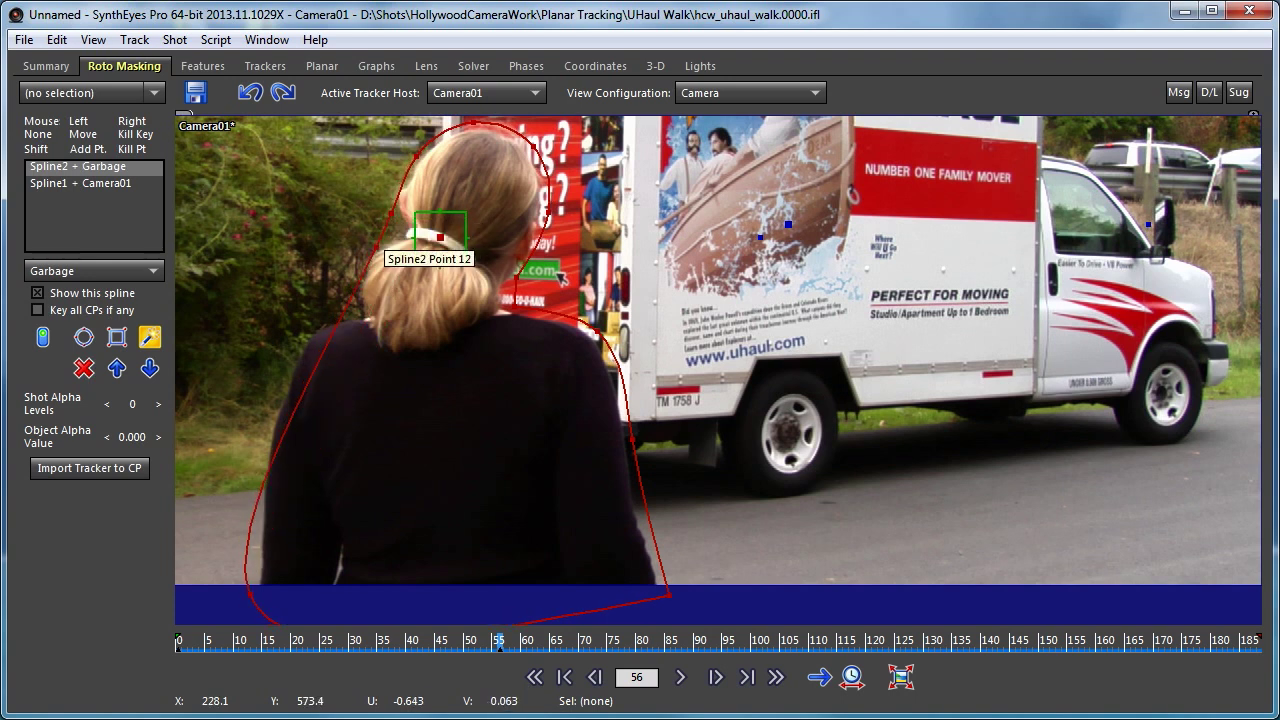
{"action": "left_click_drag", "start_coordinate": [438, 237], "coordinate": [438, 237]}
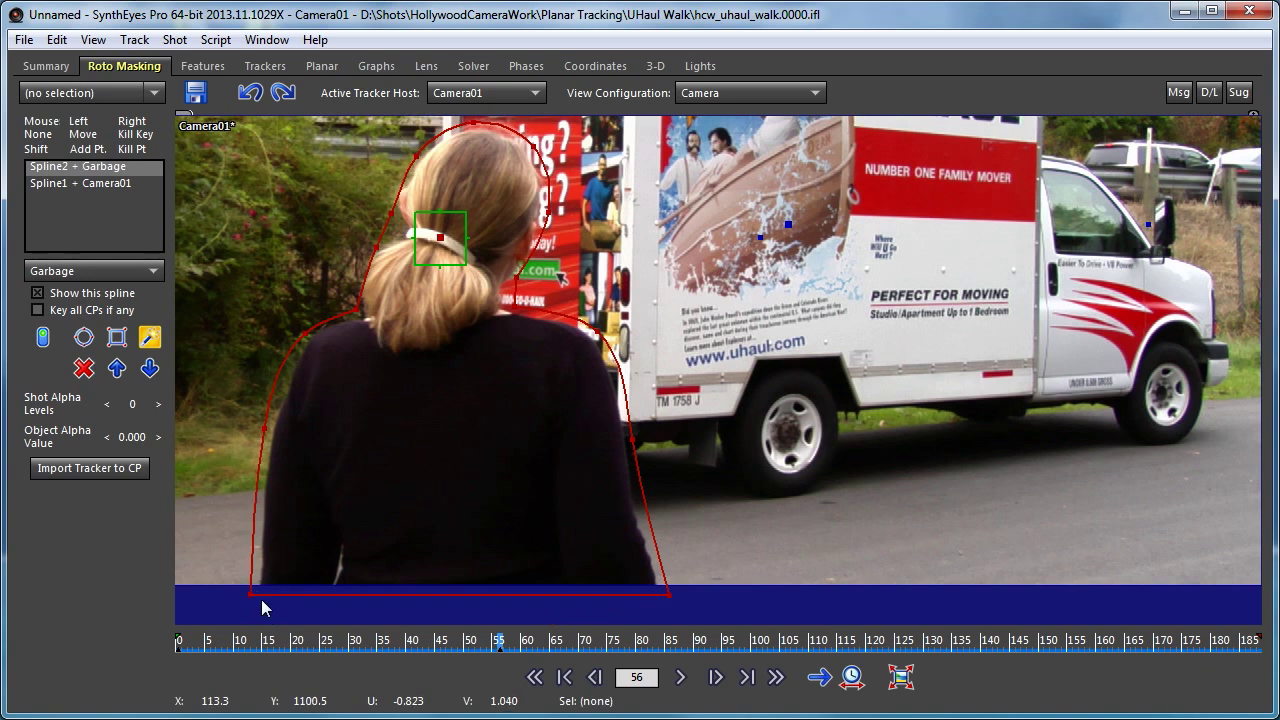
{"action": "mouse_move", "coordinate": [213, 515]}
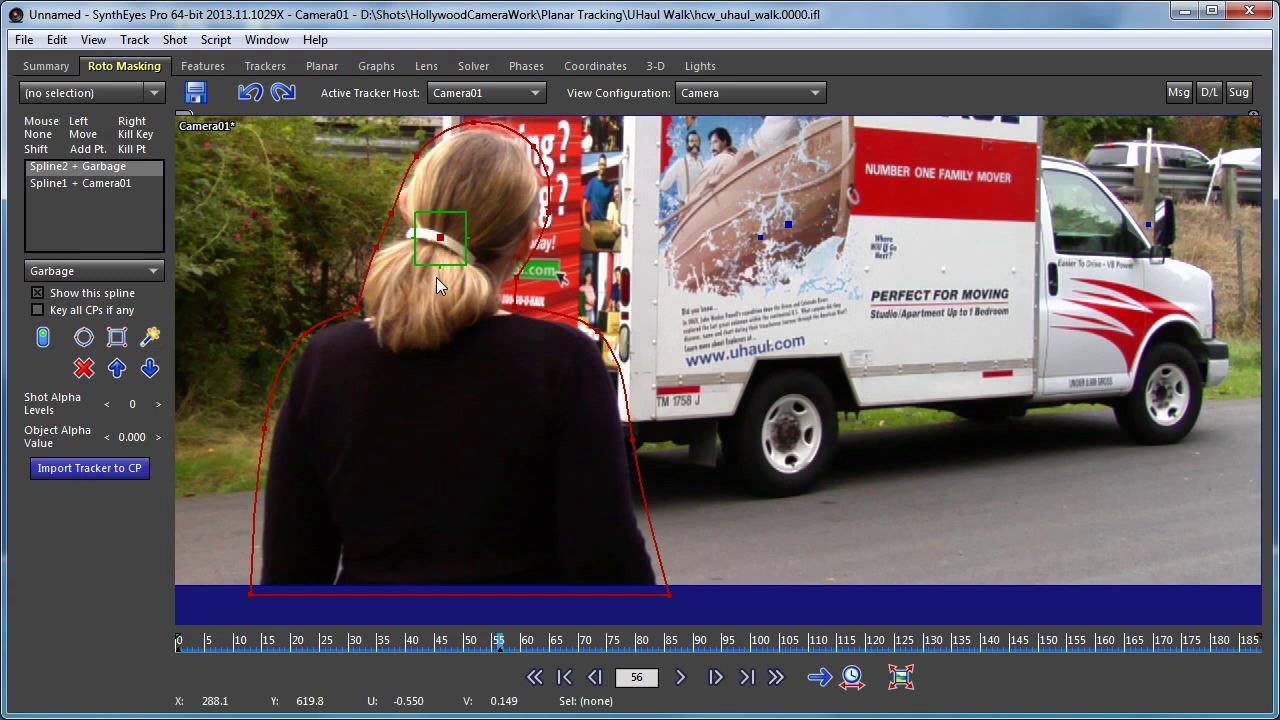
Attach Spline2's origin to Tracker1 and play the shot to verify it follows.
{"action": "left_click", "coordinate": [439, 238]}
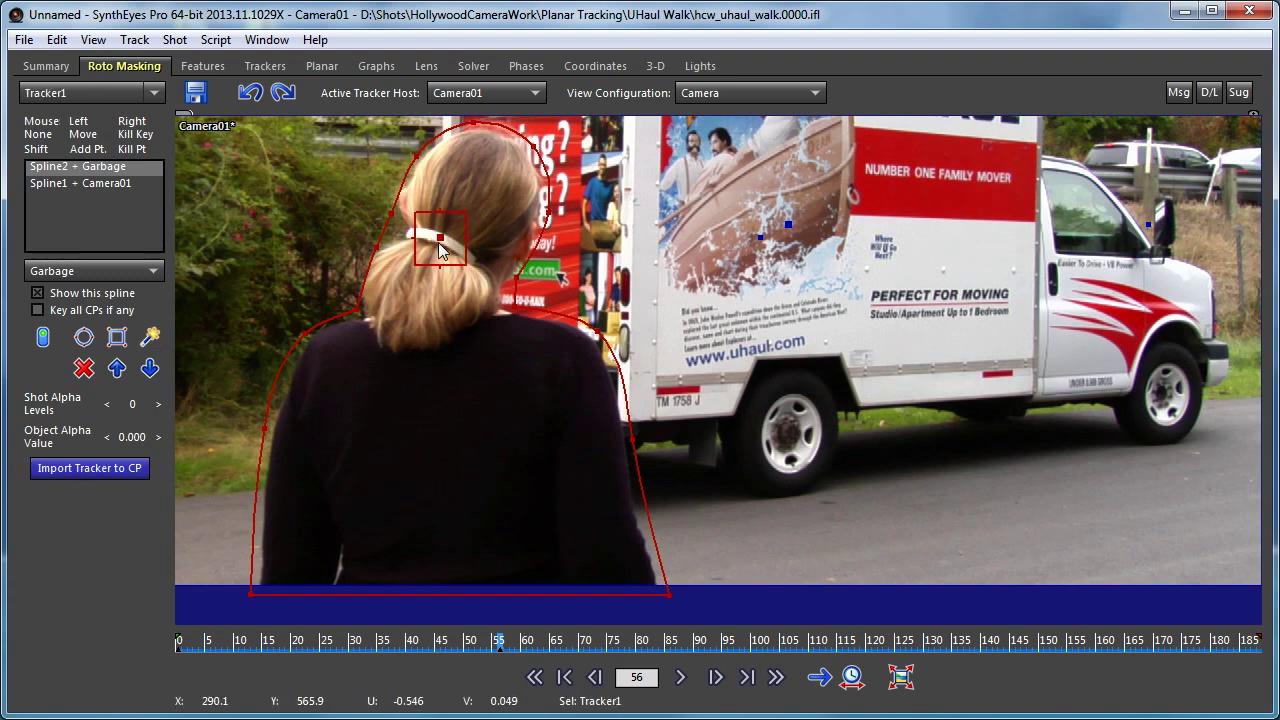
{"action": "mouse_move", "coordinate": [440, 237]}
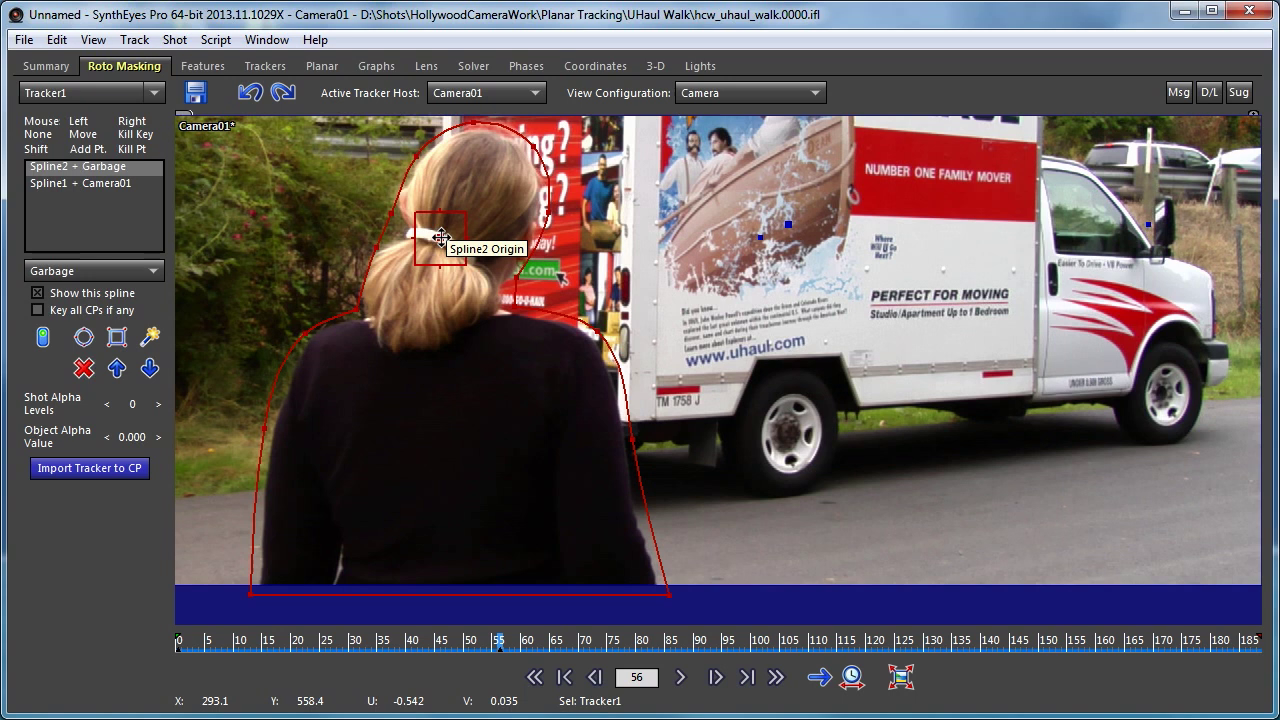
{"action": "left_click", "coordinate": [440, 237]}
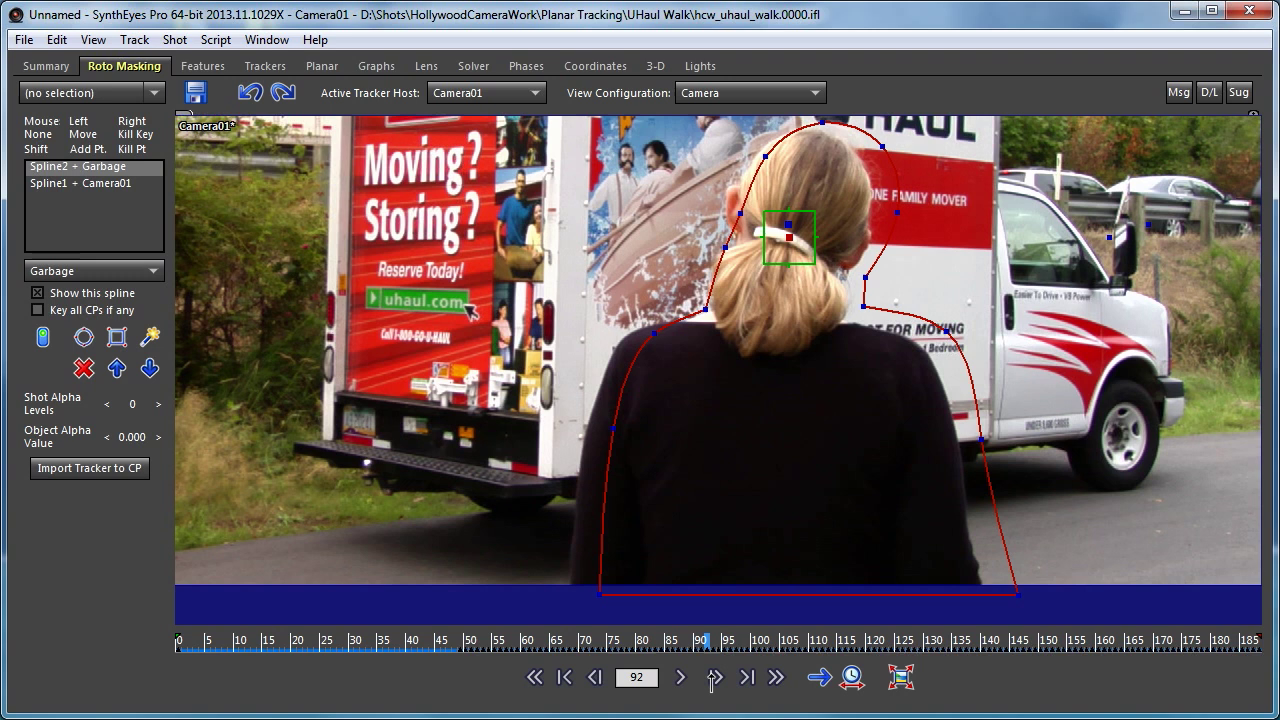
{"action": "left_click", "coordinate": [717, 677]}
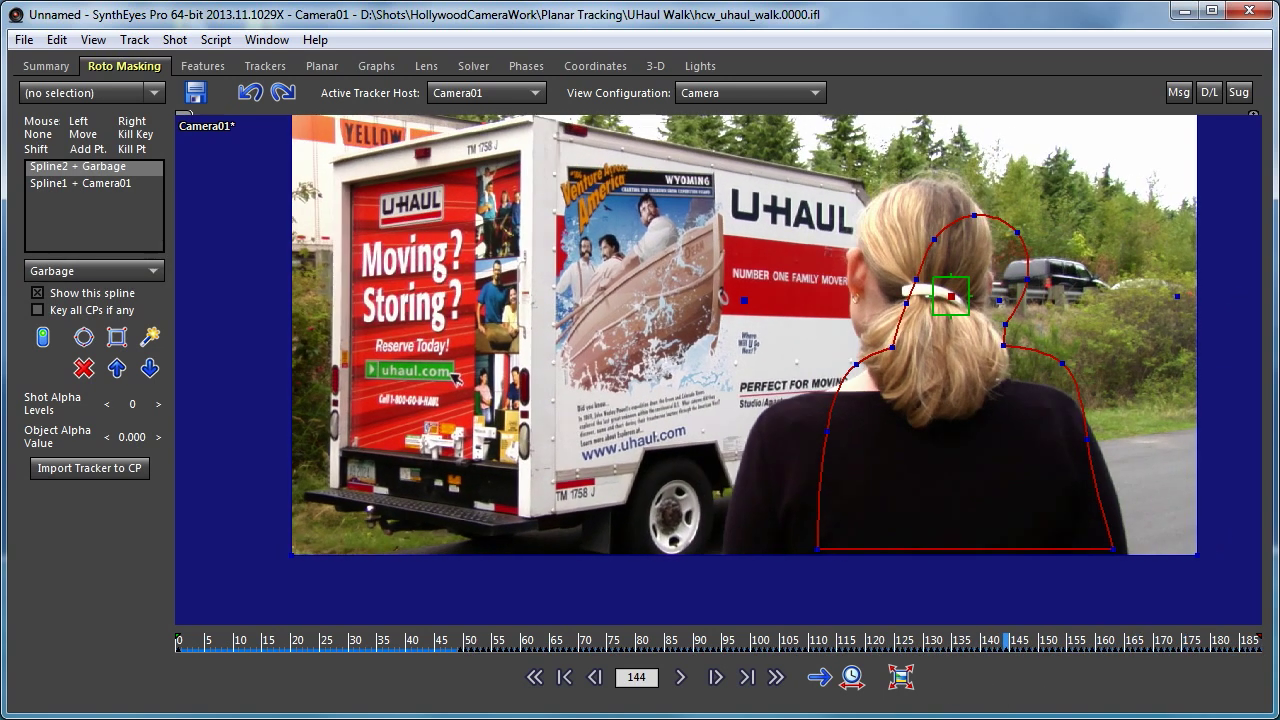
{"action": "mouse_move", "coordinate": [1143, 614]}
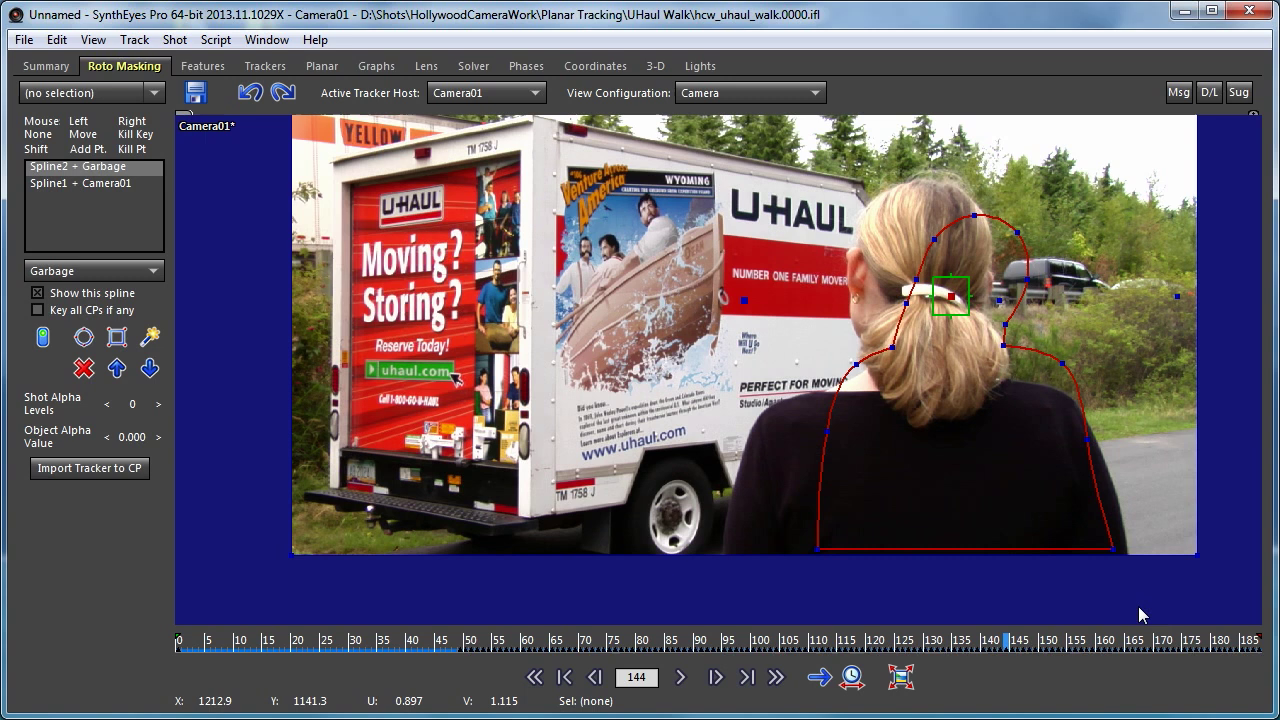
{"action": "mouse_move", "coordinate": [985, 461]}
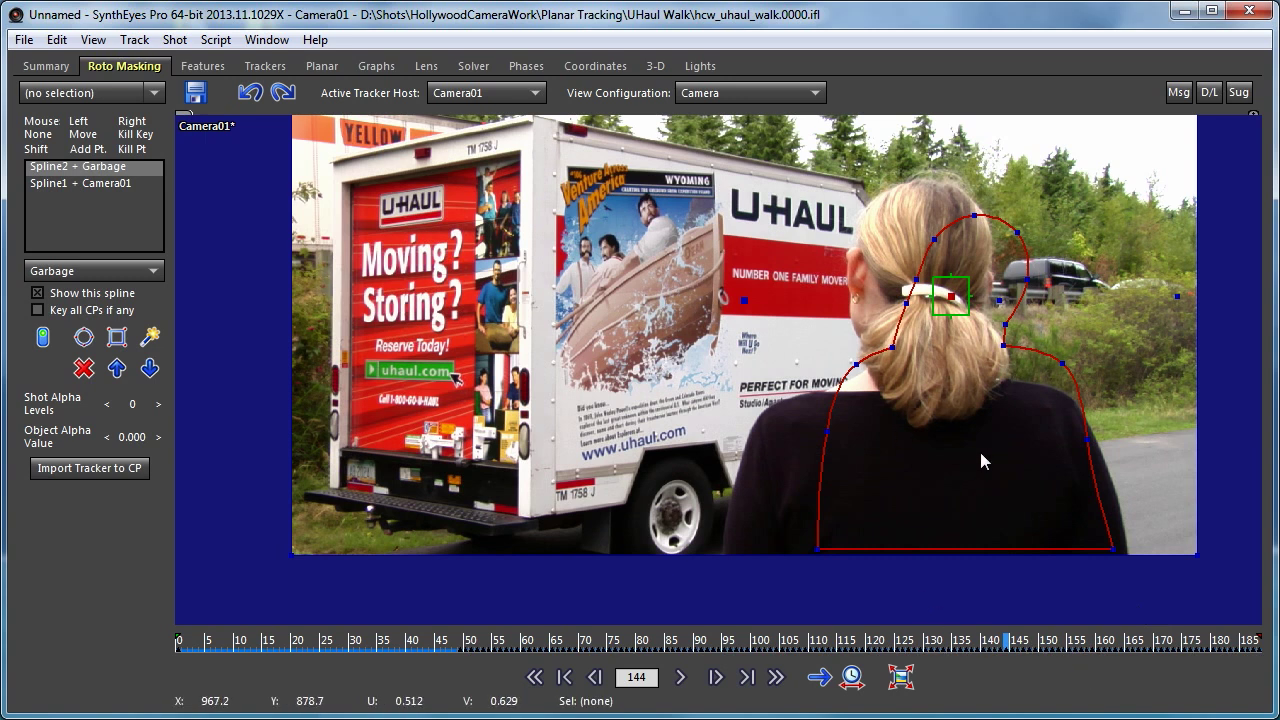
{"action": "mouse_move", "coordinate": [1178, 297]}
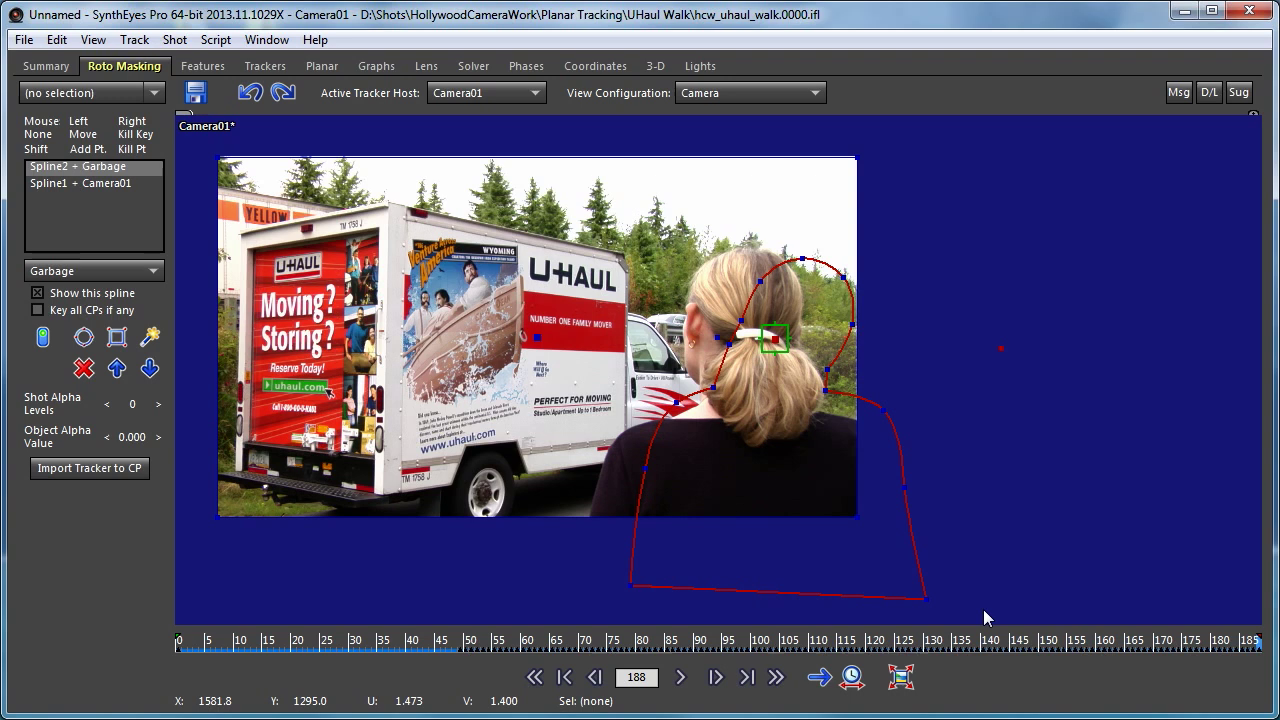
{"action": "mouse_move", "coordinate": [1230, 661]}
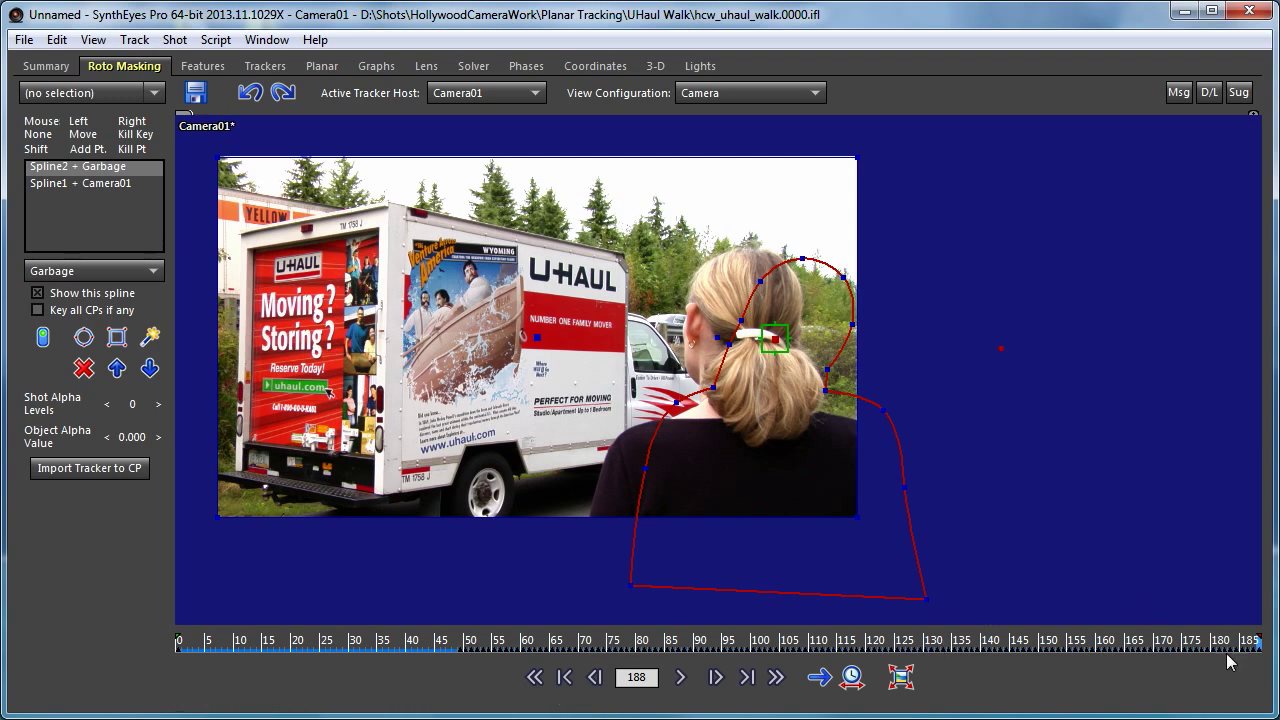
{"action": "mouse_move", "coordinate": [803, 261]}
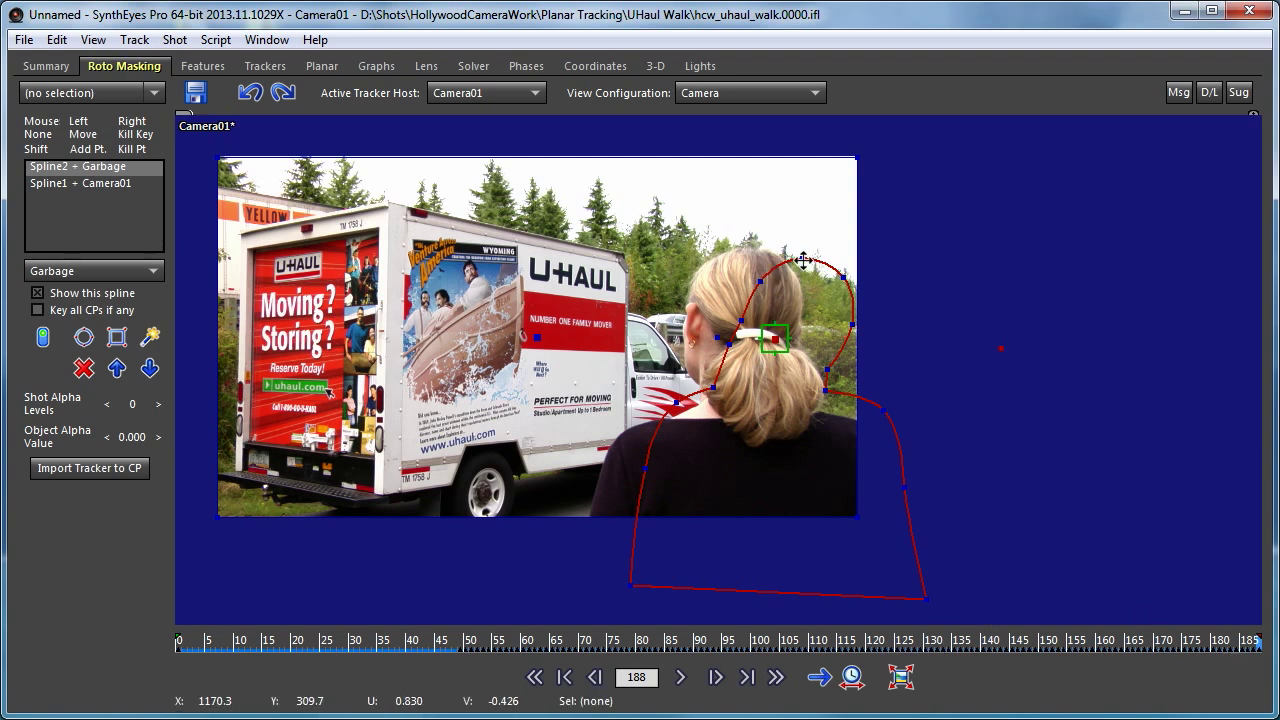
{"action": "mouse_move", "coordinate": [803, 260]}
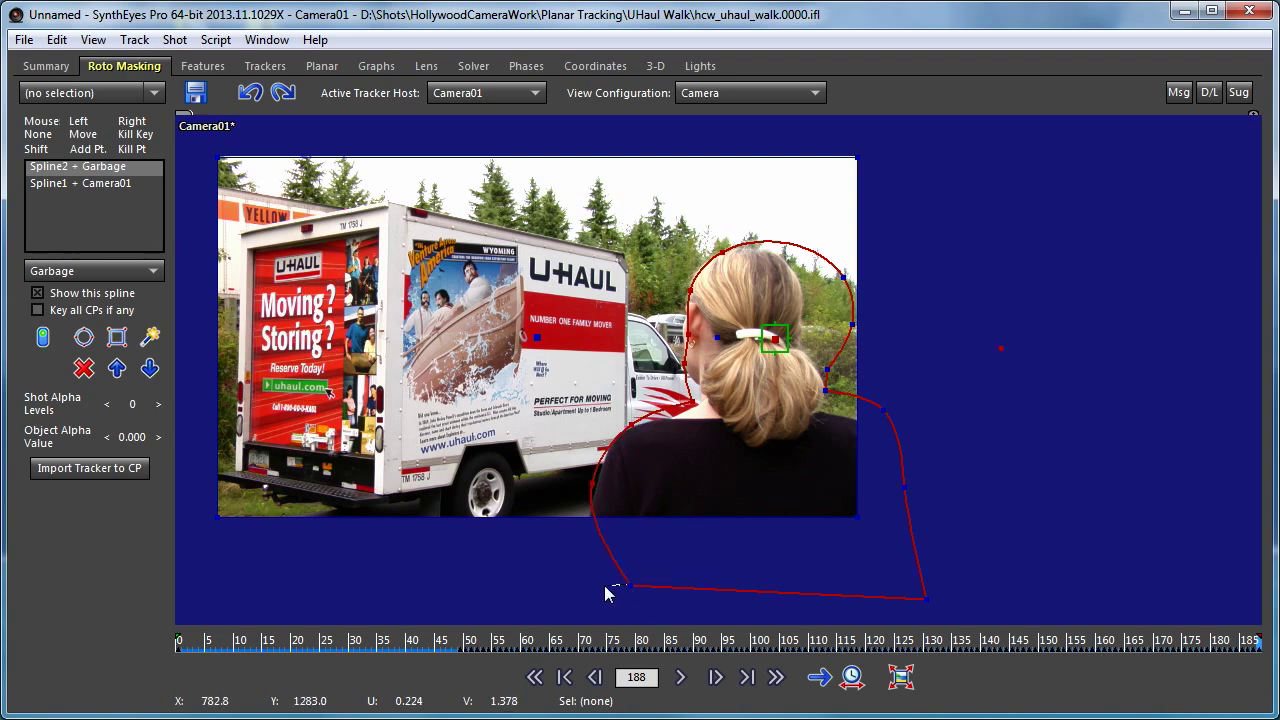
Widen Spline2's bottom corners and pull out a hair point to enclose the actress.
{"action": "left_click_drag", "start_coordinate": [615, 585], "coordinate": [590, 578]}
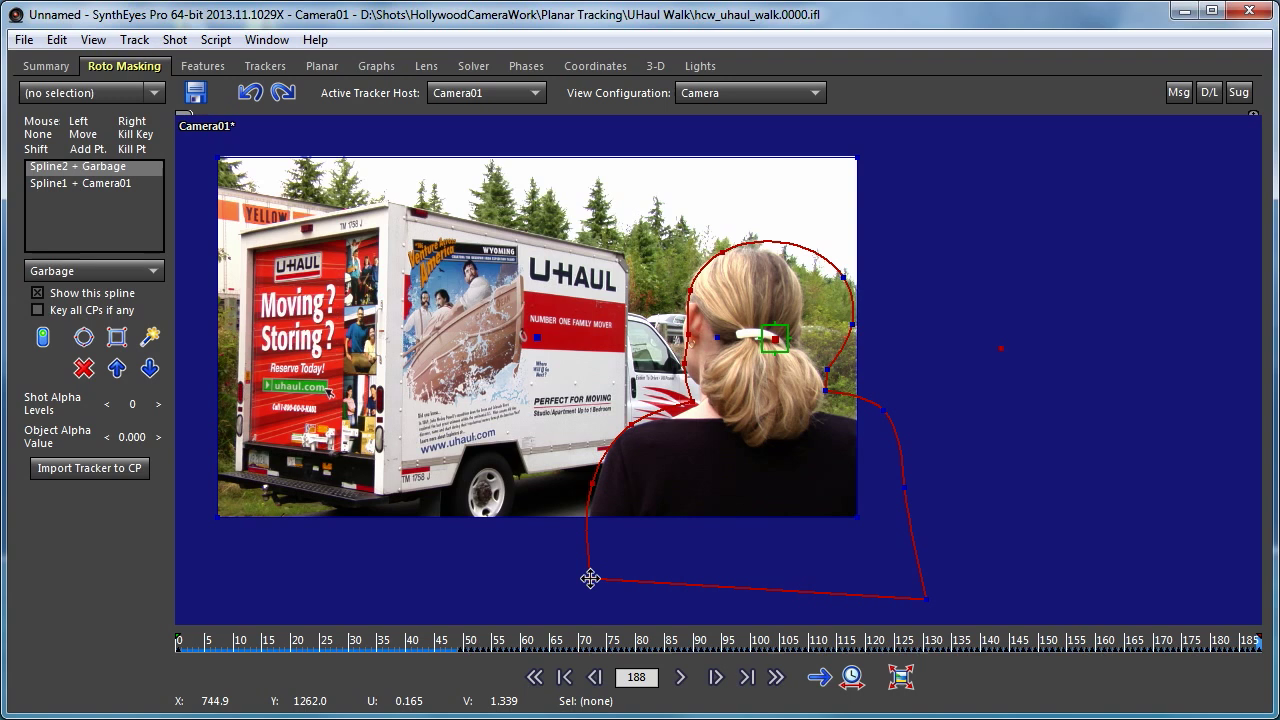
{"action": "left_click_drag", "start_coordinate": [590, 578], "coordinate": [912, 564]}
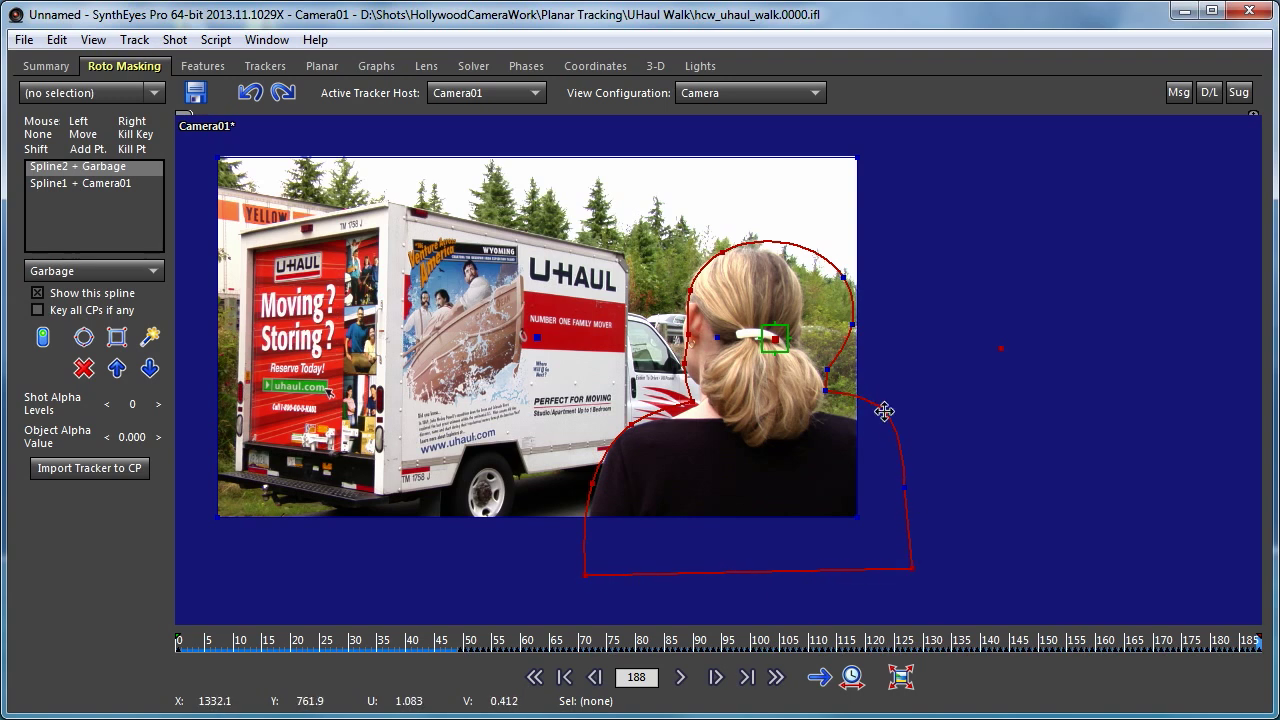
{"action": "left_click_drag", "start_coordinate": [884, 410], "coordinate": [827, 408]}
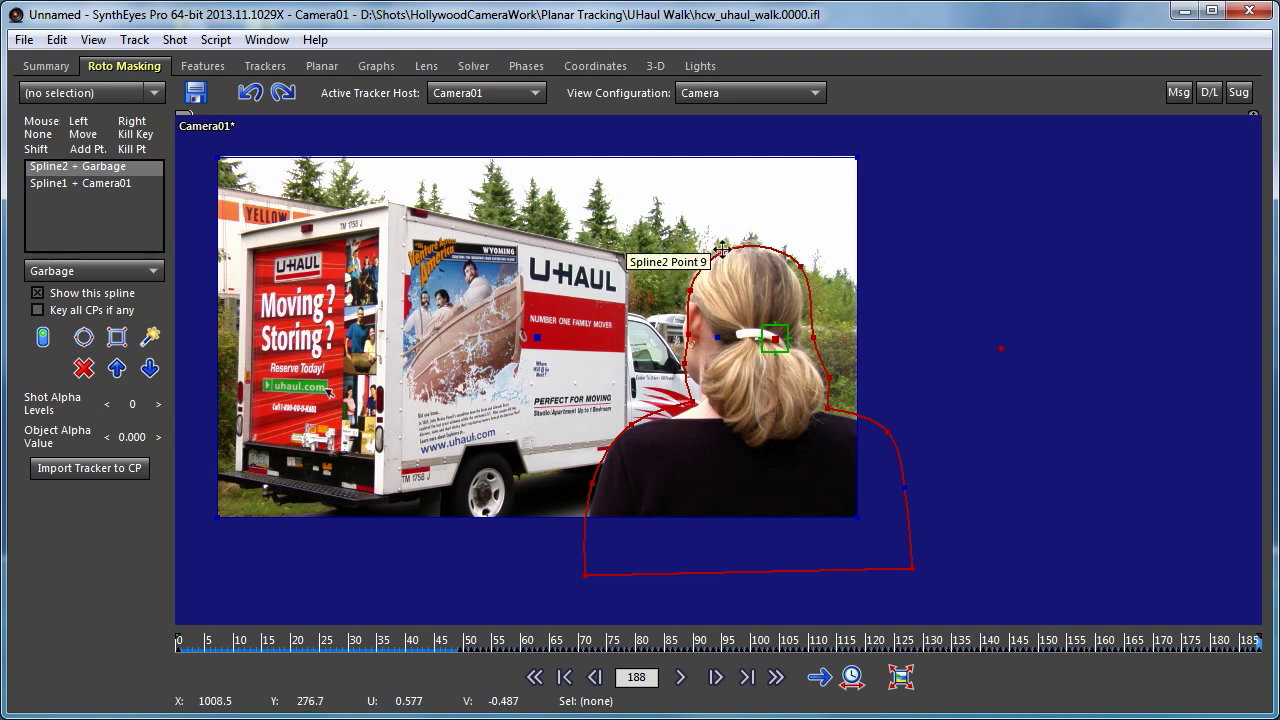
{"action": "mouse_move", "coordinate": [700, 298]}
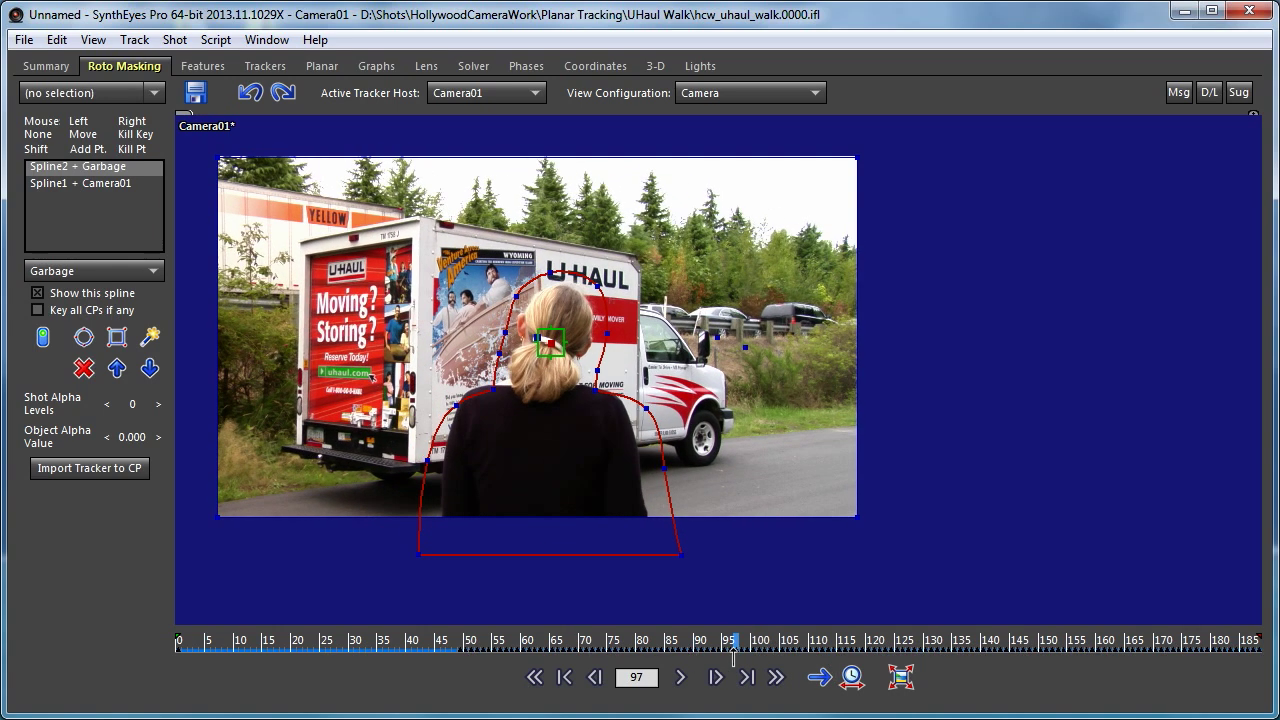
{"action": "left_click", "coordinate": [715, 677]}
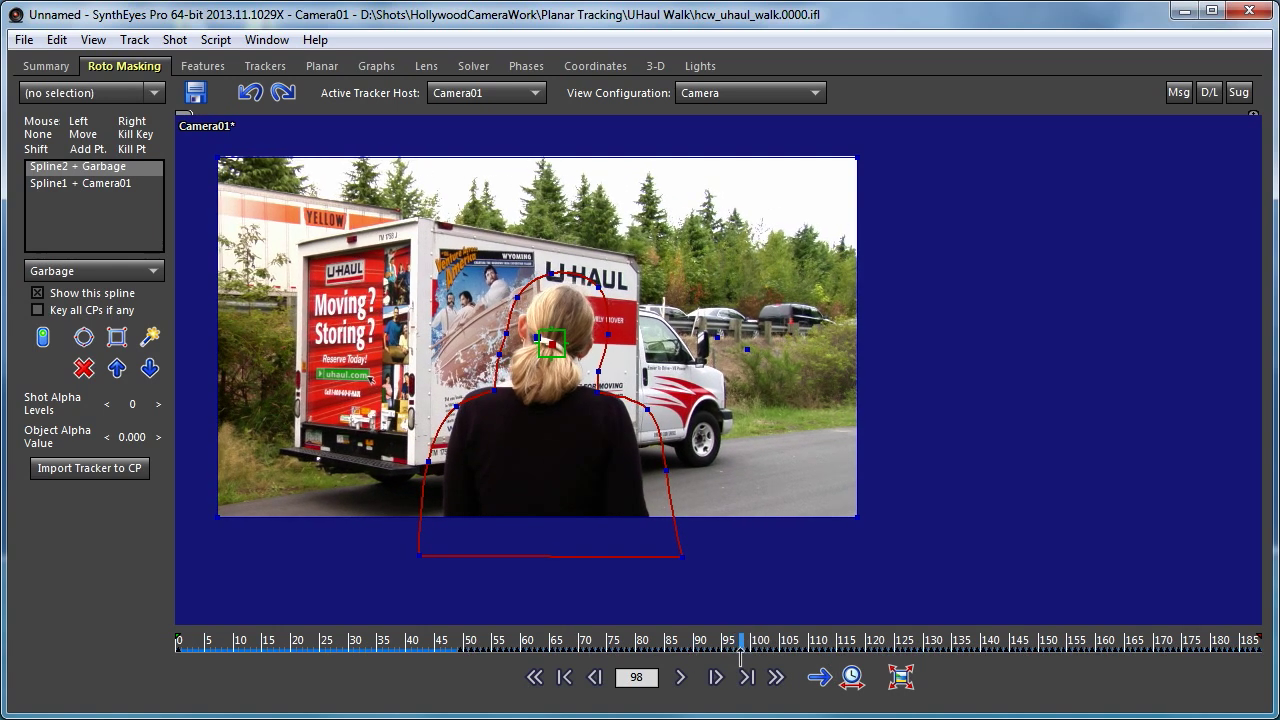
{"action": "mouse_move", "coordinate": [747, 347]}
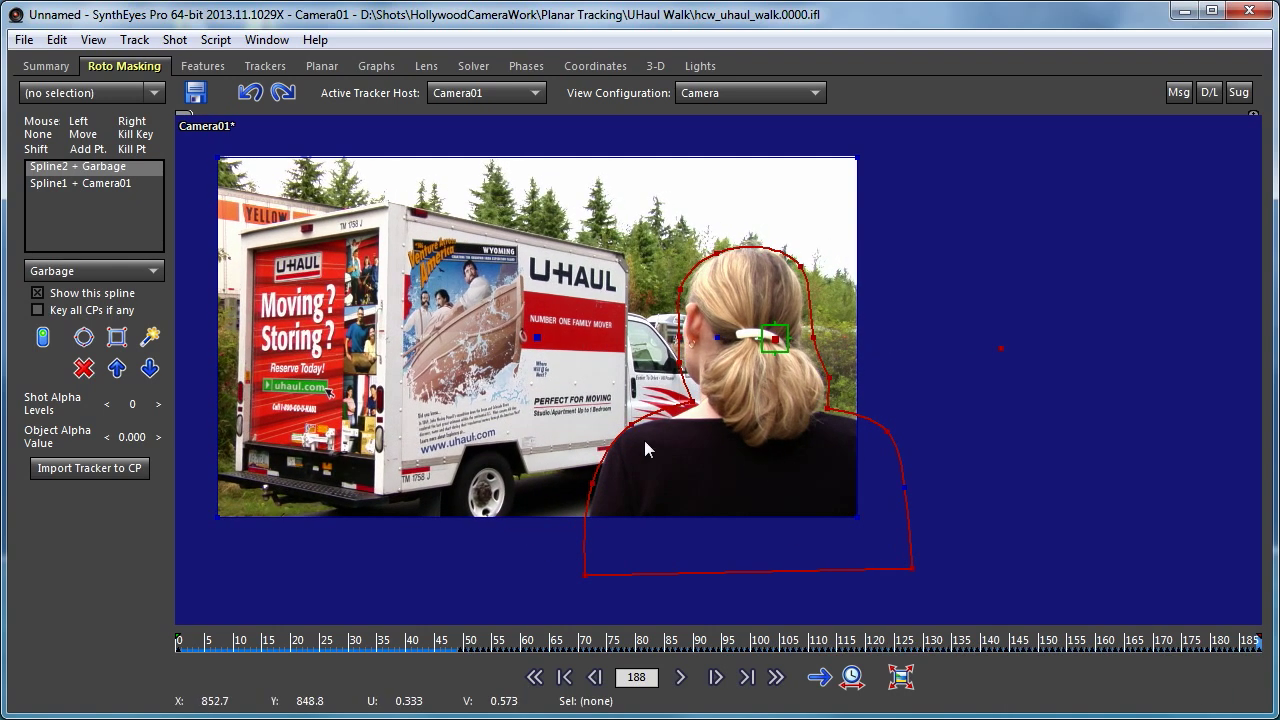
{"action": "mouse_move", "coordinate": [623, 433]}
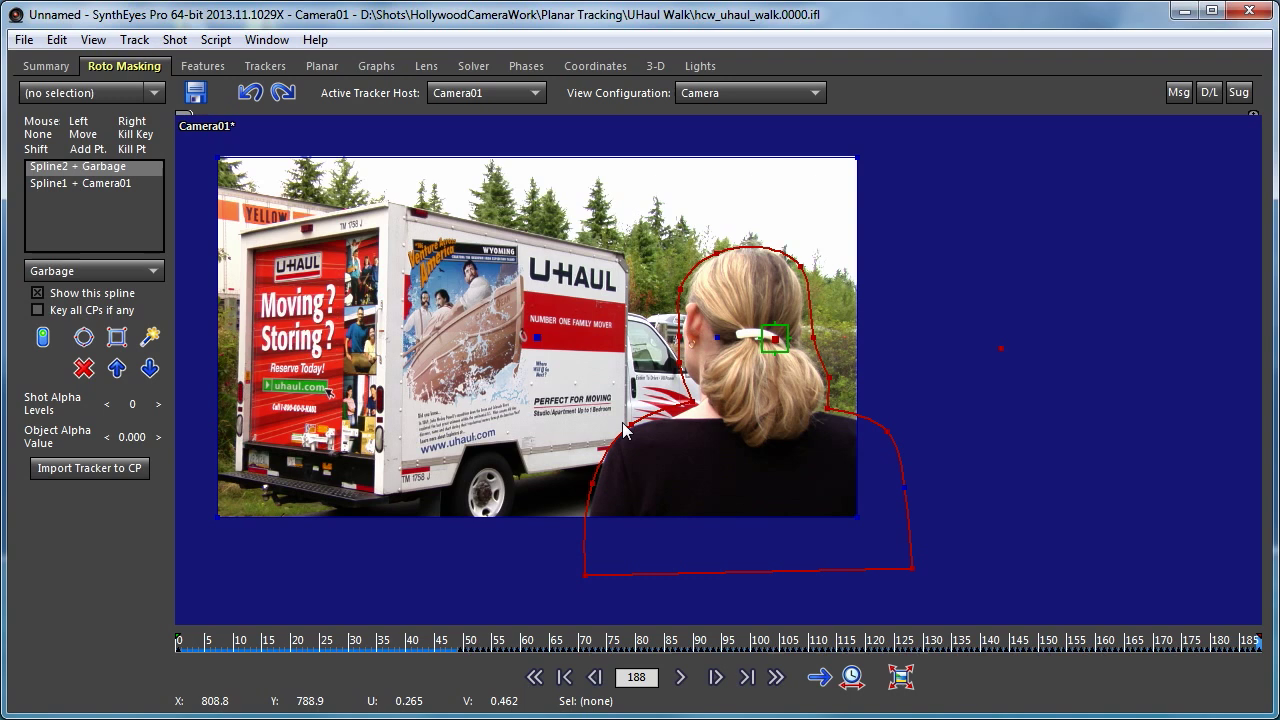
{"action": "mouse_move", "coordinate": [642, 516]}
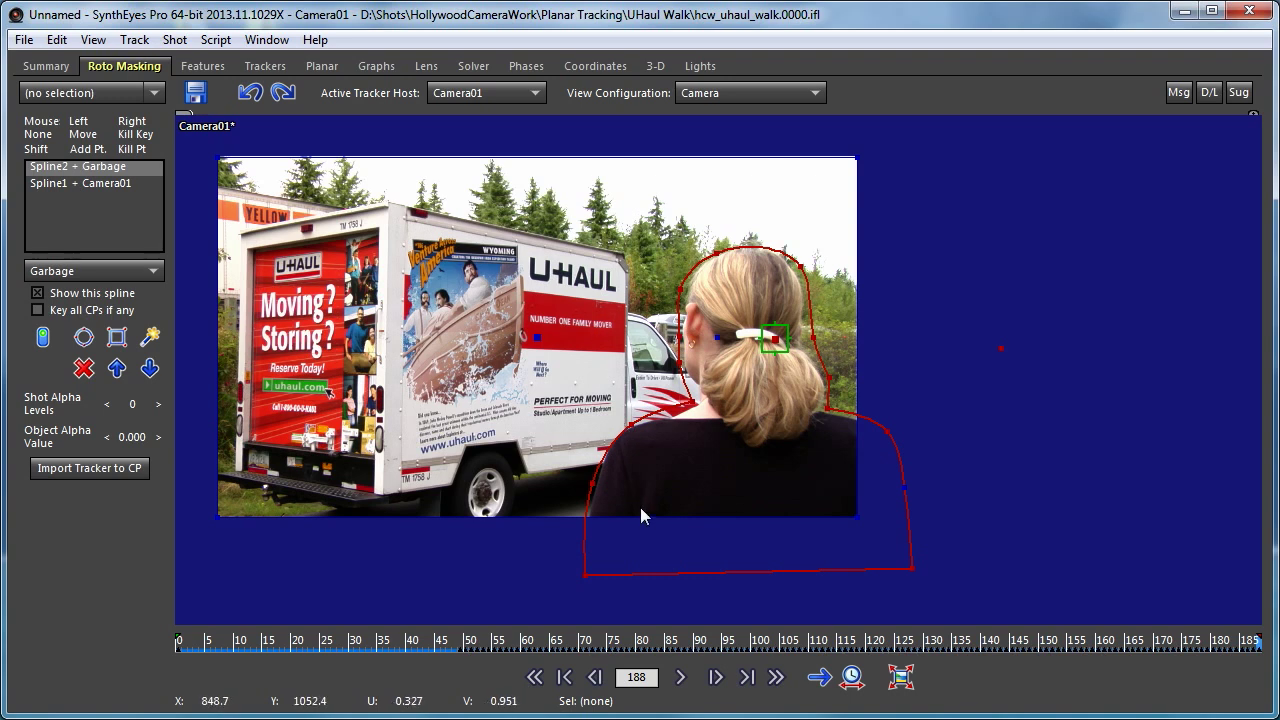
{"action": "mouse_move", "coordinate": [905, 622]}
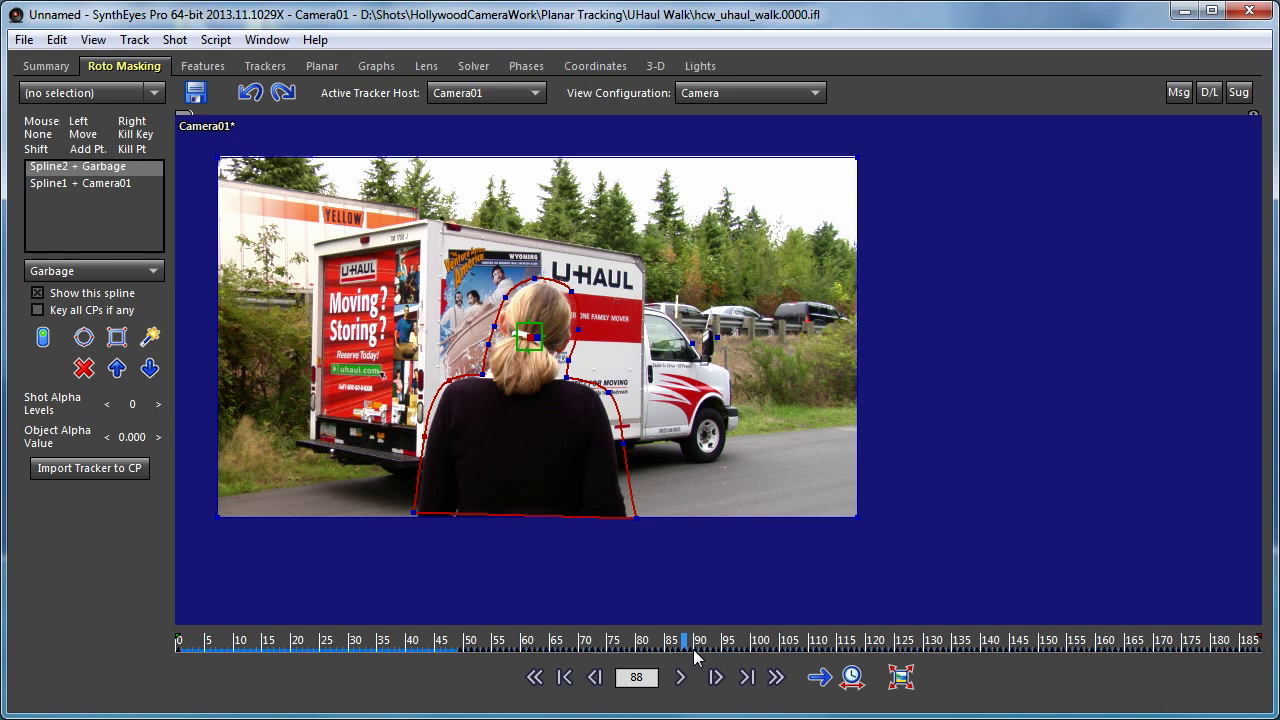
At frame 130, reshape Spline2 over the top and right side of the actress's head.
{"action": "left_click_drag", "start_coordinate": [685, 639], "coordinate": [498, 639]}
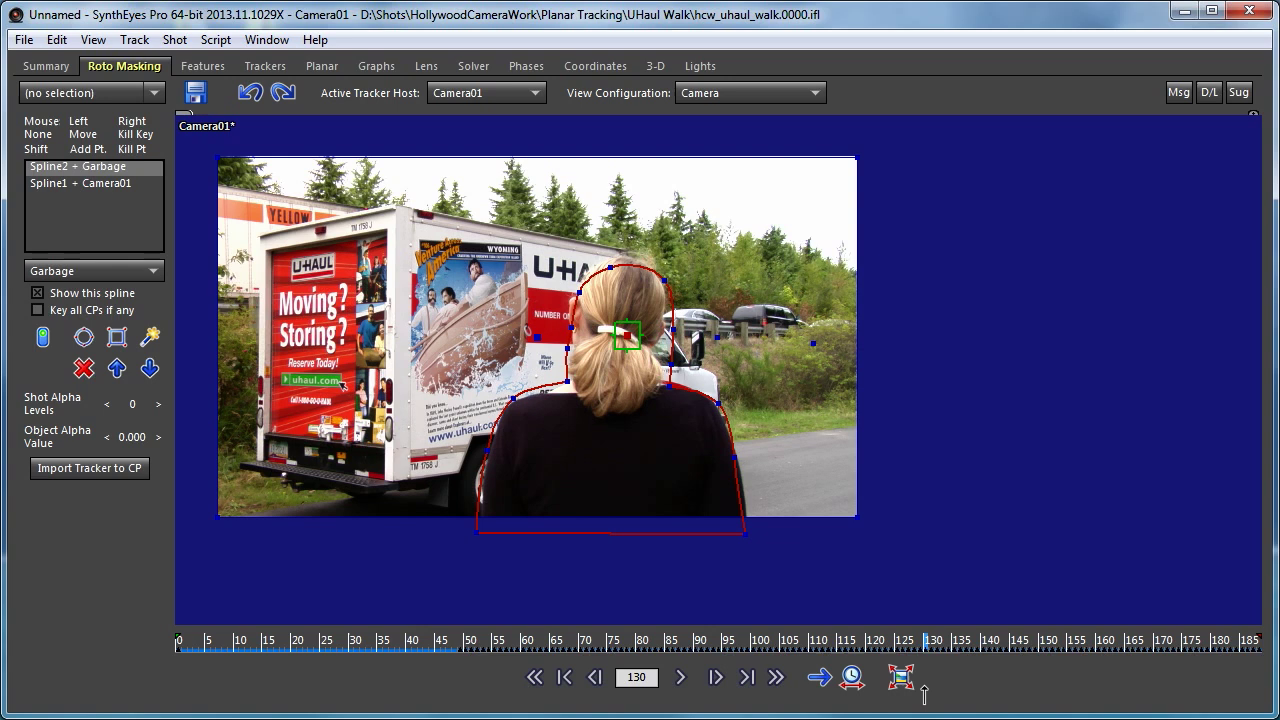
{"action": "mouse_move", "coordinate": [567, 346]}
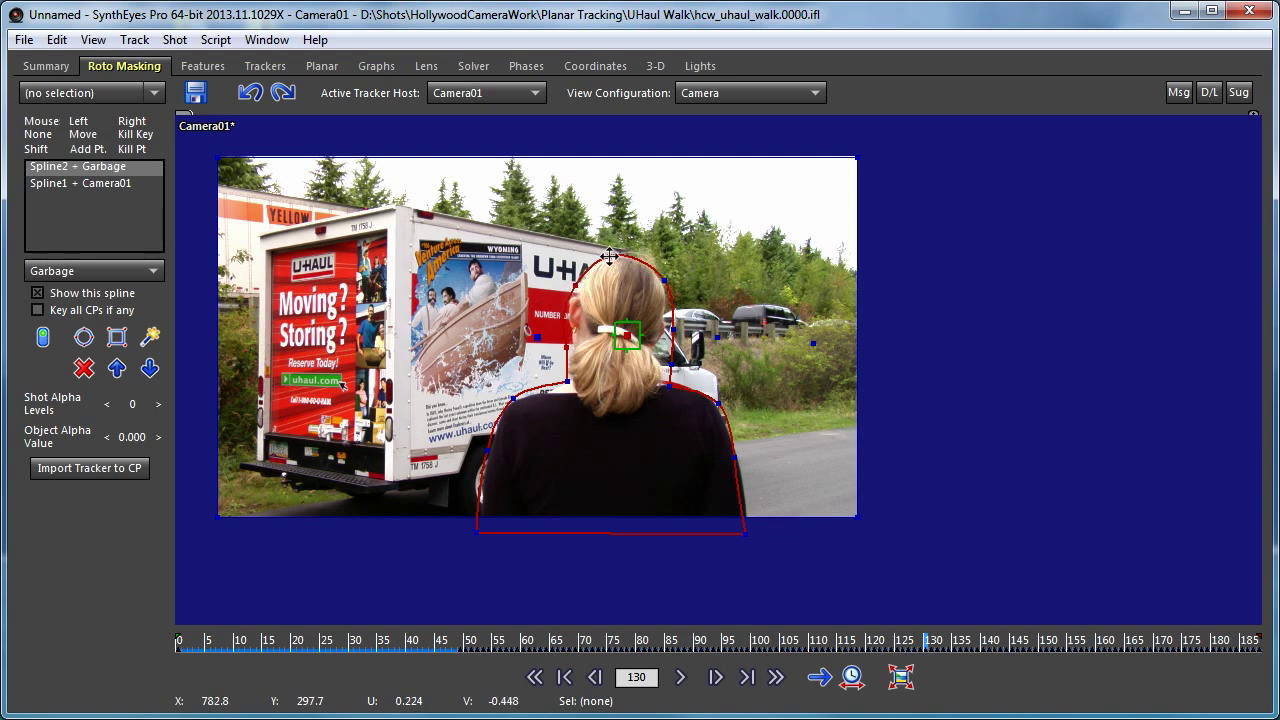
{"action": "left_click_drag", "start_coordinate": [608, 255], "coordinate": [665, 265]}
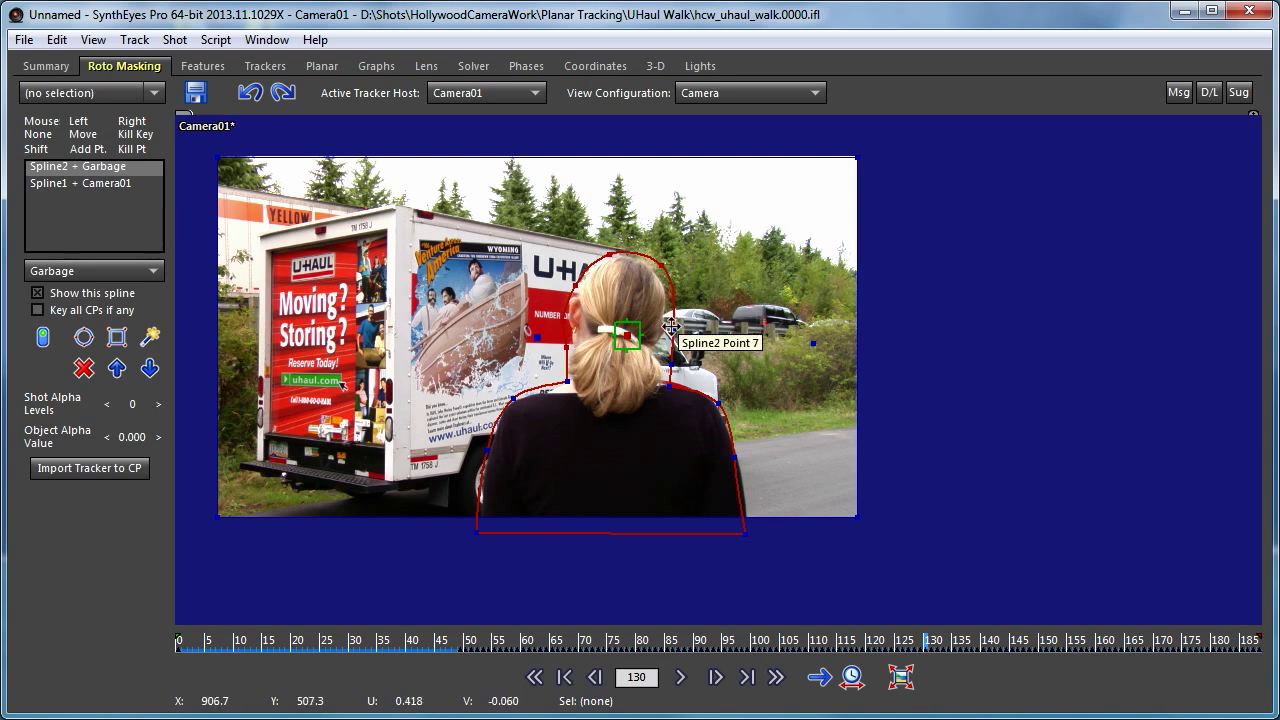
{"action": "left_click_drag", "start_coordinate": [670, 328], "coordinate": [665, 362]}
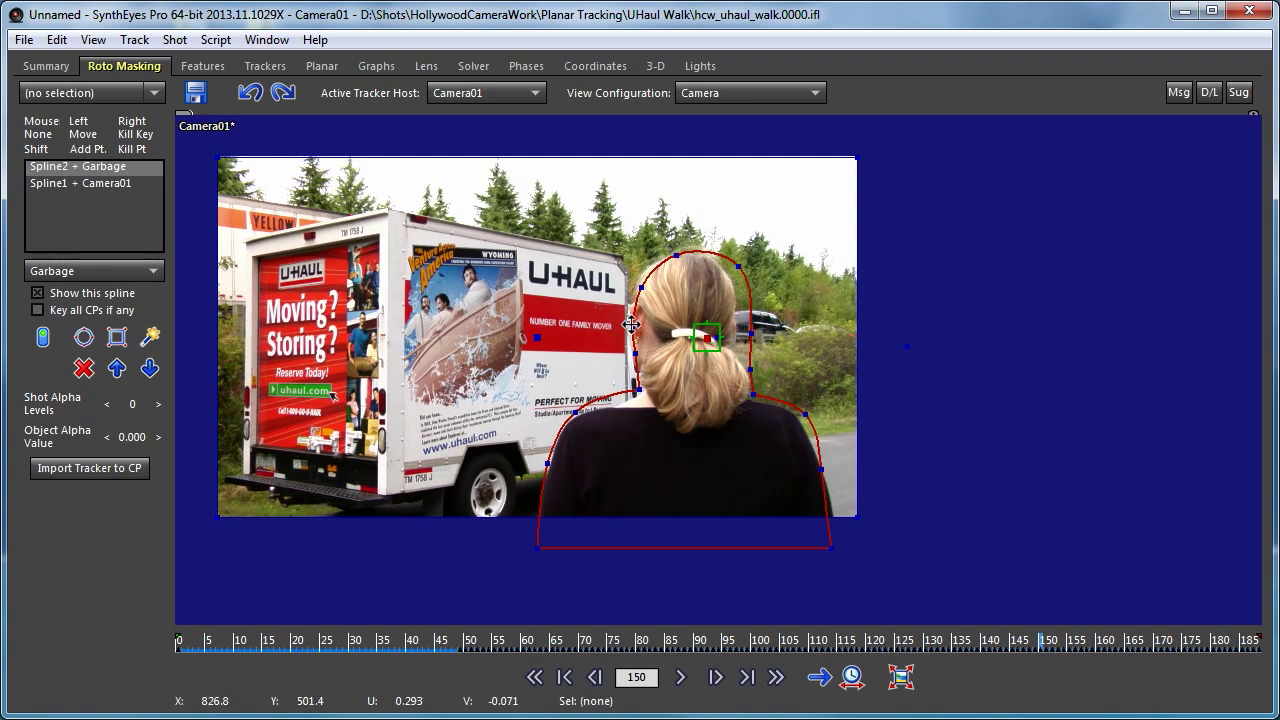
{"action": "mouse_move", "coordinate": [635, 330]}
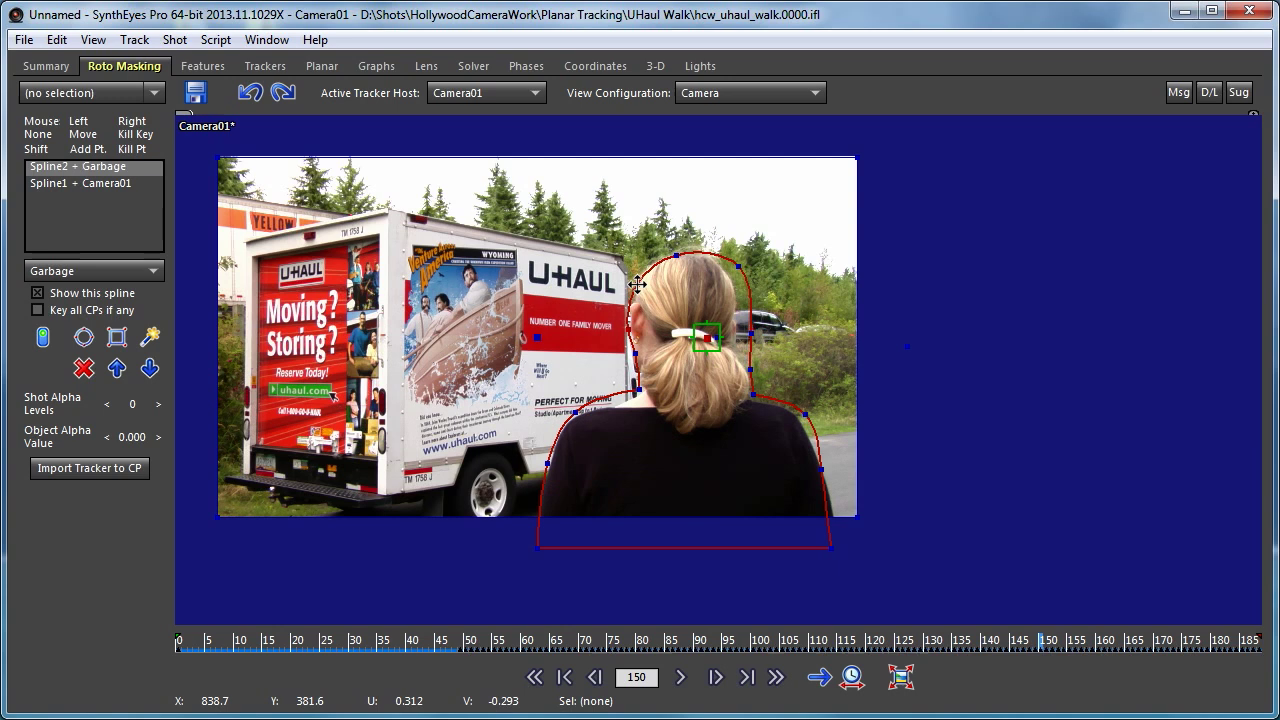
{"action": "mouse_move", "coordinate": [675, 248]}
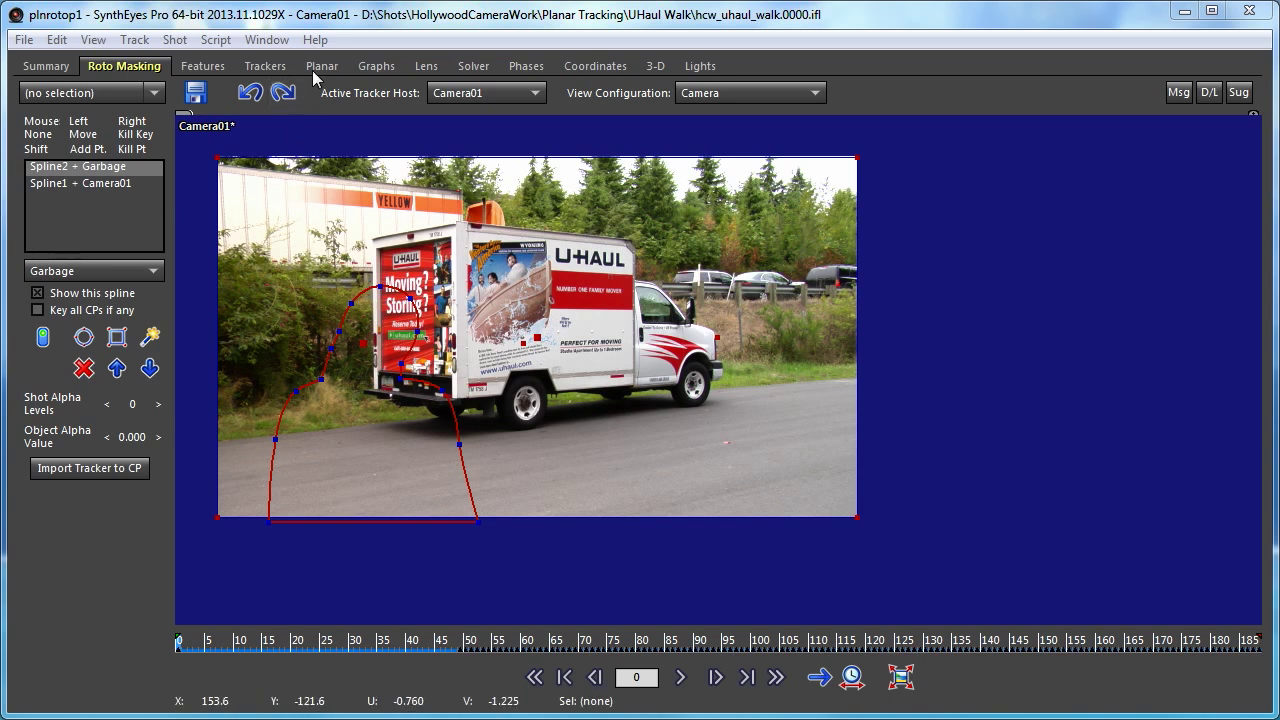
Start a new planar tracker from the Planar room at frame 188.
{"action": "left_click", "coordinate": [321, 66]}
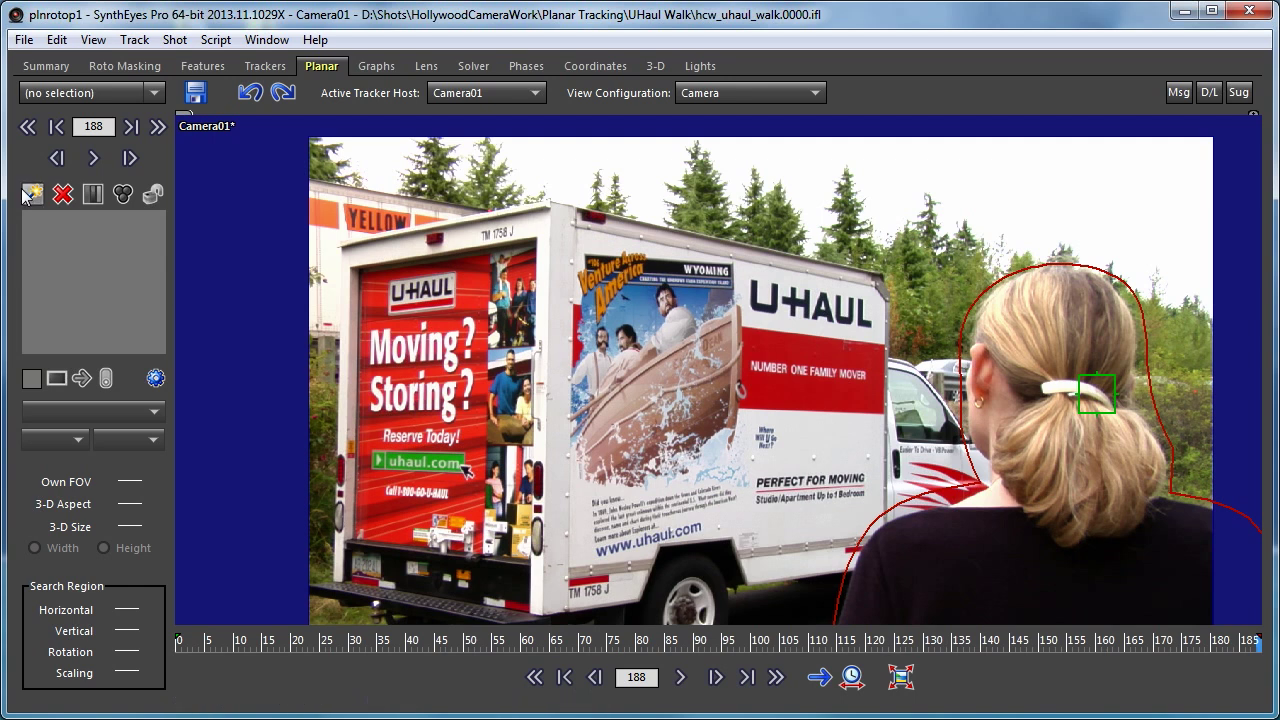
{"action": "left_click", "coordinate": [32, 194]}
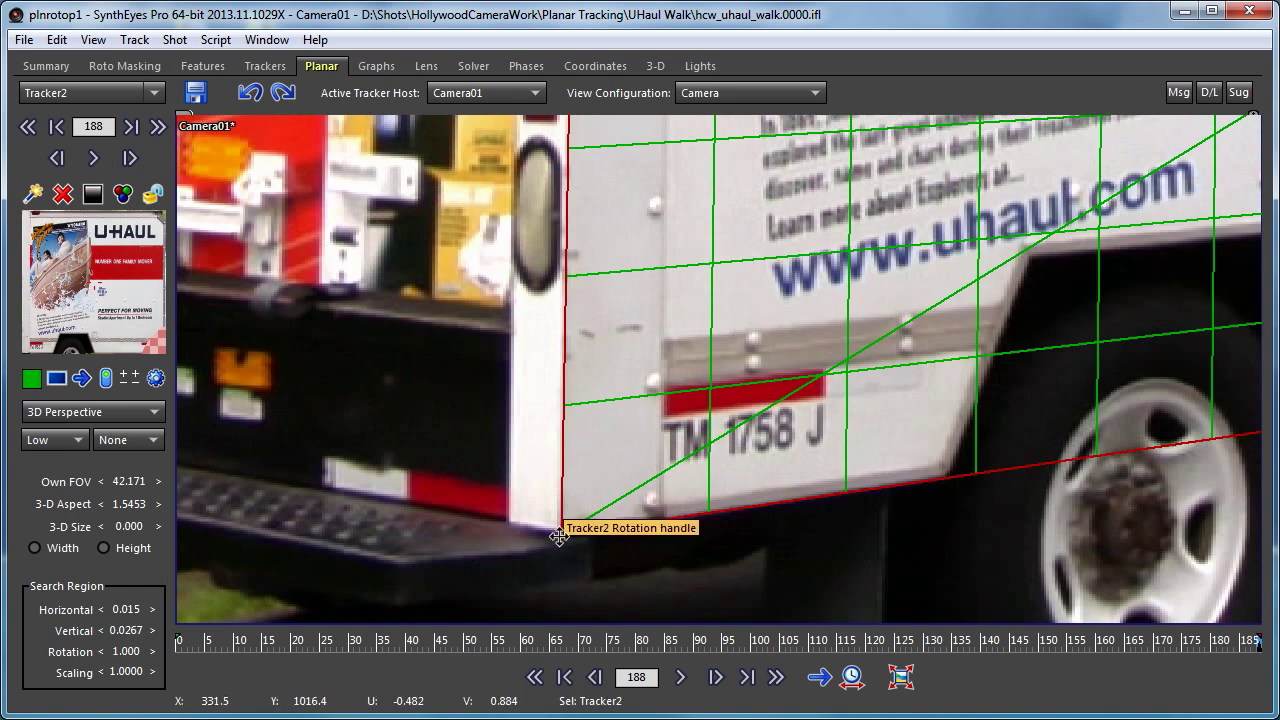
Pin a planar tracker corner to the bottom edge of the truck's side panel.
{"action": "left_click_drag", "start_coordinate": [560, 535], "coordinate": [560, 530]}
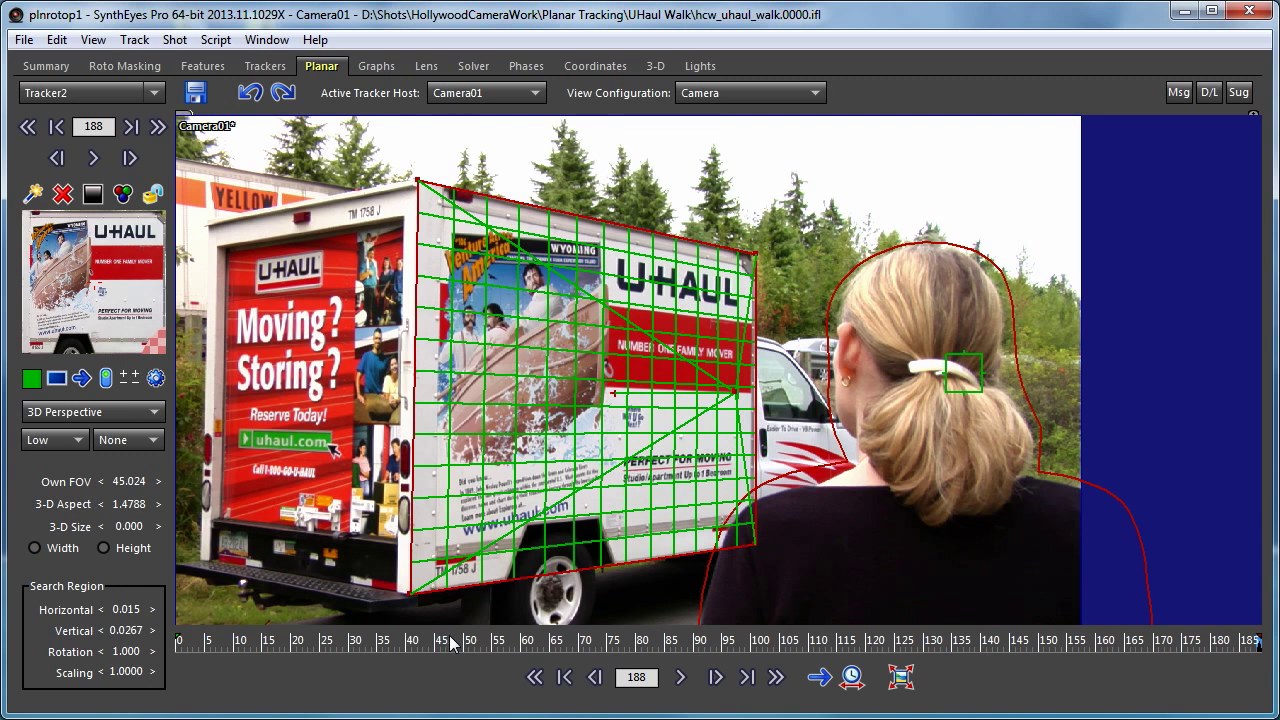
{"action": "mouse_move", "coordinate": [165, 345]}
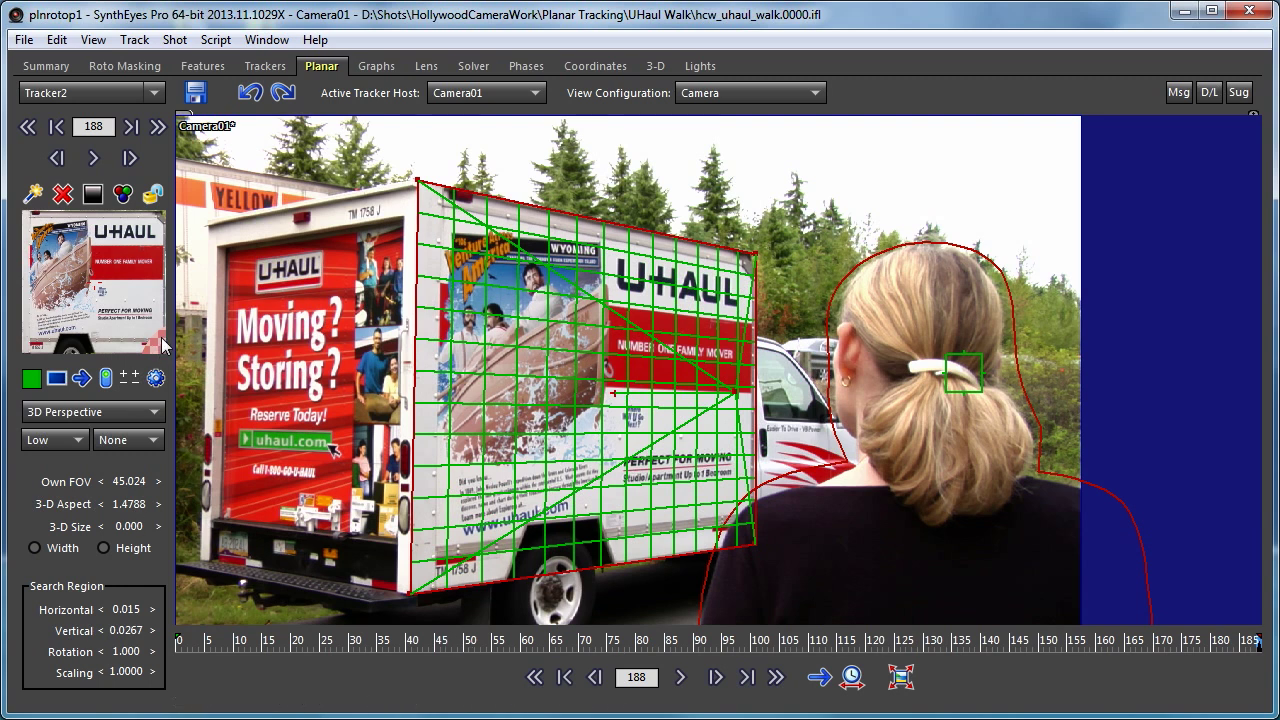
{"action": "mouse_move", "coordinate": [810, 477]}
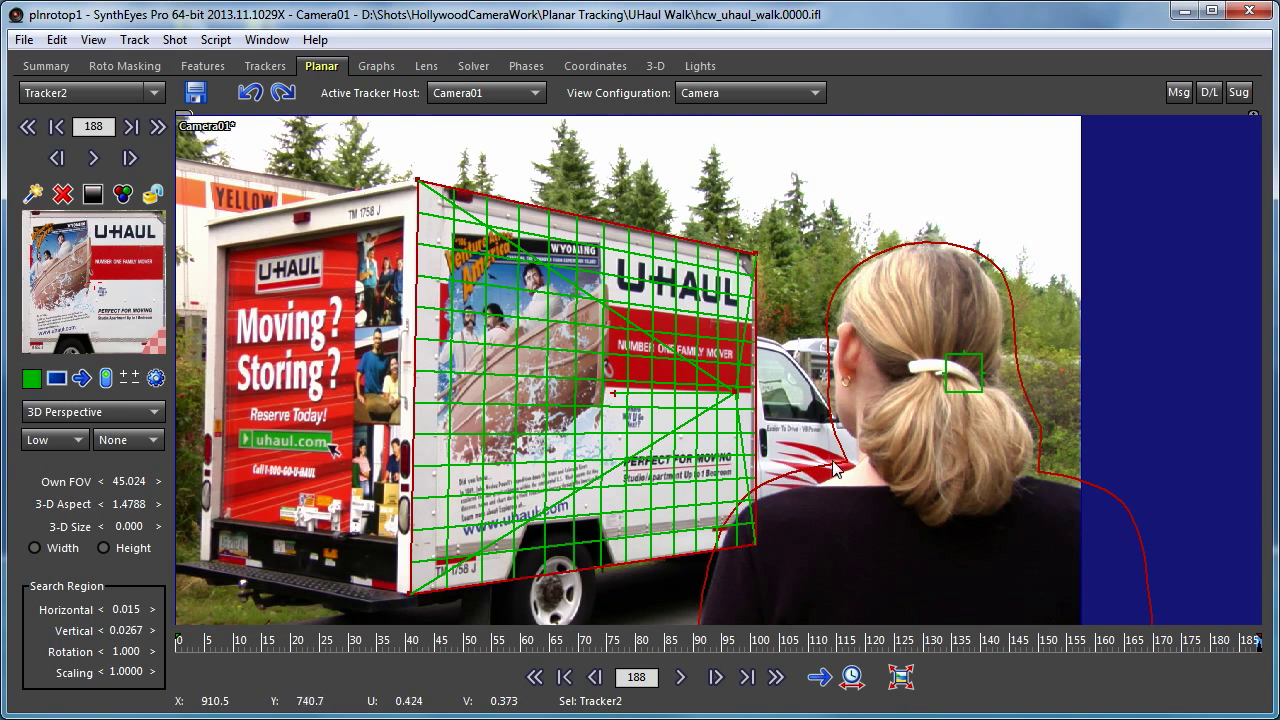
{"action": "mouse_move", "coordinate": [854, 515]}
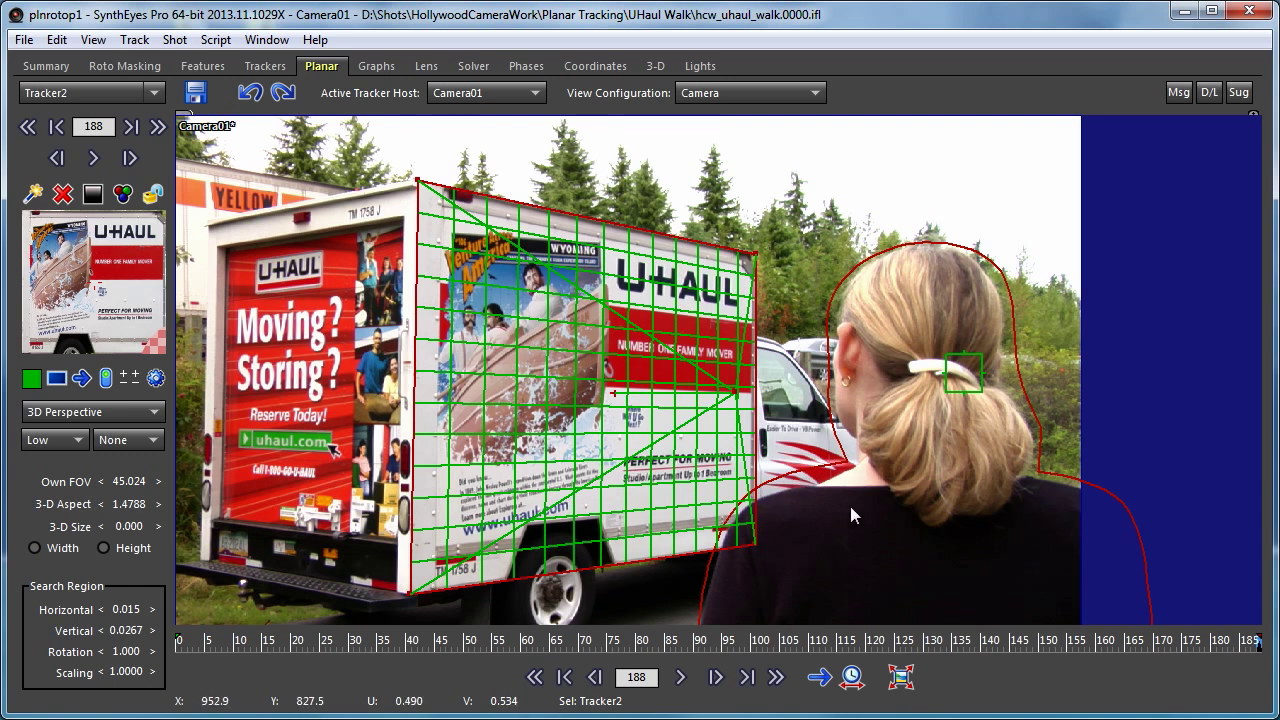
{"action": "mouse_move", "coordinate": [624, 502]}
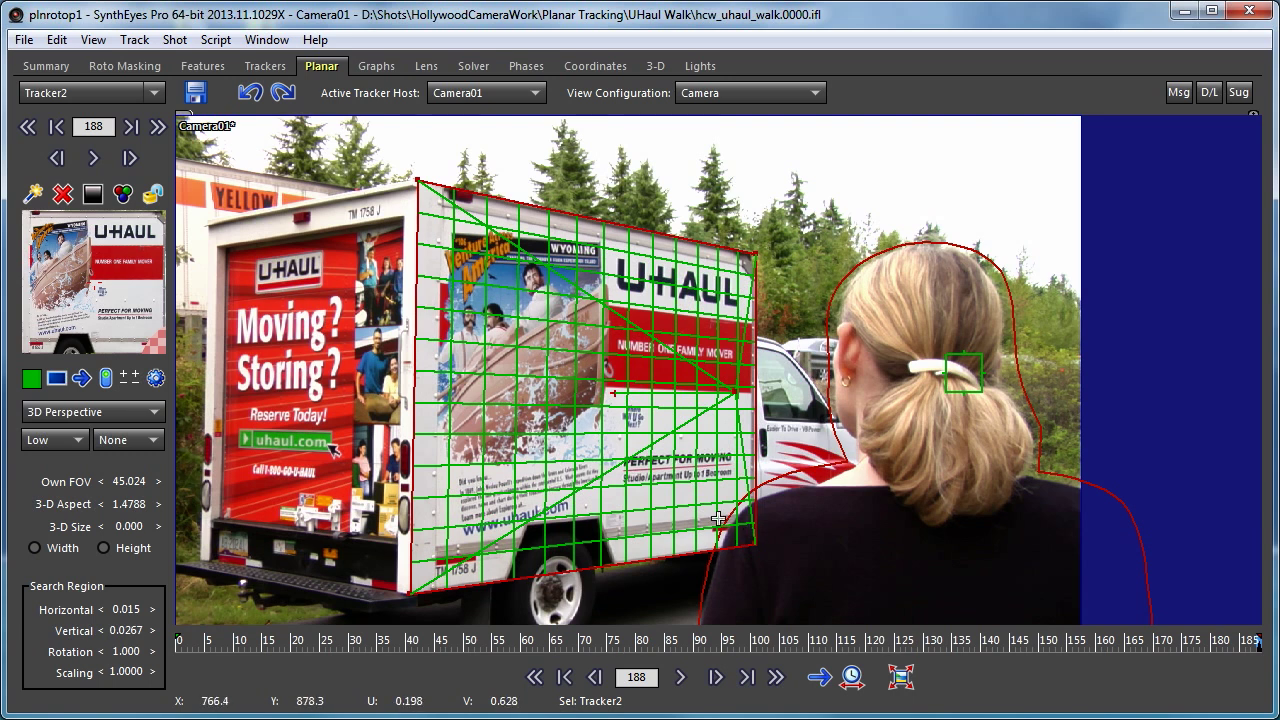
{"action": "mouse_move", "coordinate": [730, 340]}
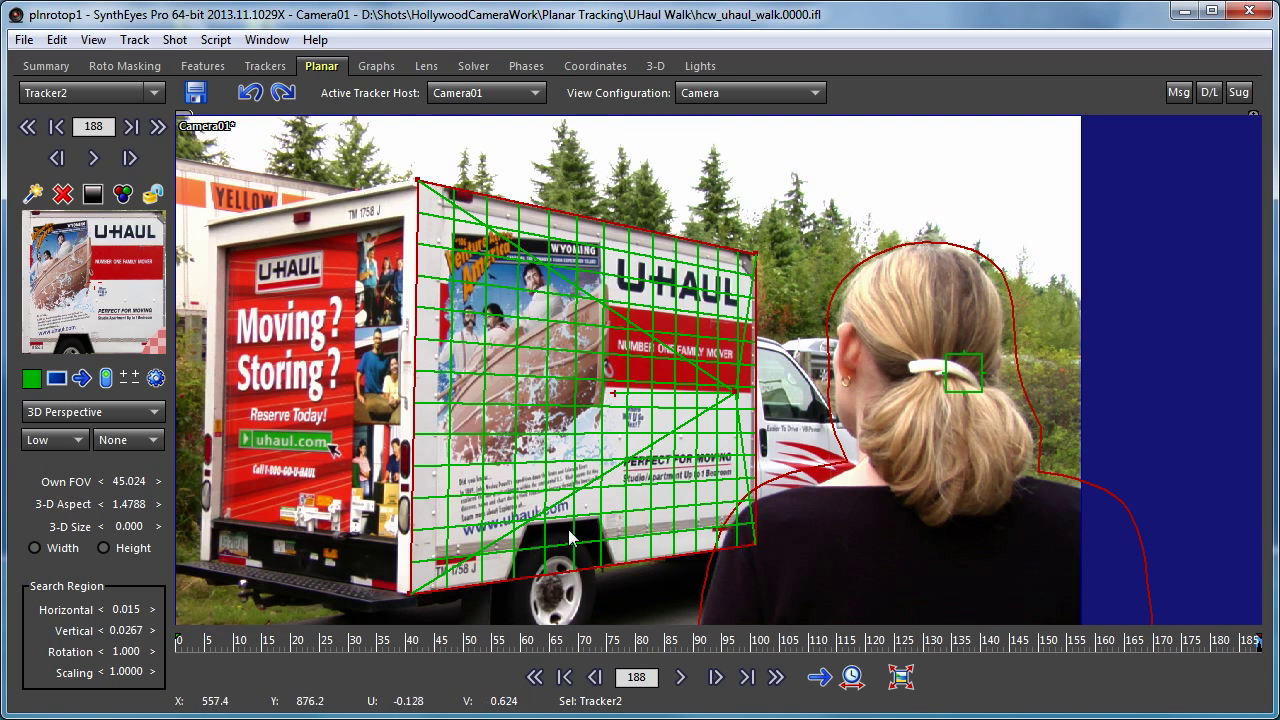
{"action": "mouse_move", "coordinate": [765, 535]}
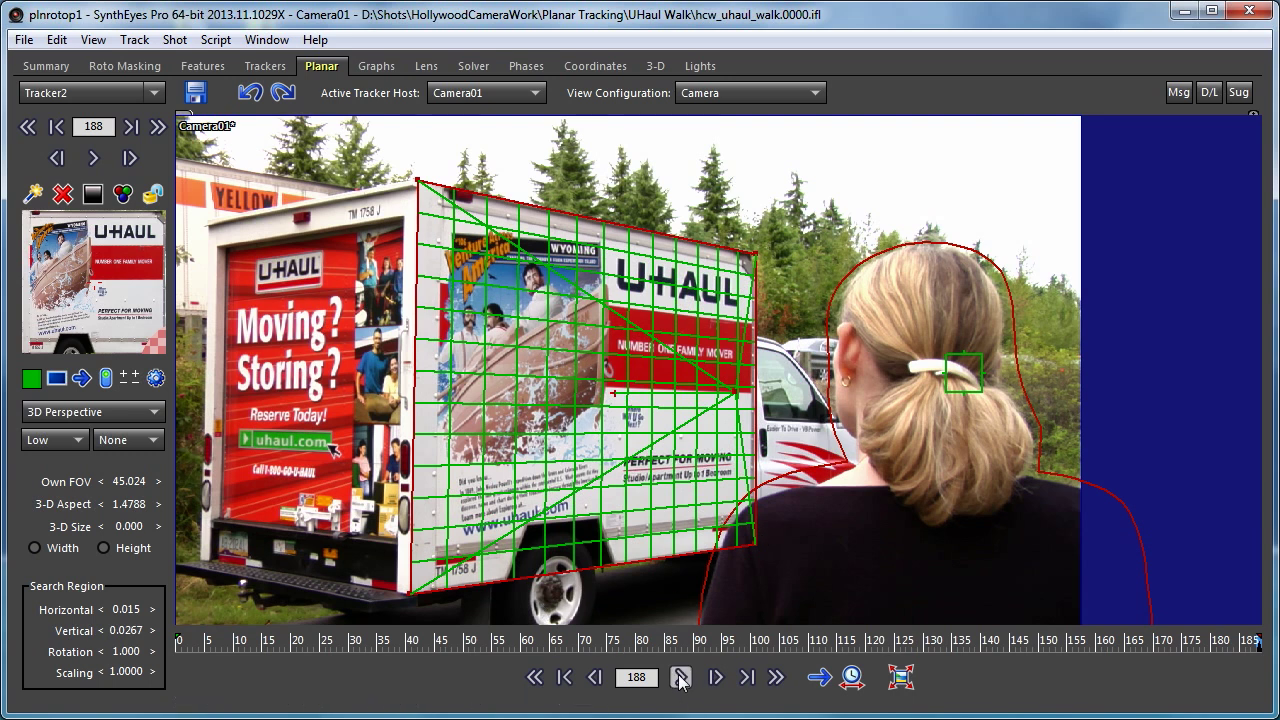
{"action": "mouse_move", "coordinate": [594, 677]}
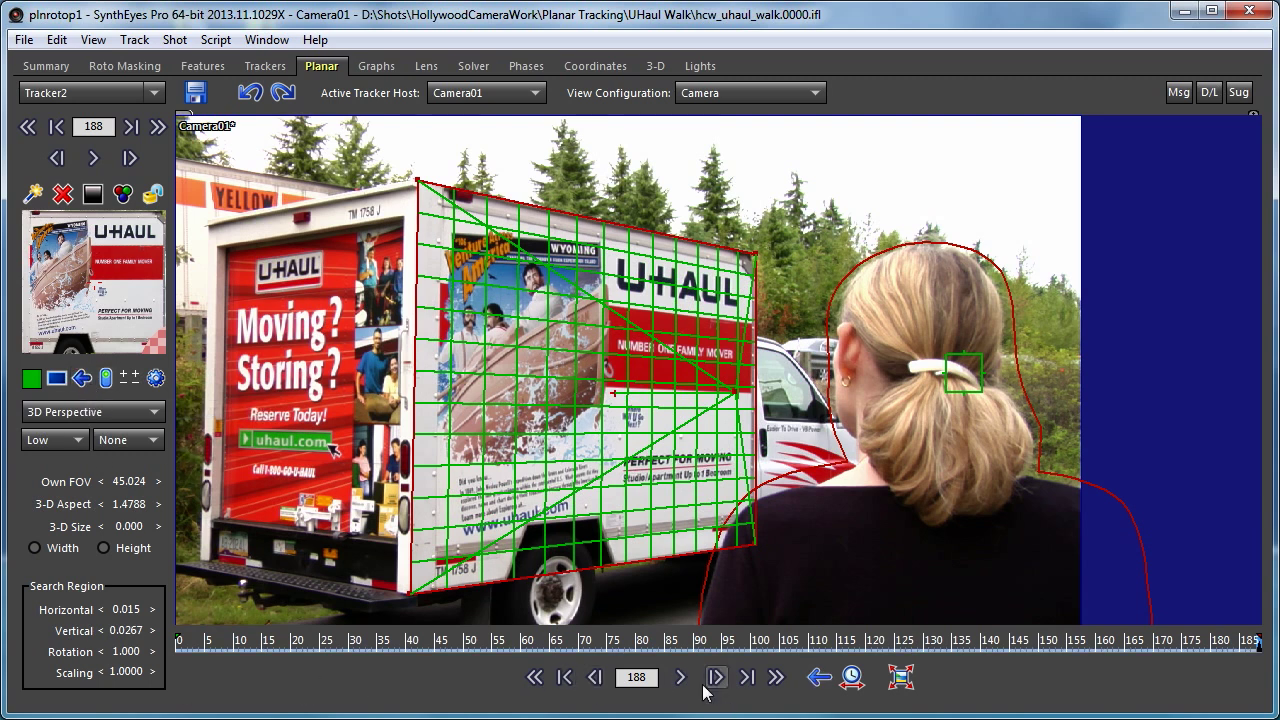
Track Tracker2 backward from frame 188, stopping around frame 113.
{"action": "left_click", "coordinate": [716, 677]}
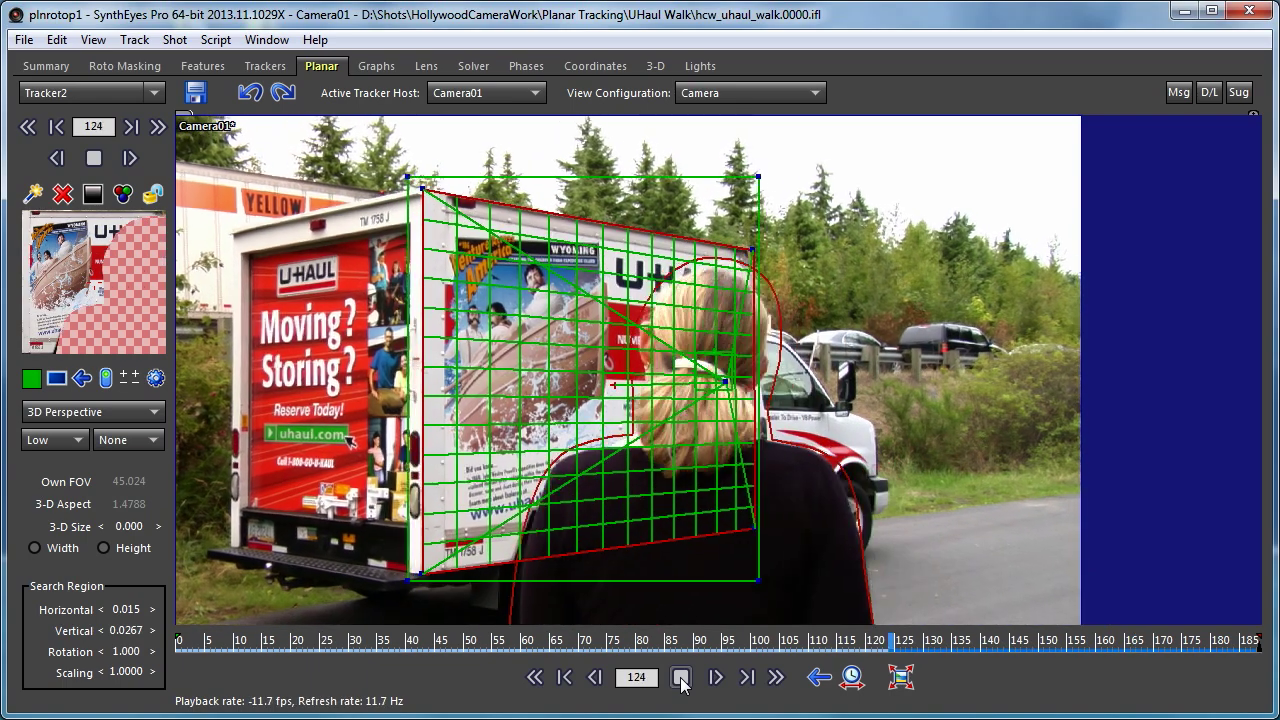
{"action": "left_click", "coordinate": [681, 677]}
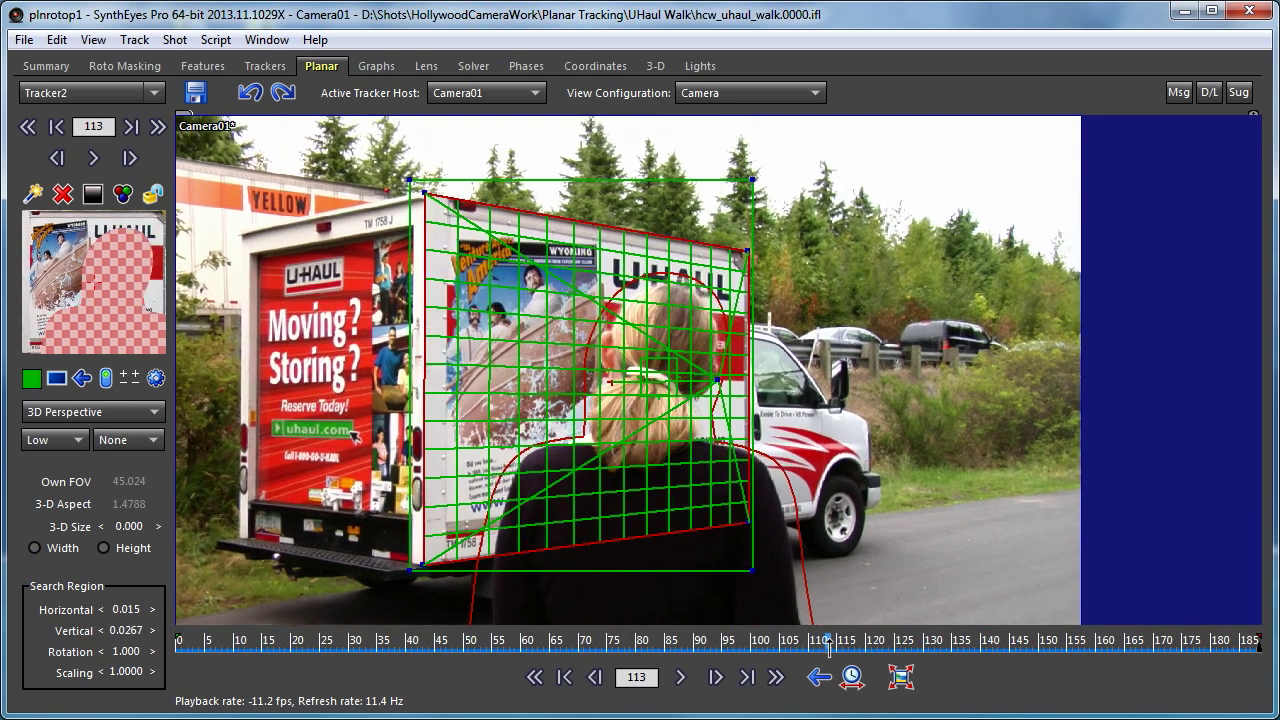
{"action": "left_click", "coordinate": [594, 677]}
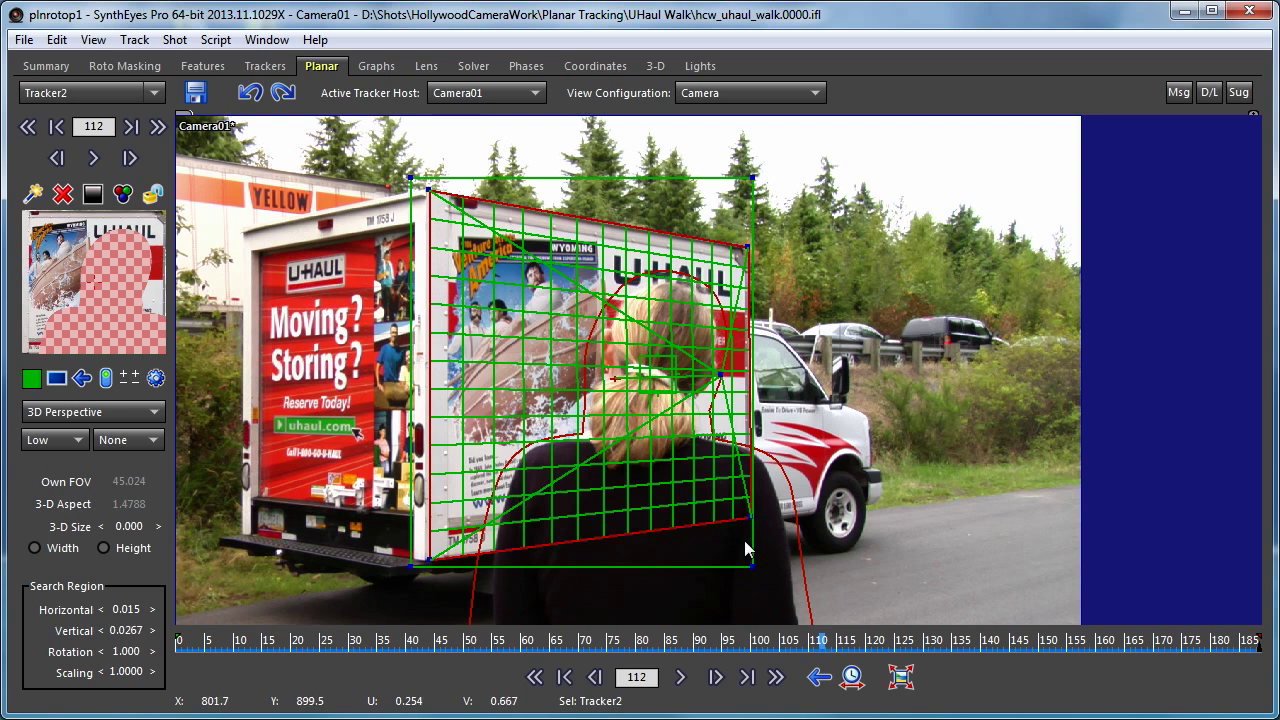
{"action": "mouse_move", "coordinate": [753, 530]}
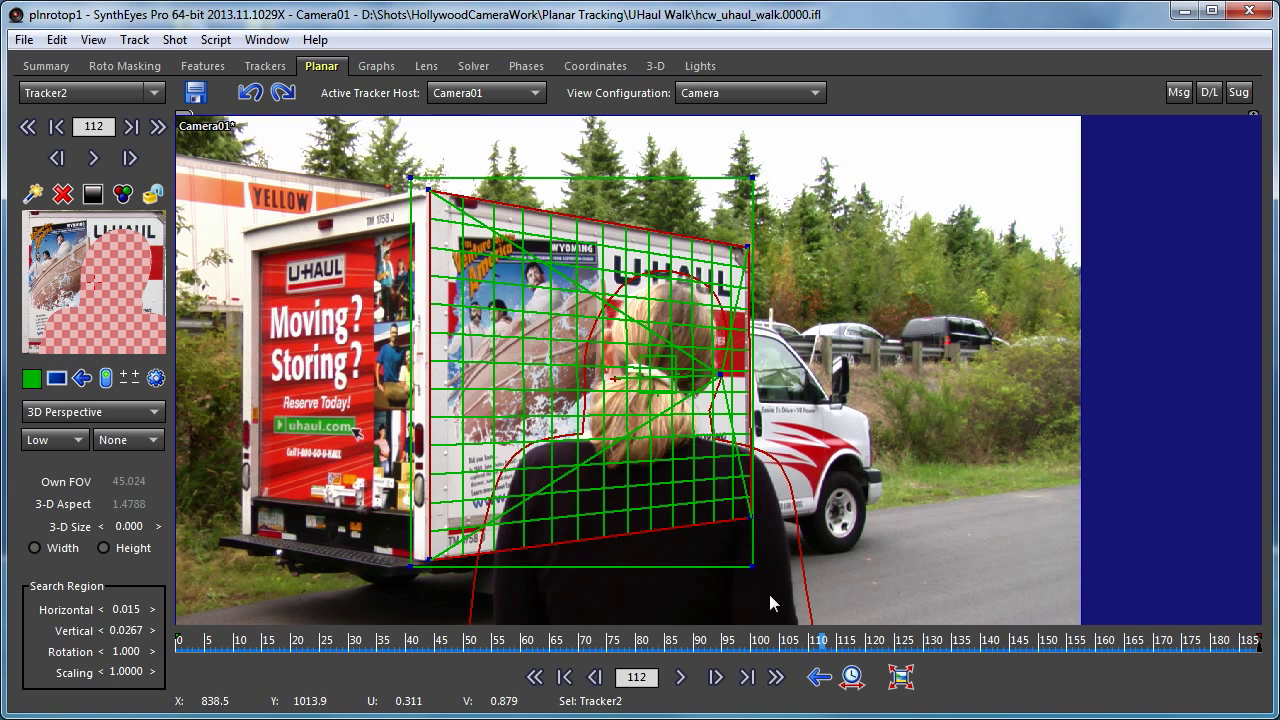
{"action": "mouse_move", "coordinate": [760, 598]}
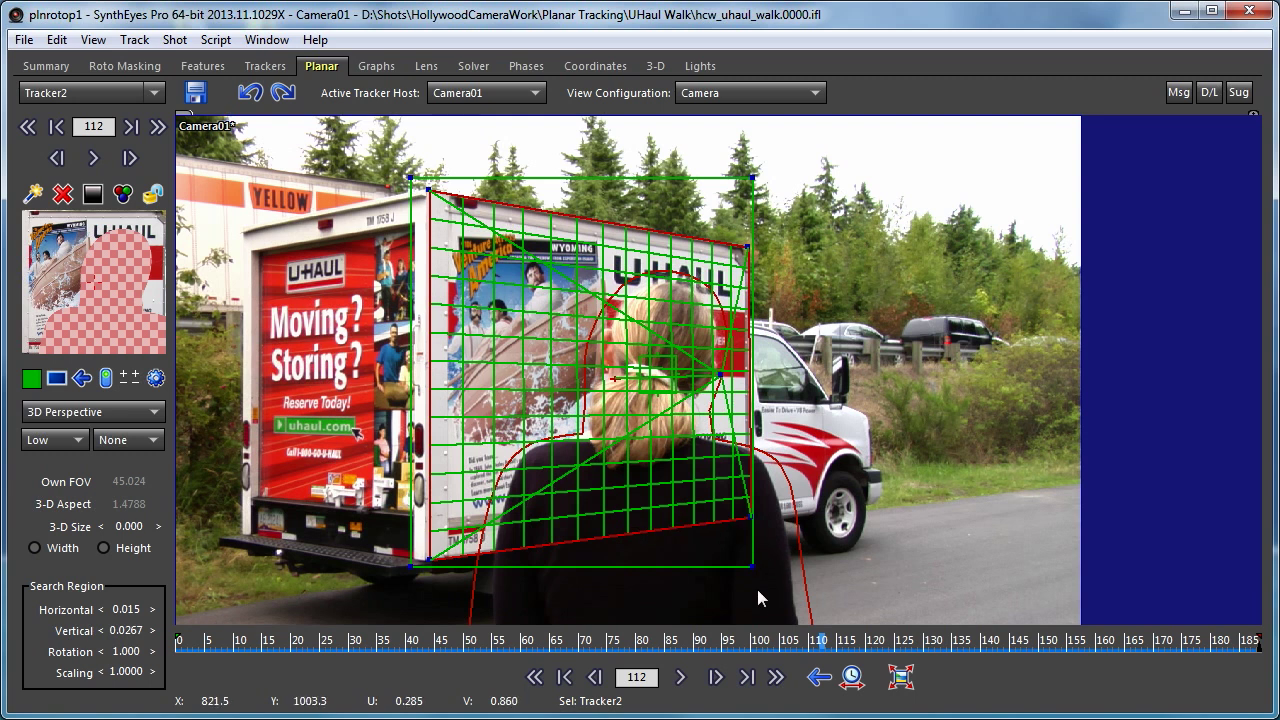
{"action": "mouse_move", "coordinate": [755, 585]}
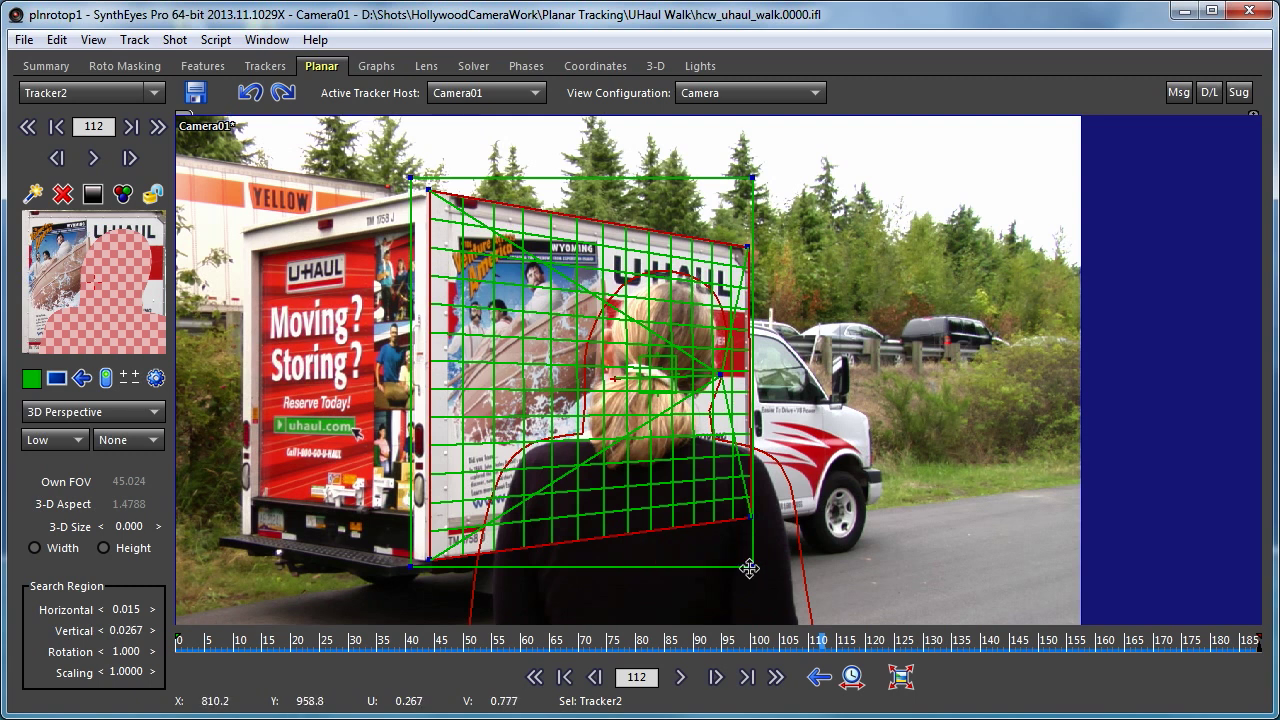
{"action": "mouse_move", "coordinate": [750, 568]}
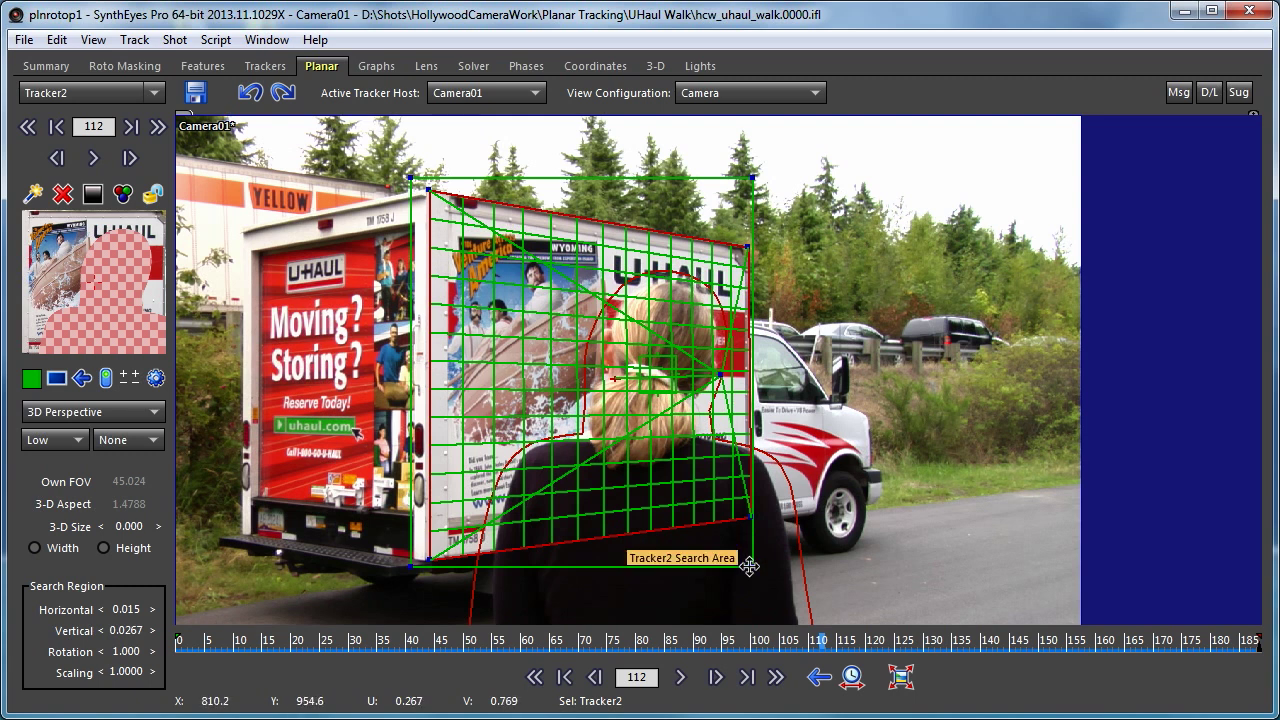
{"action": "mouse_move", "coordinate": [692, 505]}
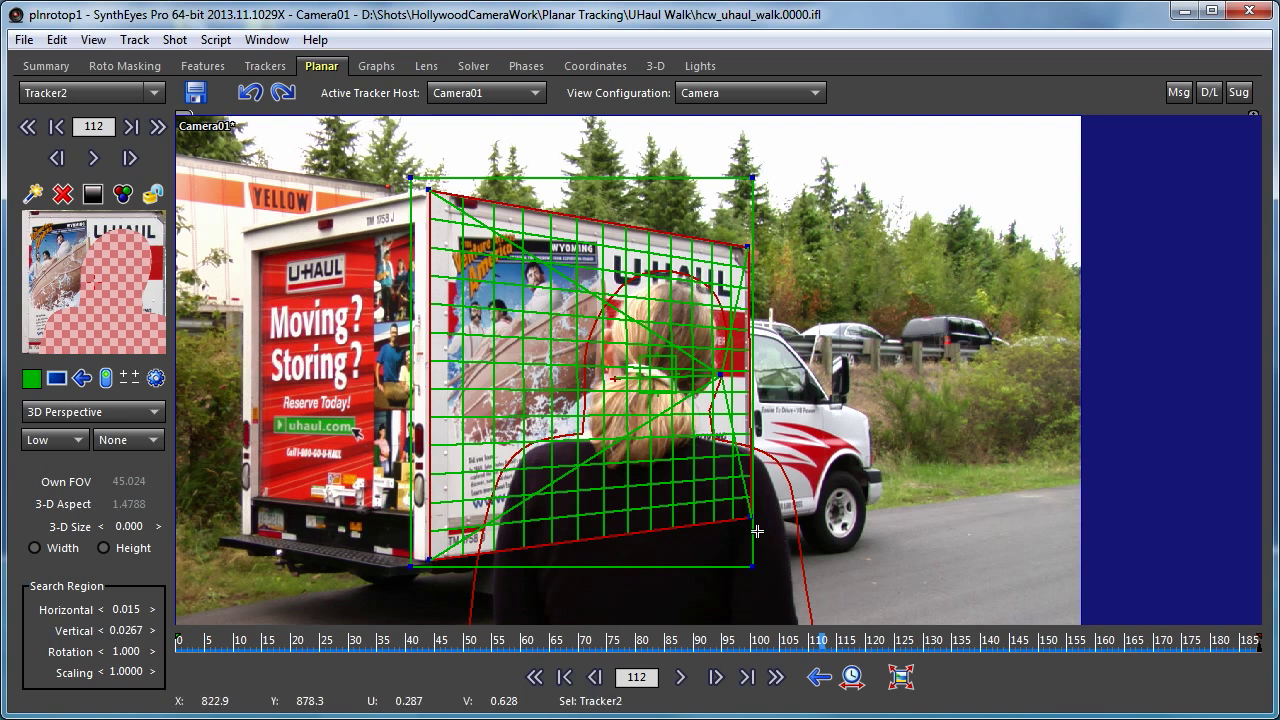
{"action": "mouse_move", "coordinate": [207, 673]}
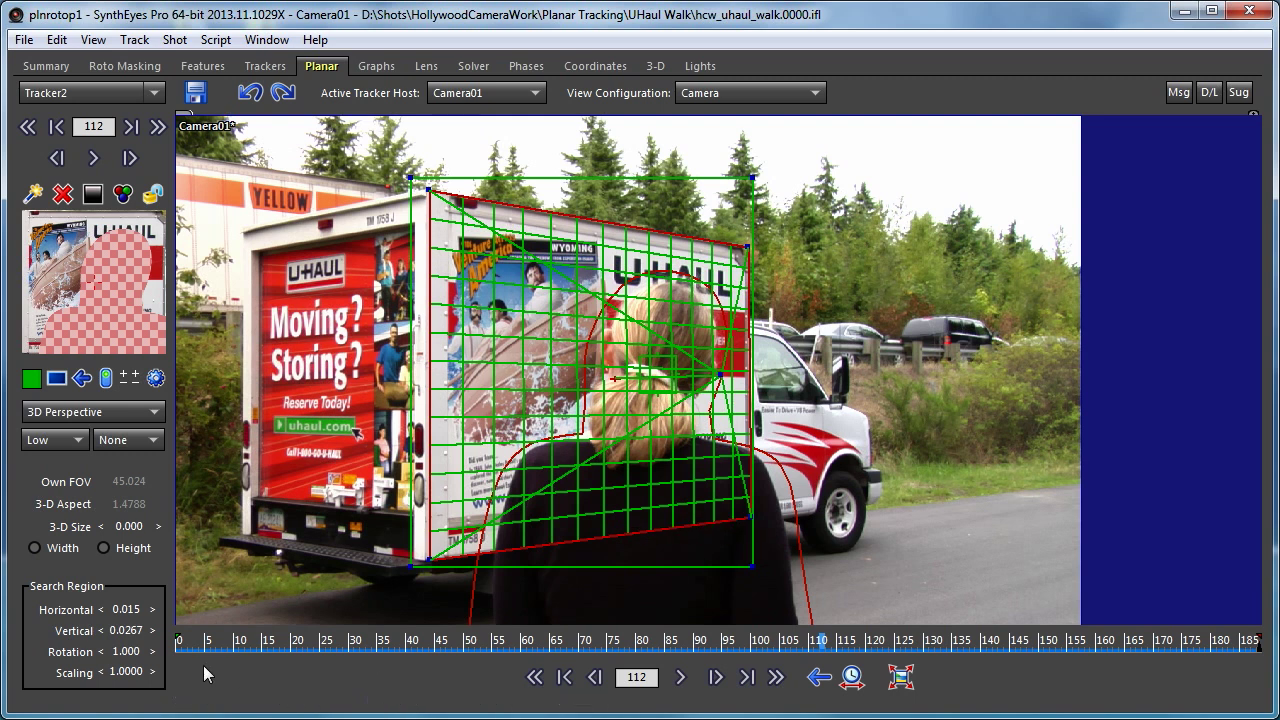
{"action": "mouse_move", "coordinate": [125, 609]}
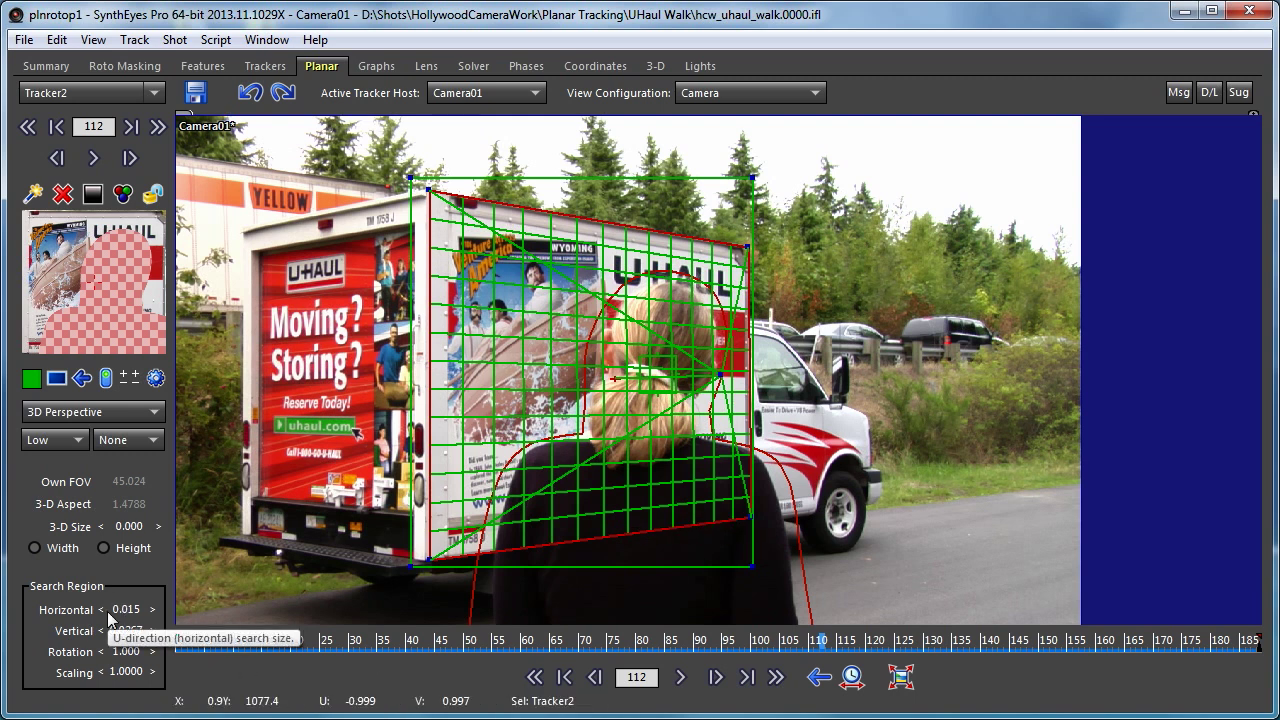
{"action": "mouse_move", "coordinate": [113, 618]}
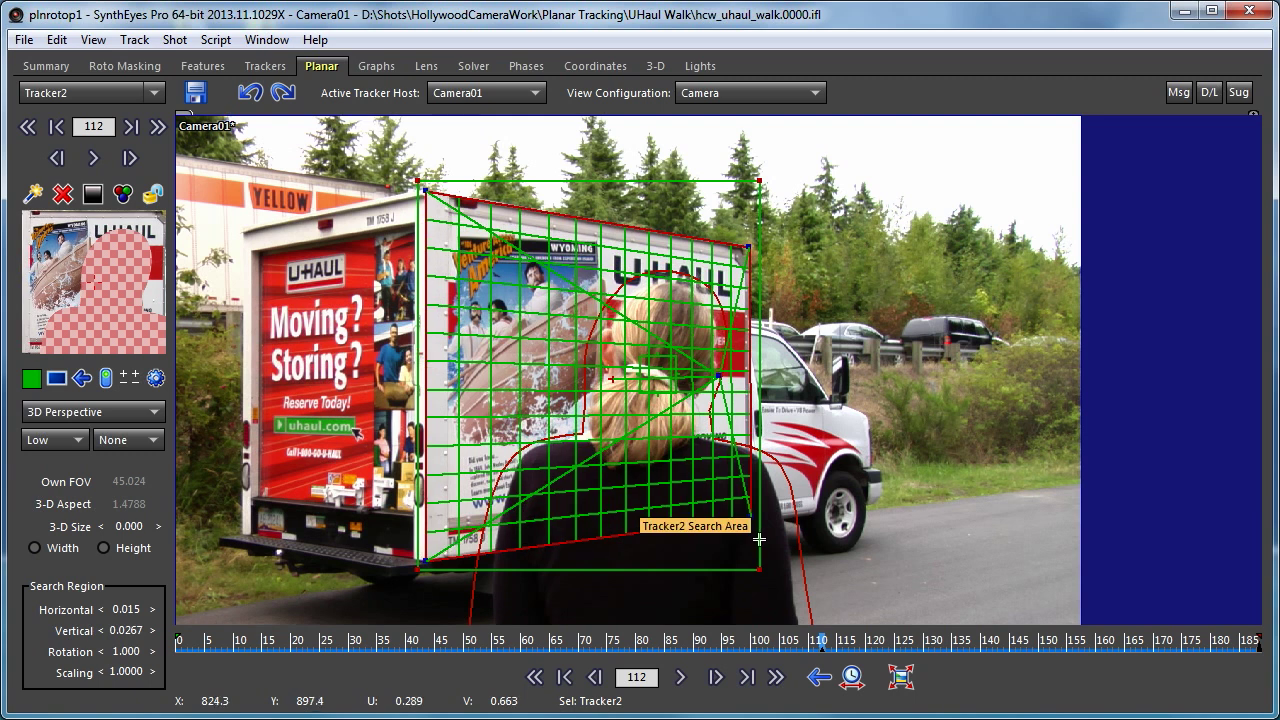
{"action": "mouse_move", "coordinate": [586, 569]}
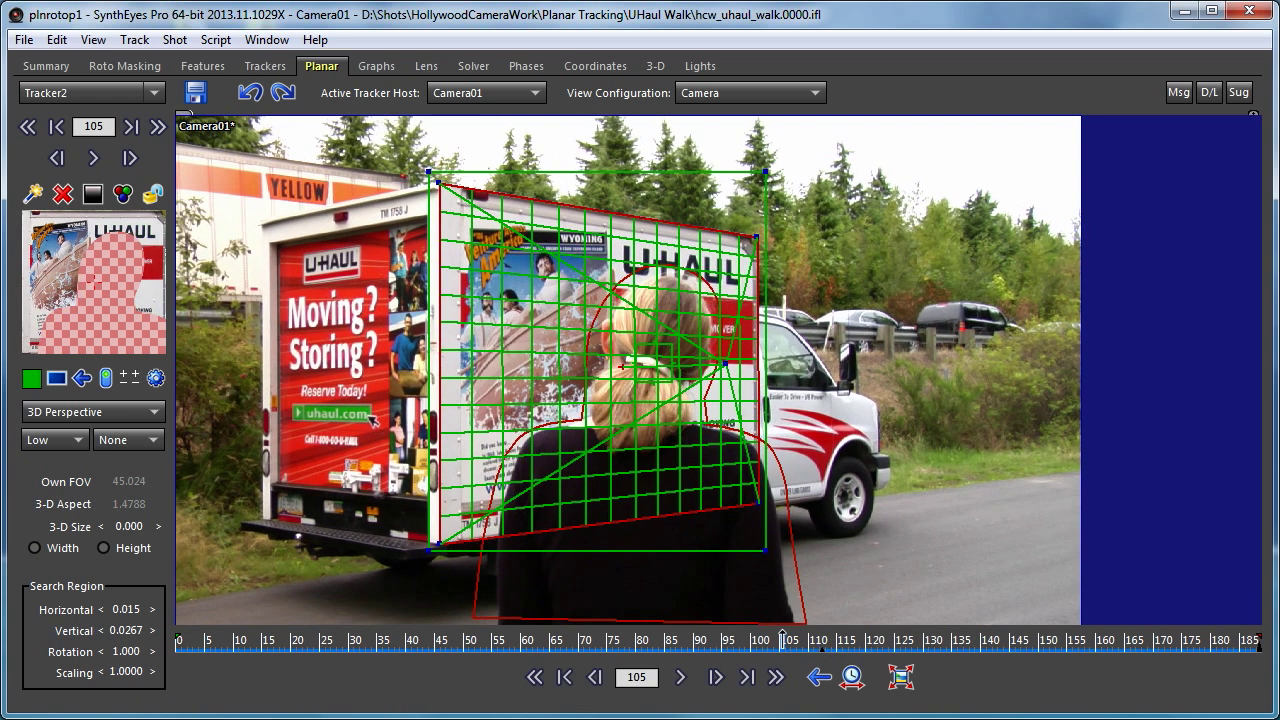
{"action": "left_click", "coordinate": [680, 677]}
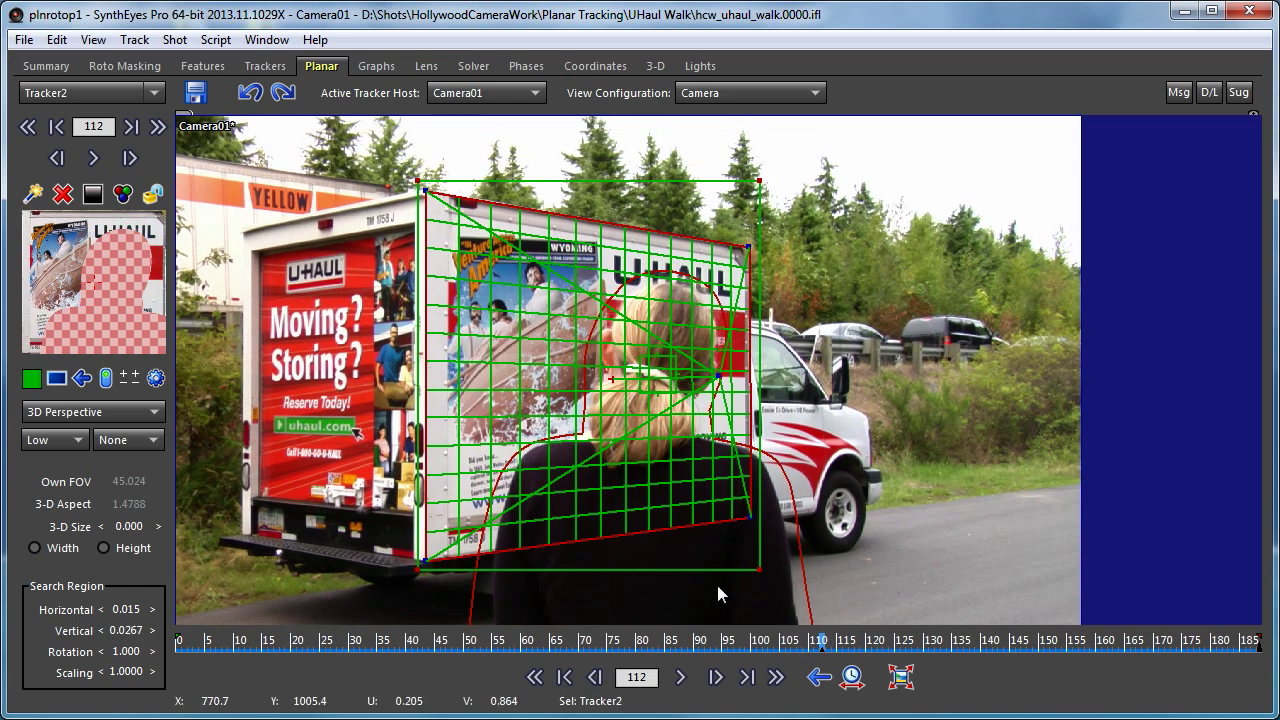
{"action": "mouse_move", "coordinate": [812, 648]}
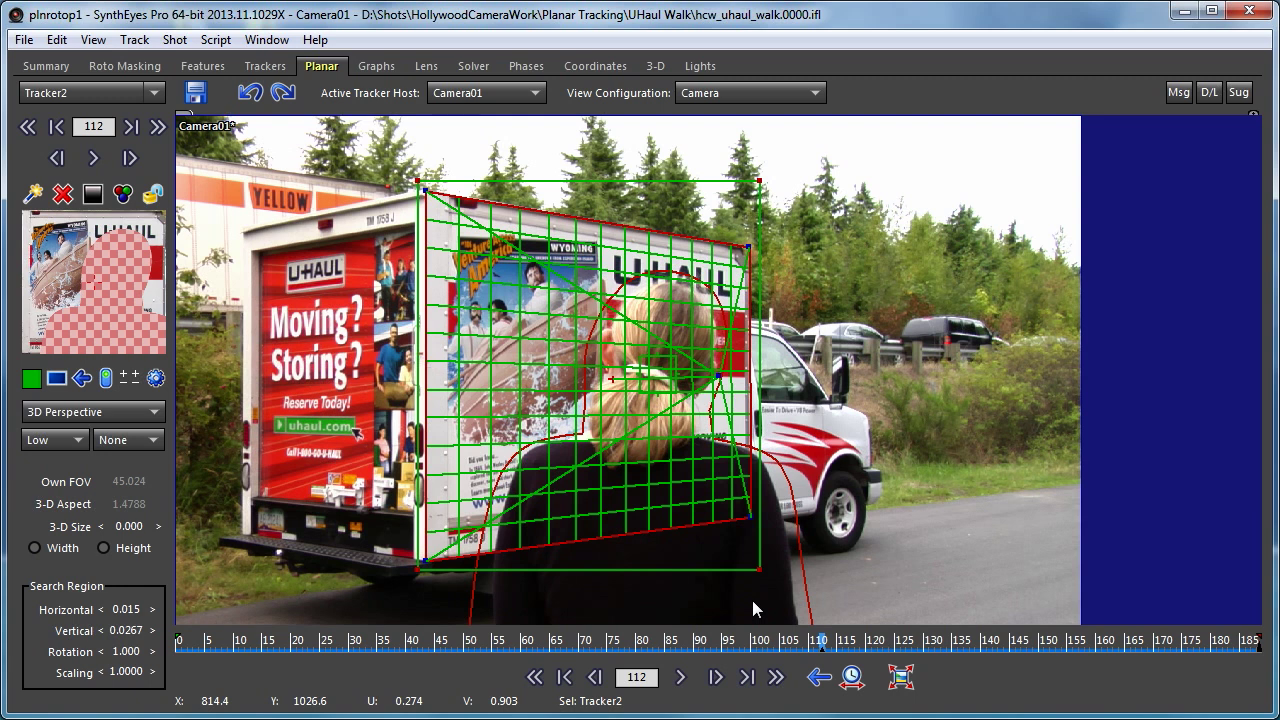
{"action": "mouse_move", "coordinate": [670, 530]}
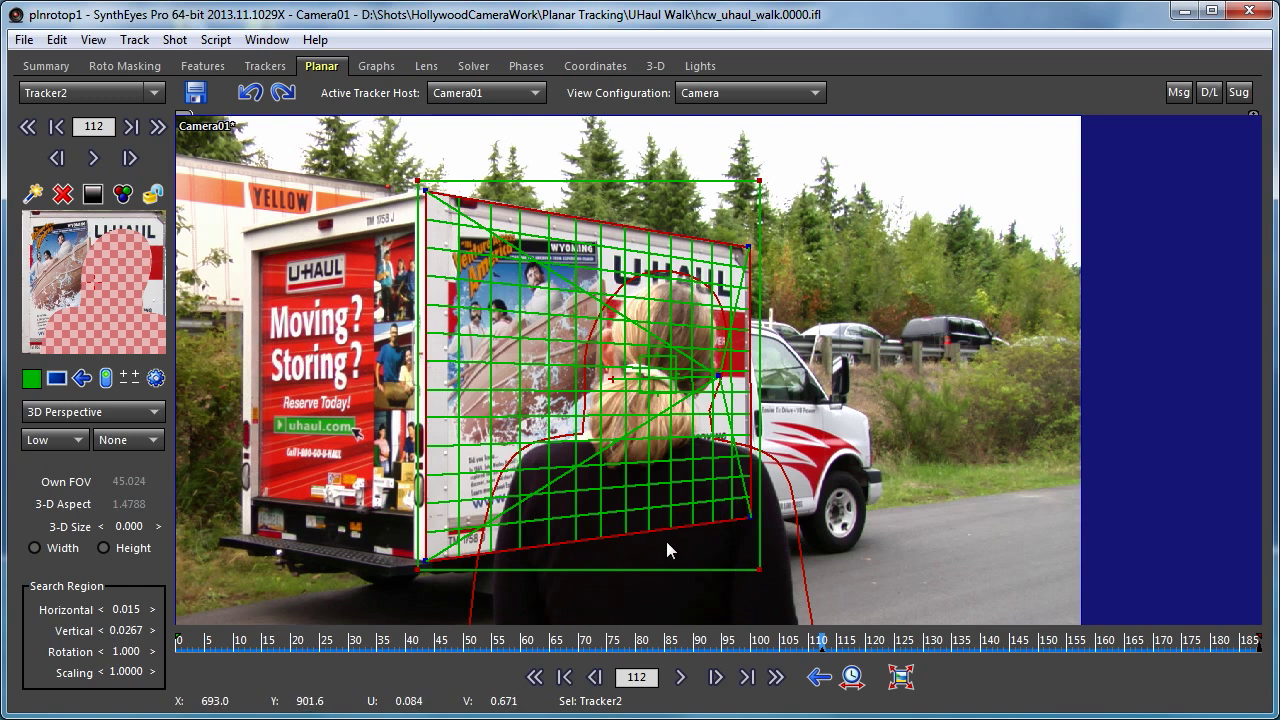
{"action": "mouse_move", "coordinate": [693, 527]}
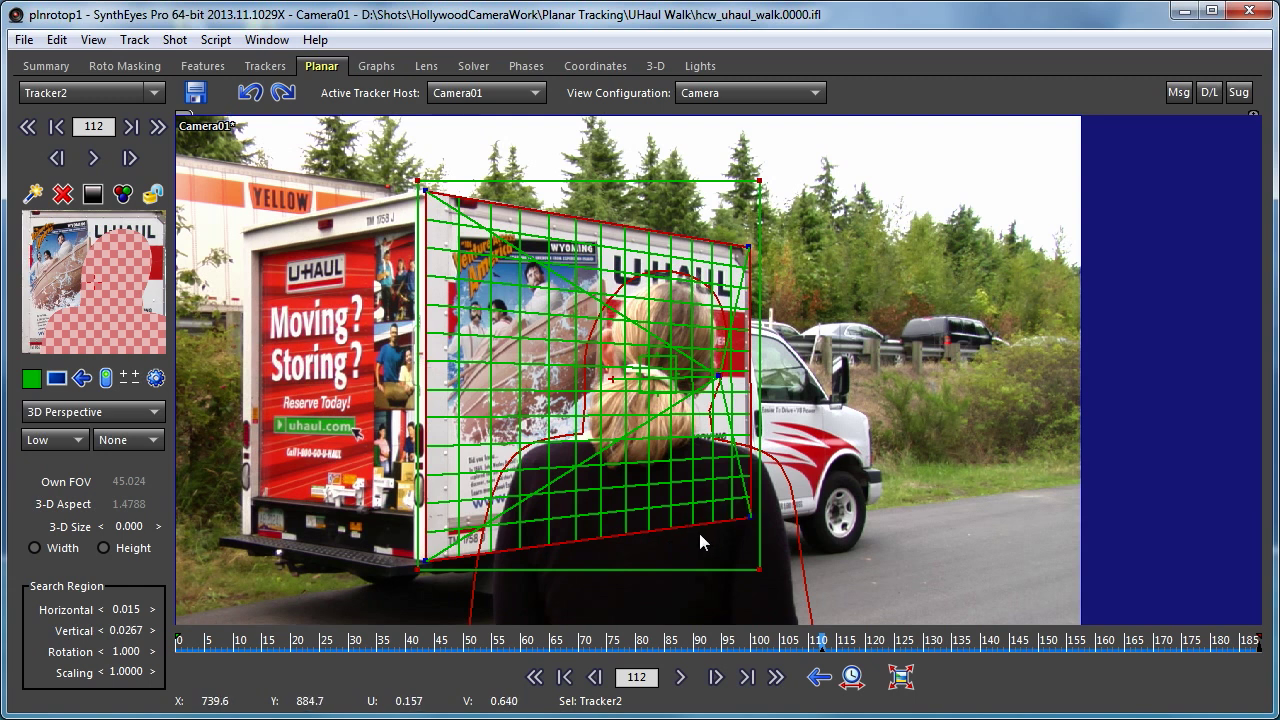
{"action": "mouse_move", "coordinate": [693, 527]}
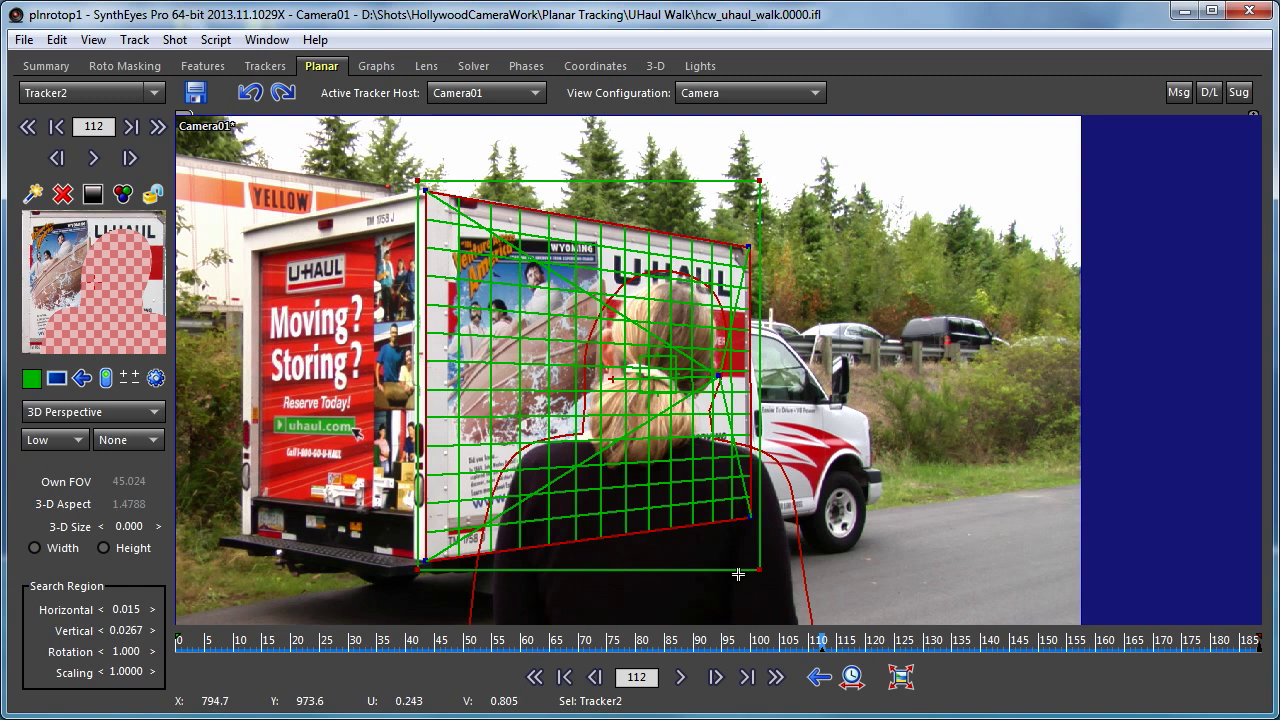
{"action": "mouse_move", "coordinate": [726, 554]}
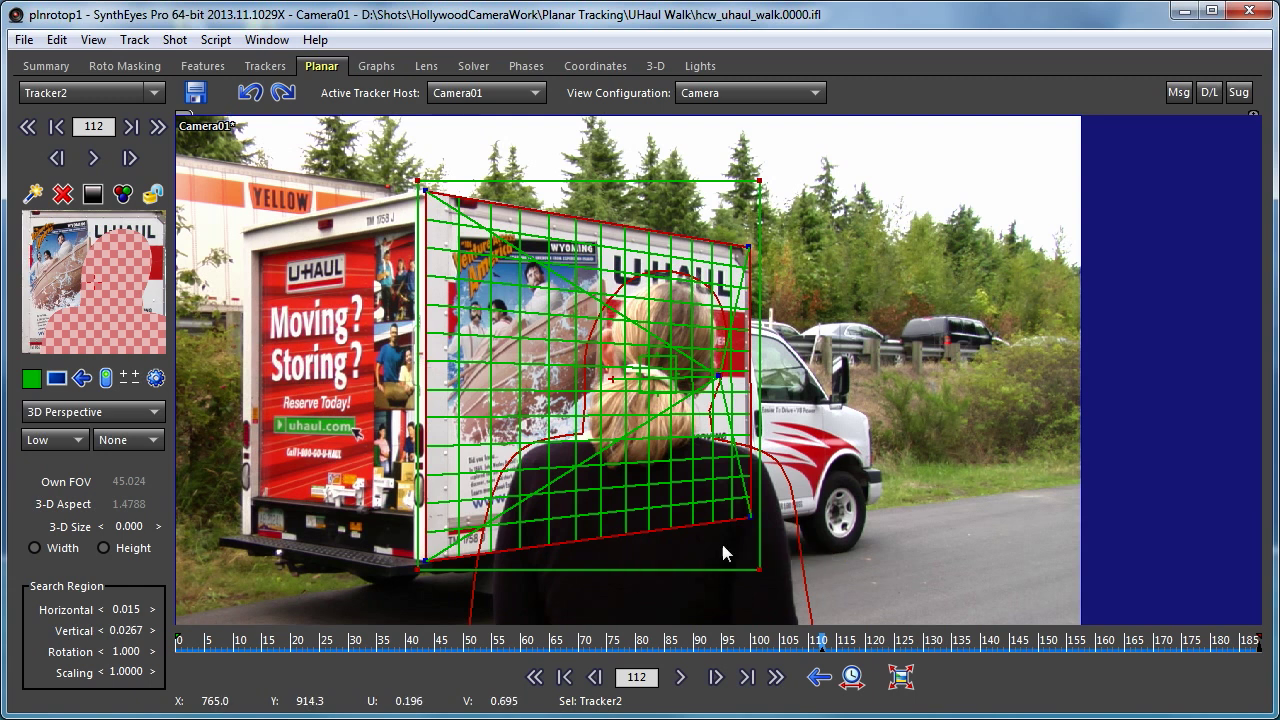
{"action": "mouse_move", "coordinate": [778, 363]}
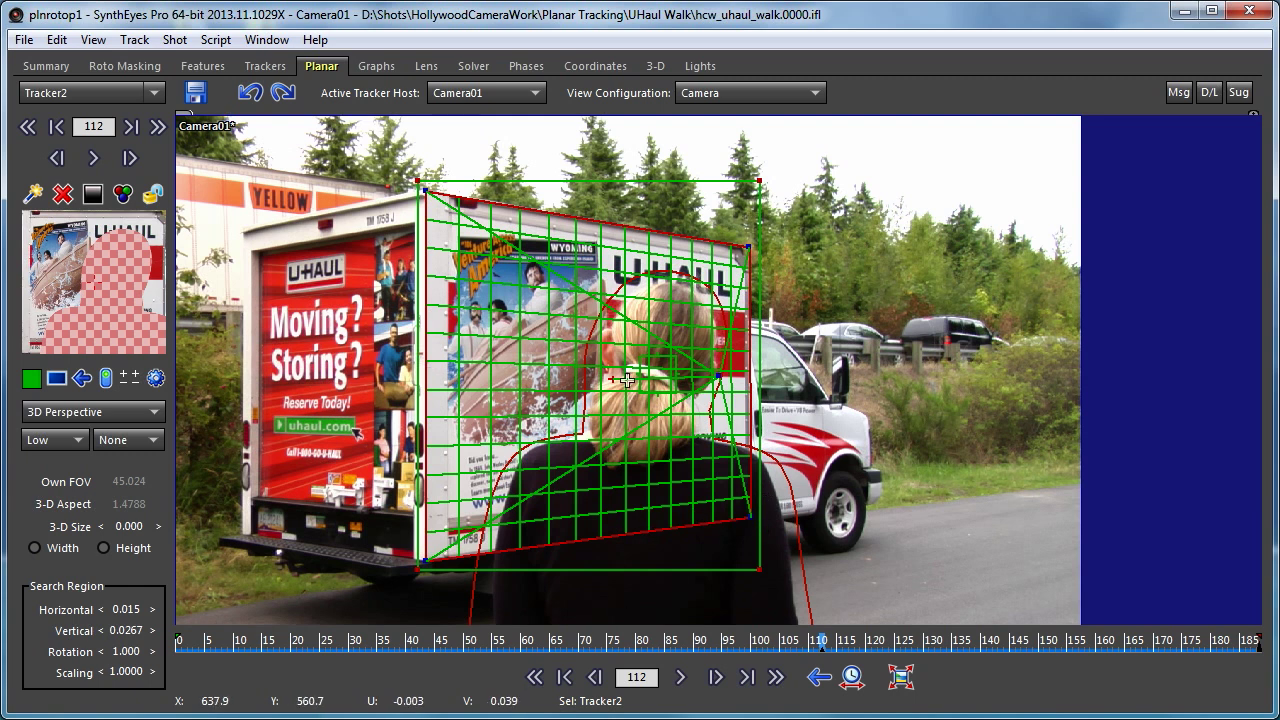
{"action": "mouse_move", "coordinate": [642, 442]}
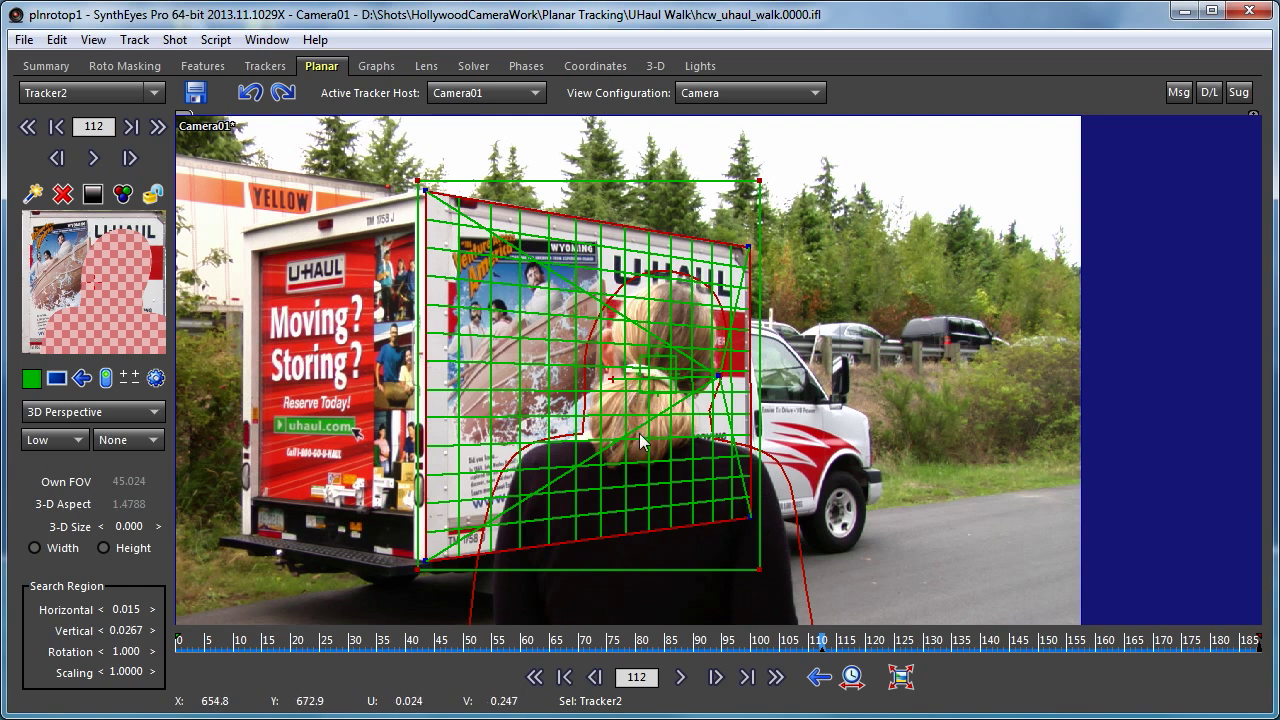
{"action": "mouse_move", "coordinate": [614, 484]}
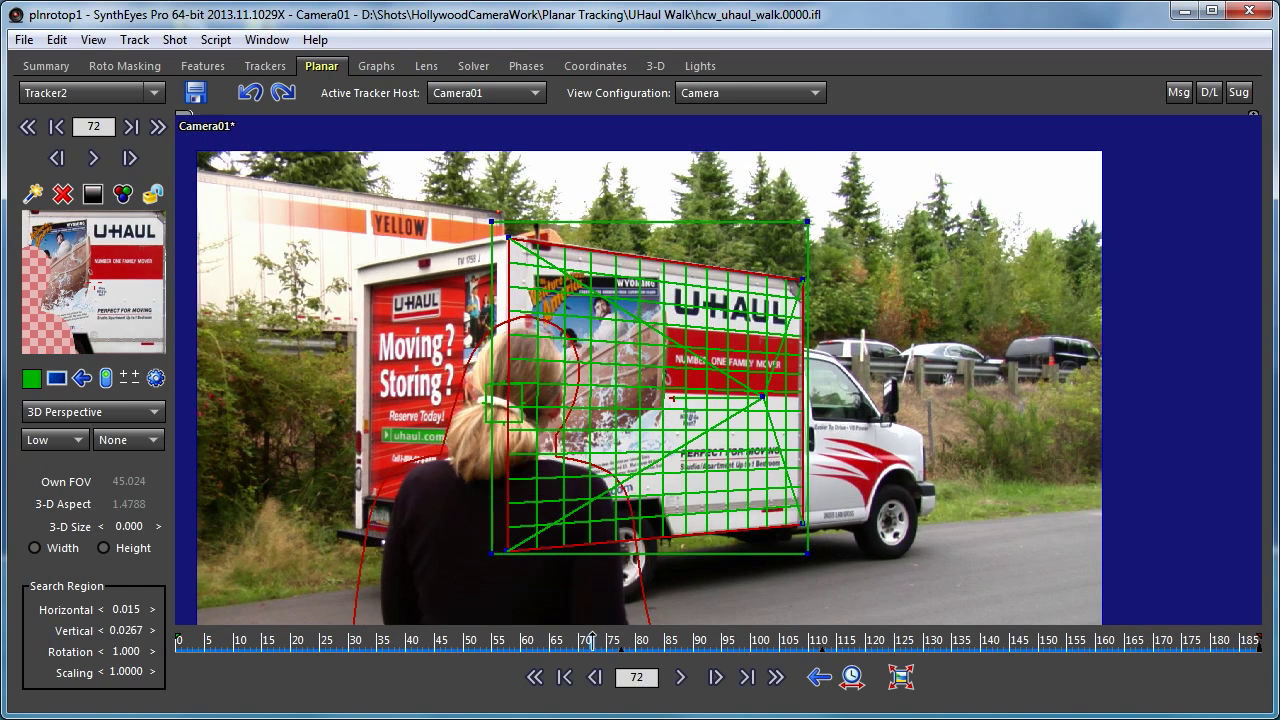
{"action": "mouse_move", "coordinate": [584, 570]}
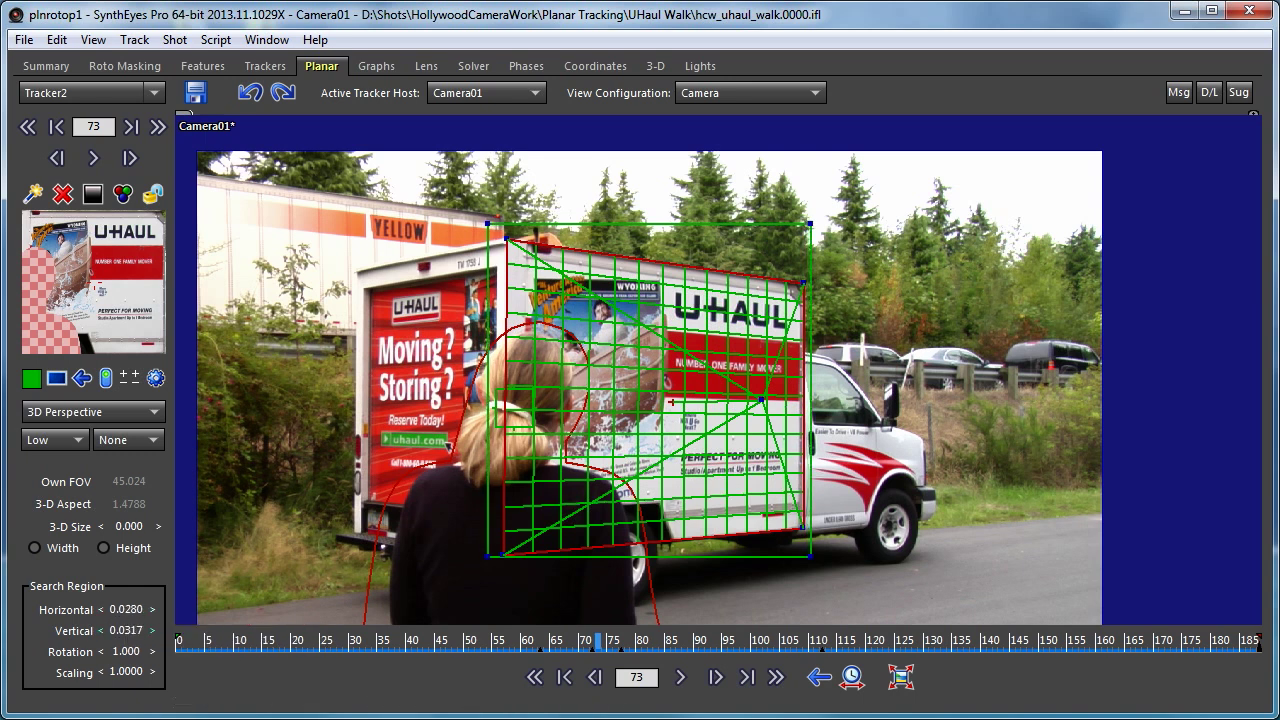
Play back through the shot to check Tracker2's backward tracking on the truck panel.
{"action": "left_click", "coordinate": [680, 677]}
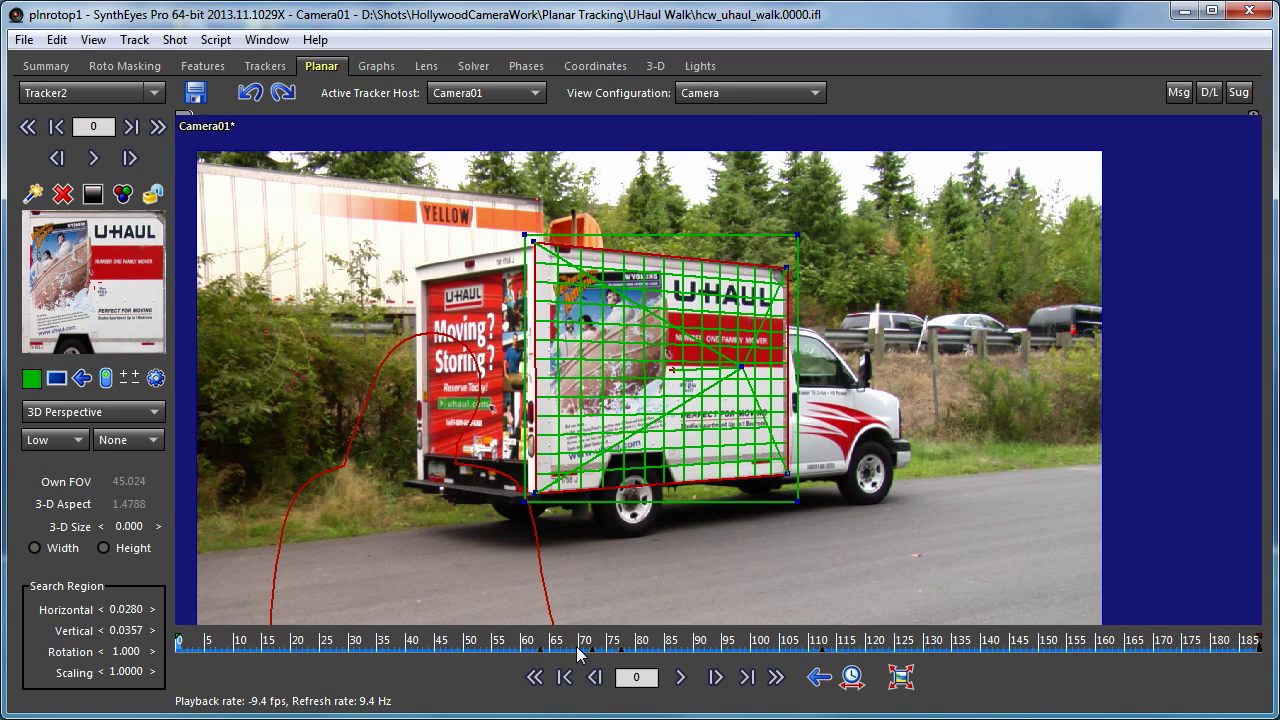
{"action": "mouse_move", "coordinate": [525, 658]}
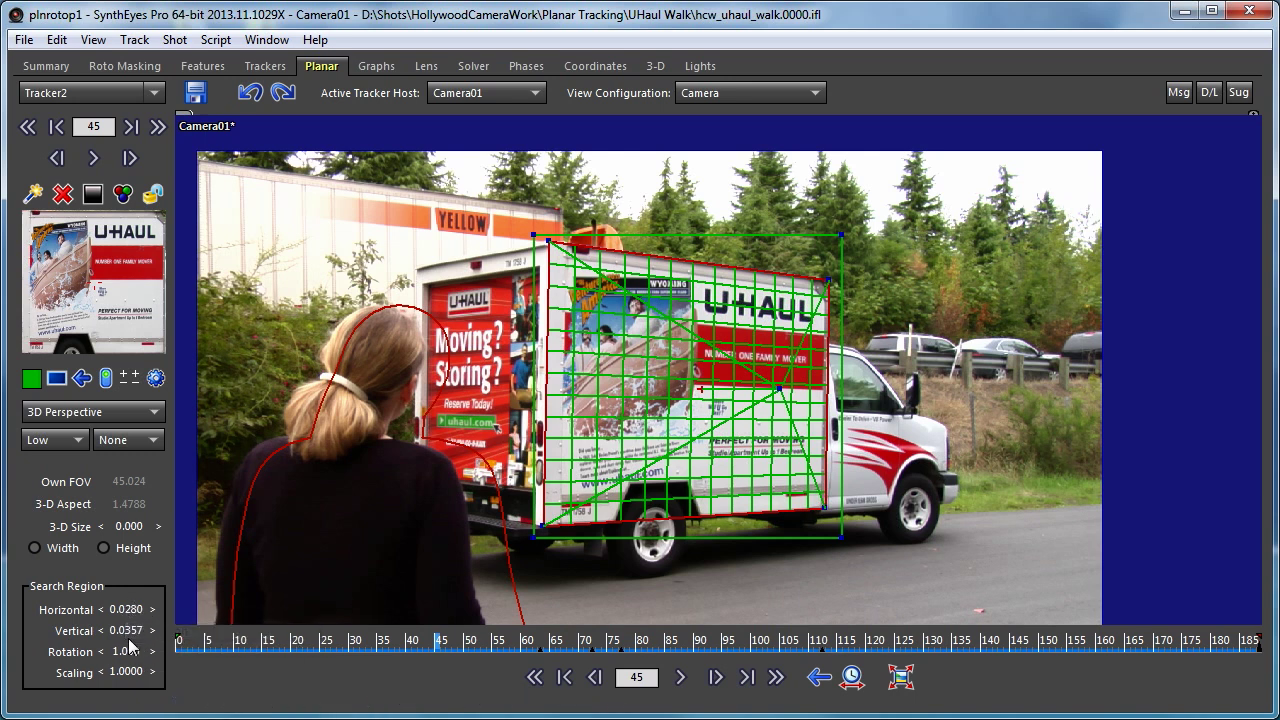
{"action": "mouse_move", "coordinate": [133, 632]}
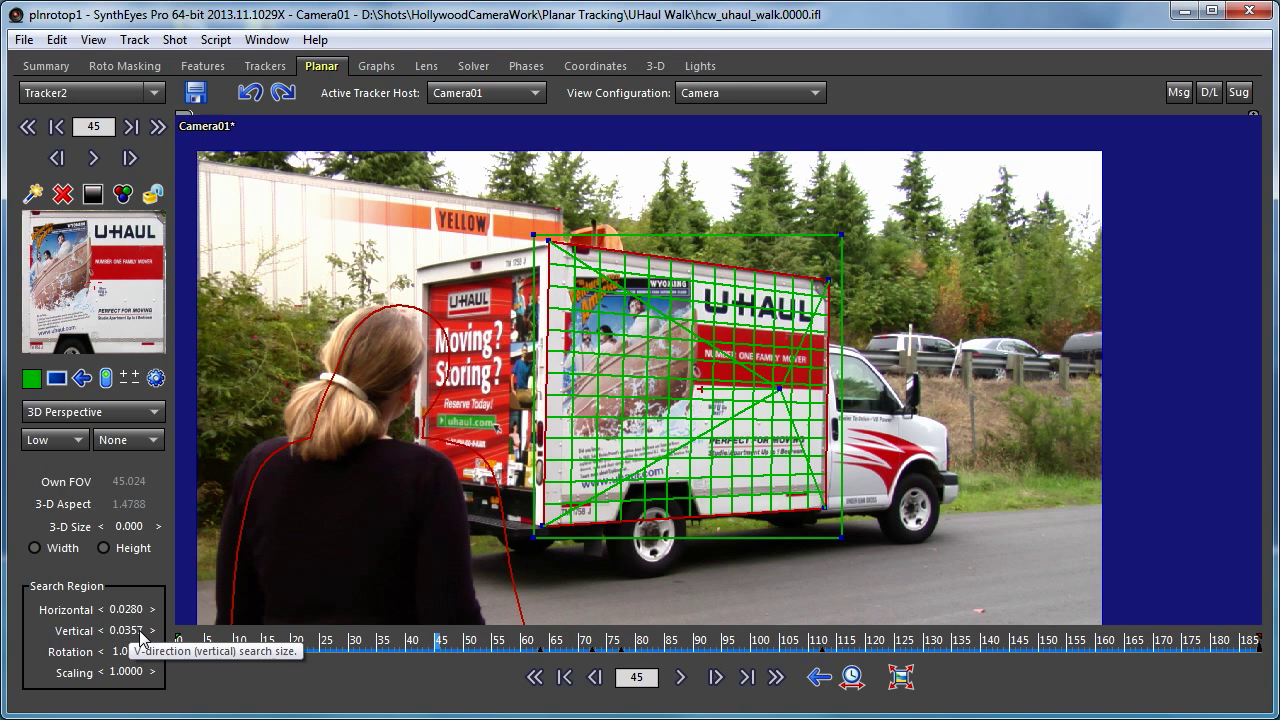
{"action": "mouse_move", "coordinate": [128, 609]}
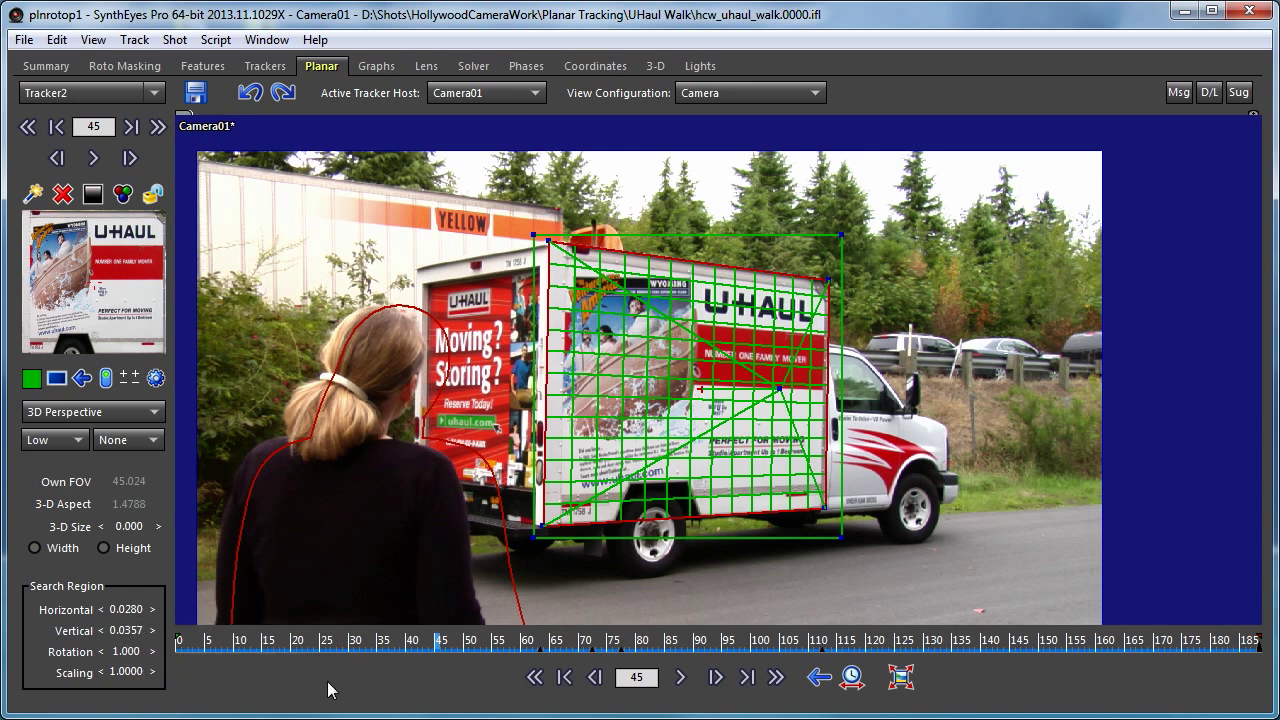
{"action": "mouse_move", "coordinate": [552, 538]}
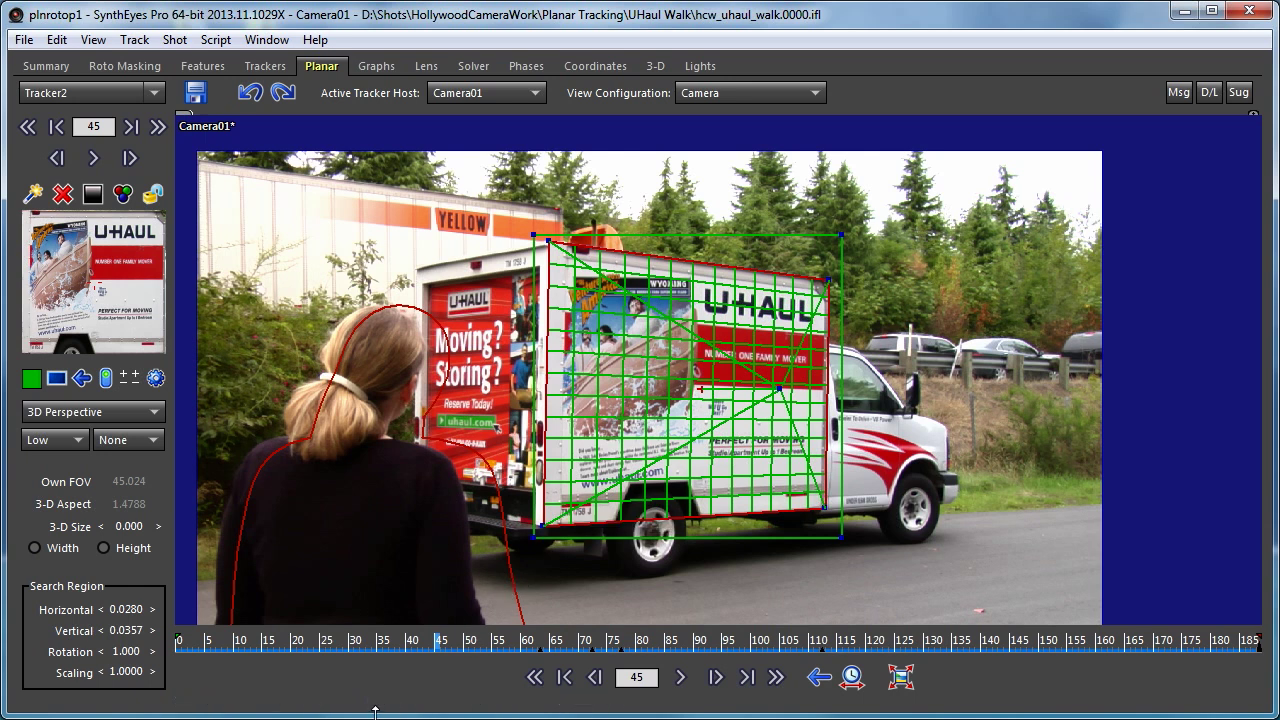
{"action": "mouse_move", "coordinate": [388, 623]}
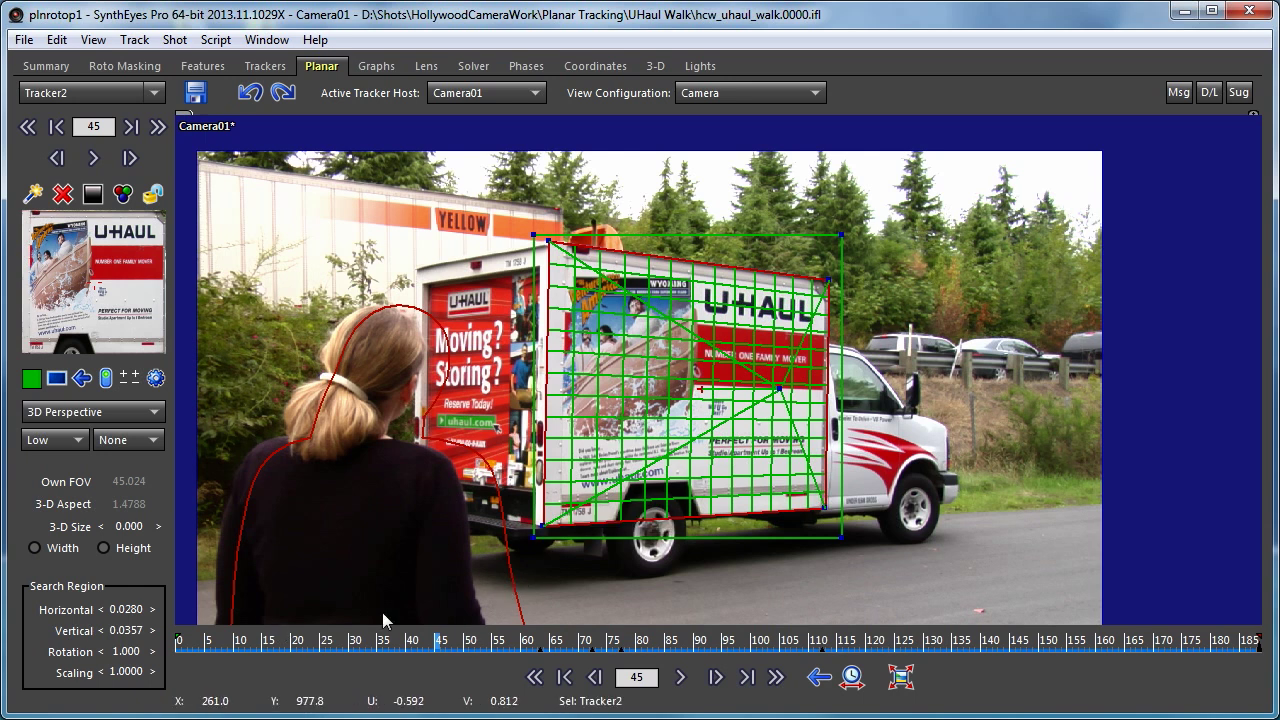
{"action": "mouse_move", "coordinate": [400, 648]}
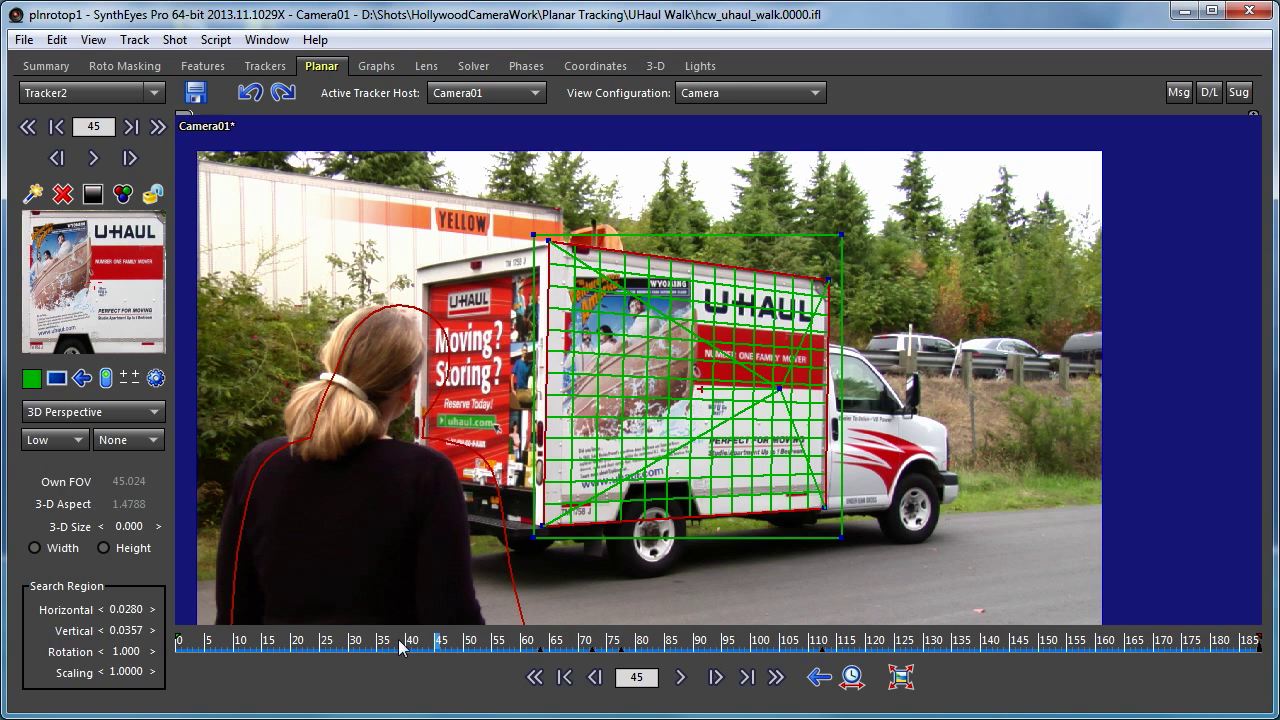
{"action": "mouse_move", "coordinate": [405, 645]}
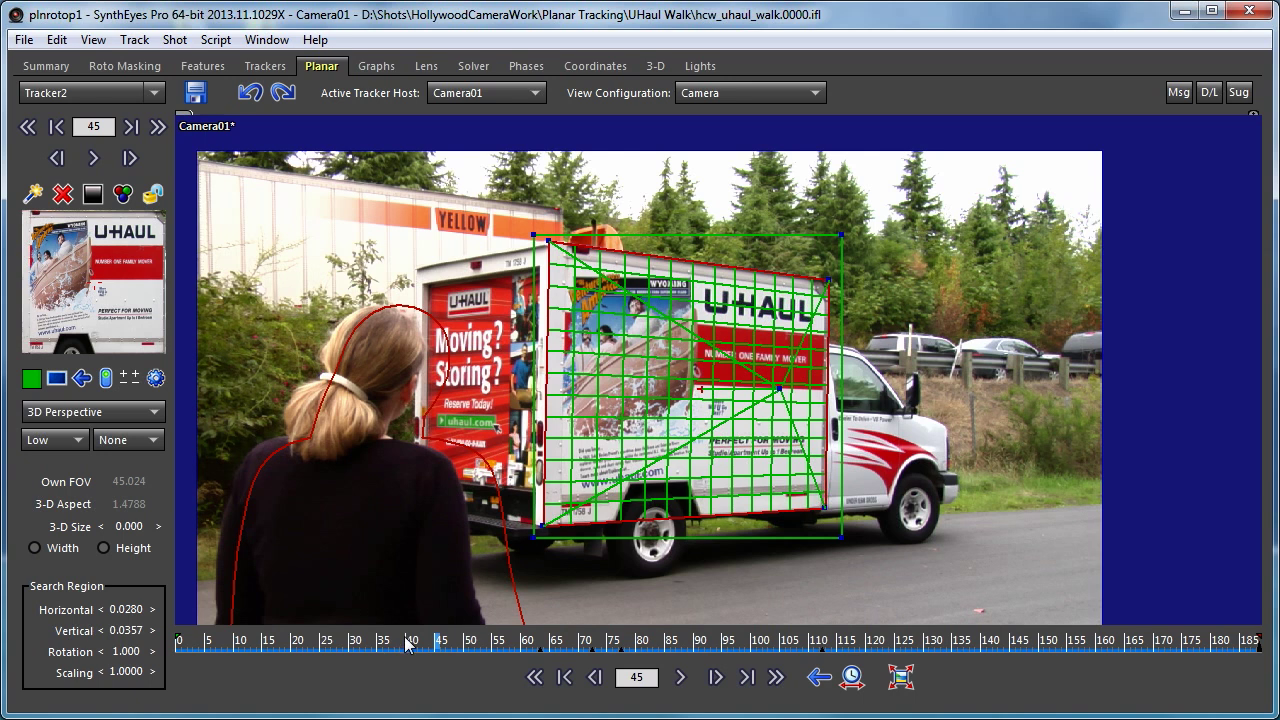
{"action": "mouse_move", "coordinate": [128, 652]}
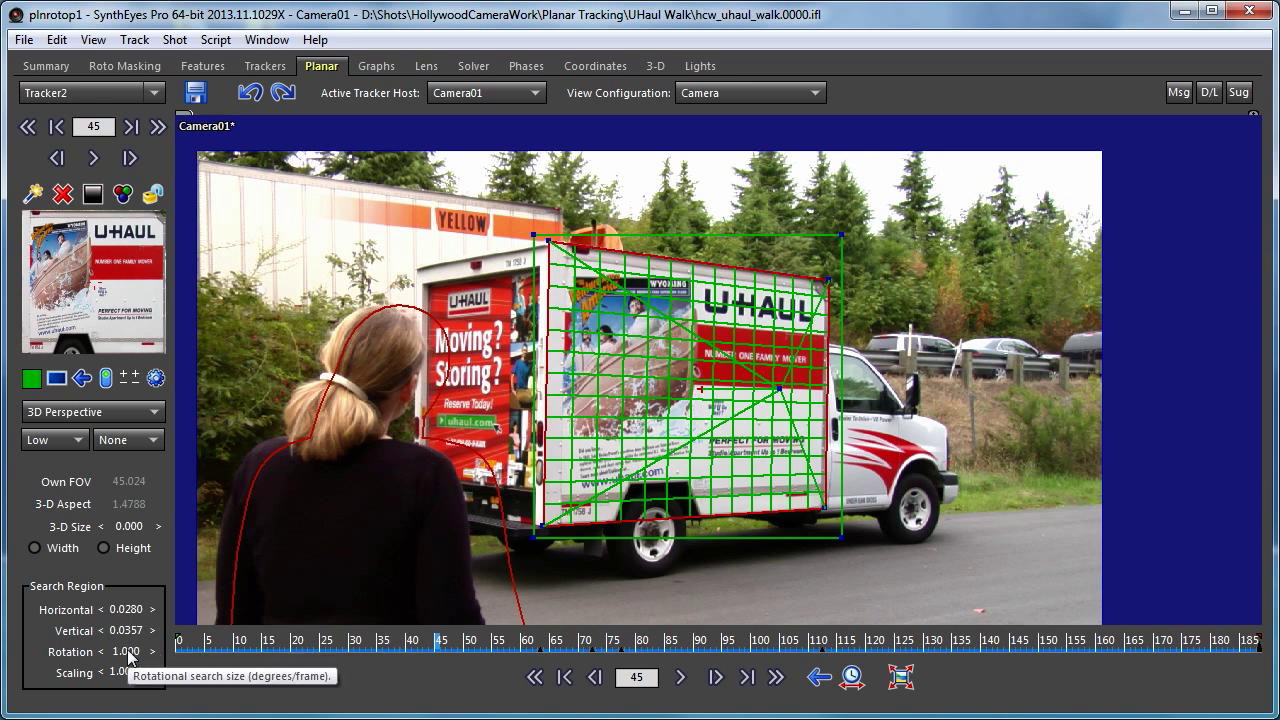
{"action": "mouse_move", "coordinate": [392, 693]}
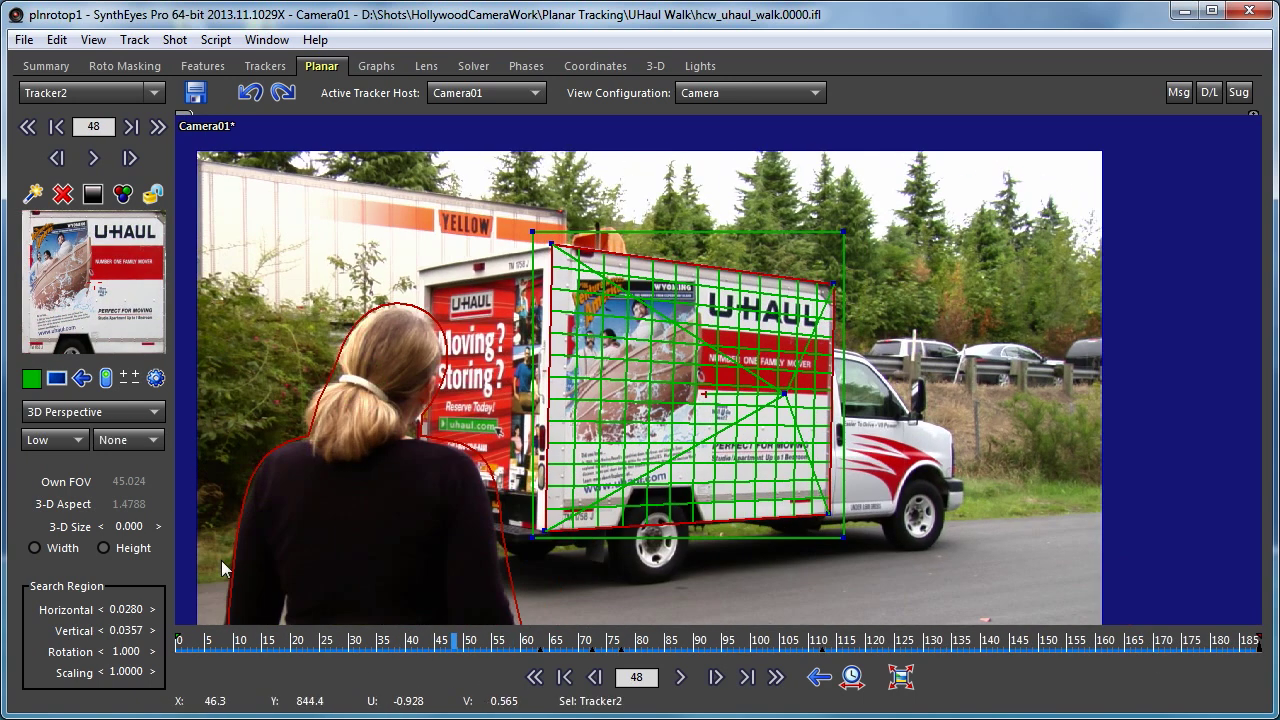
{"action": "mouse_move", "coordinate": [155, 655]}
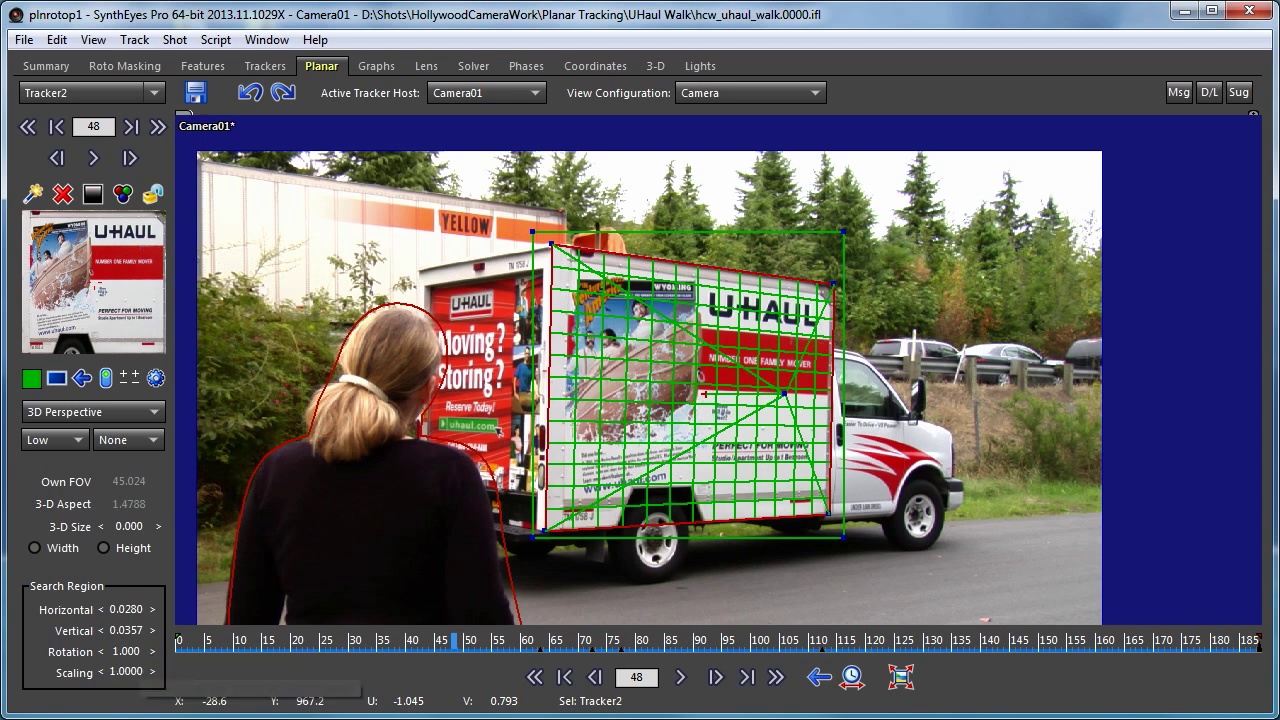
{"action": "mouse_move", "coordinate": [135, 672]}
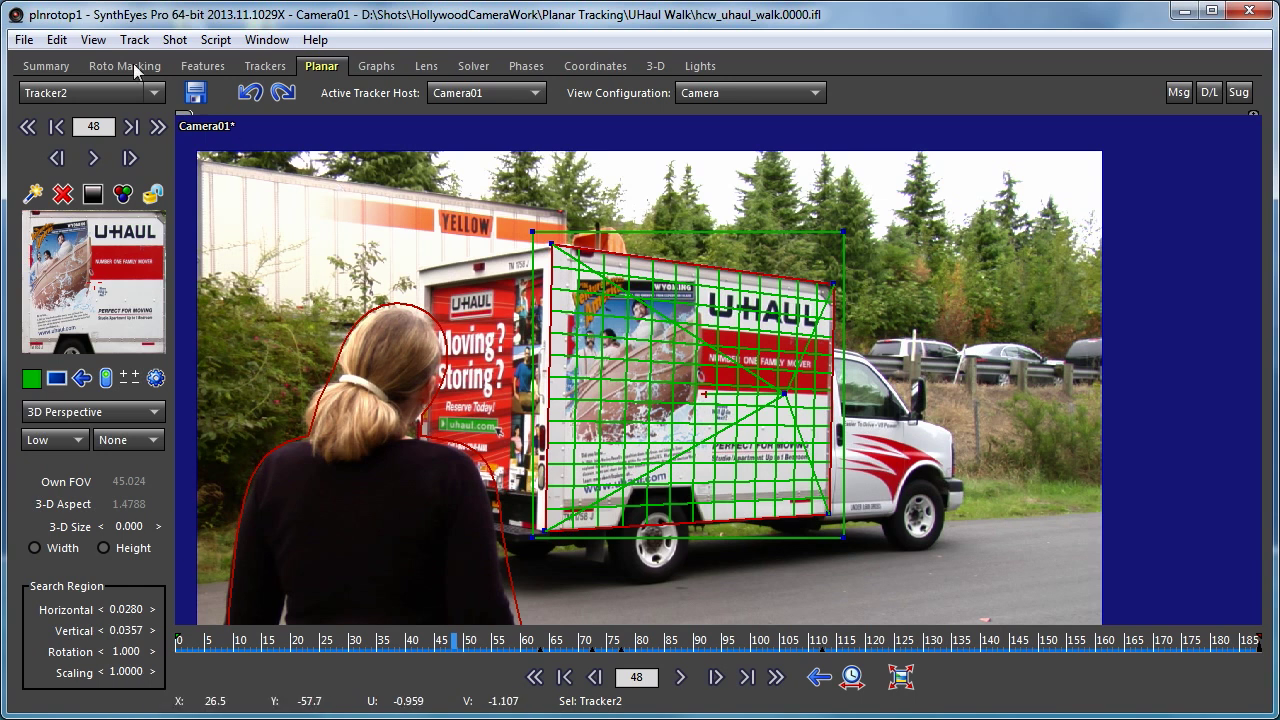
{"action": "left_click", "coordinate": [134, 39]}
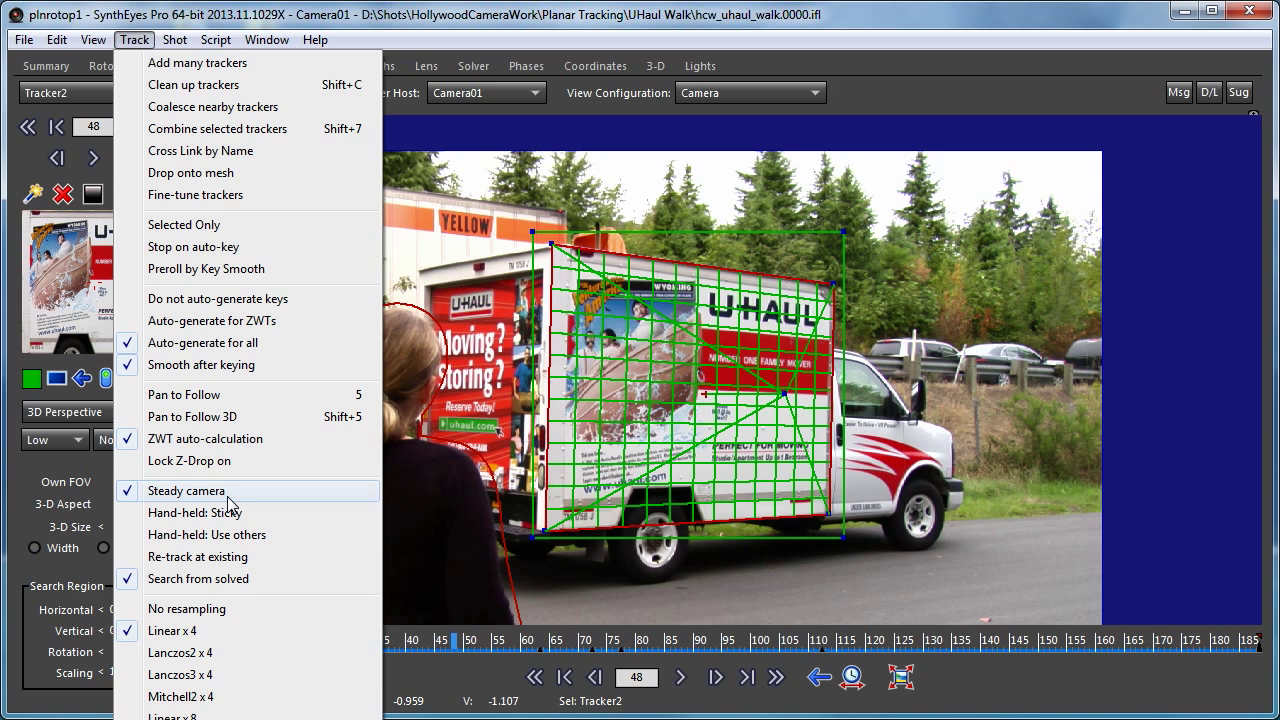
{"action": "mouse_move", "coordinate": [195, 512]}
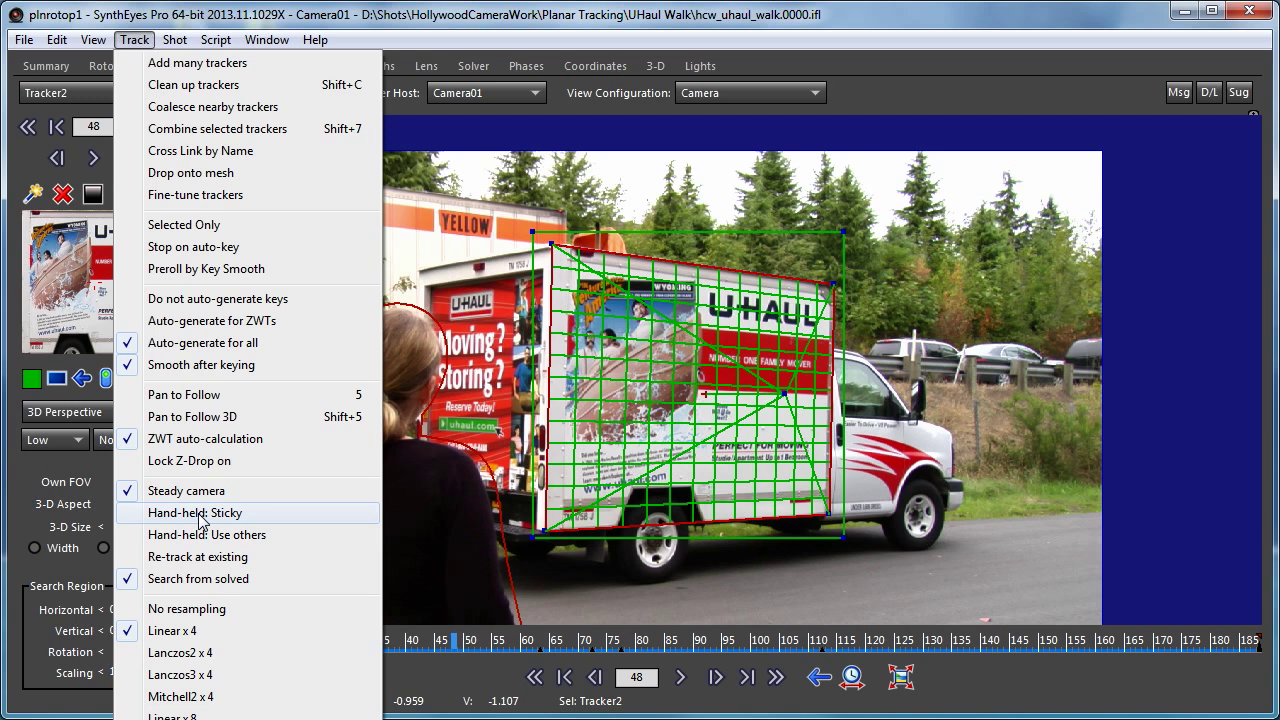
{"action": "mouse_move", "coordinate": [202, 525]}
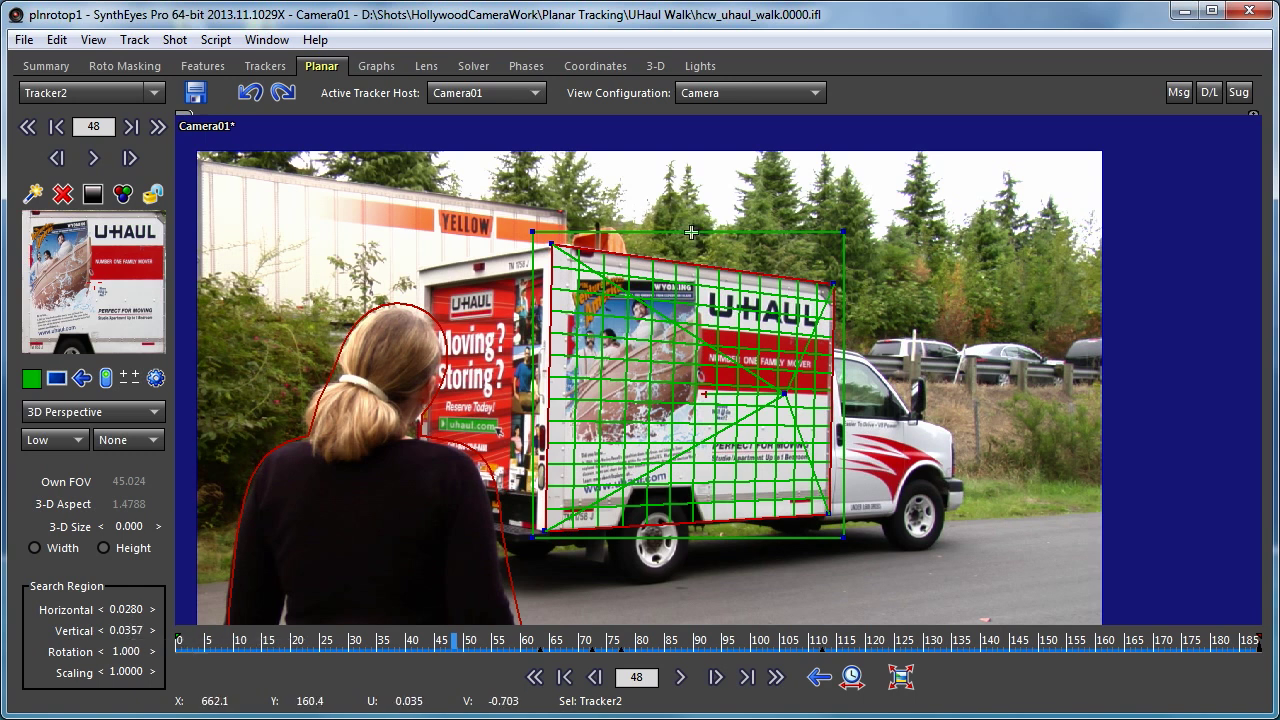
{"action": "mouse_move", "coordinate": [542, 531]}
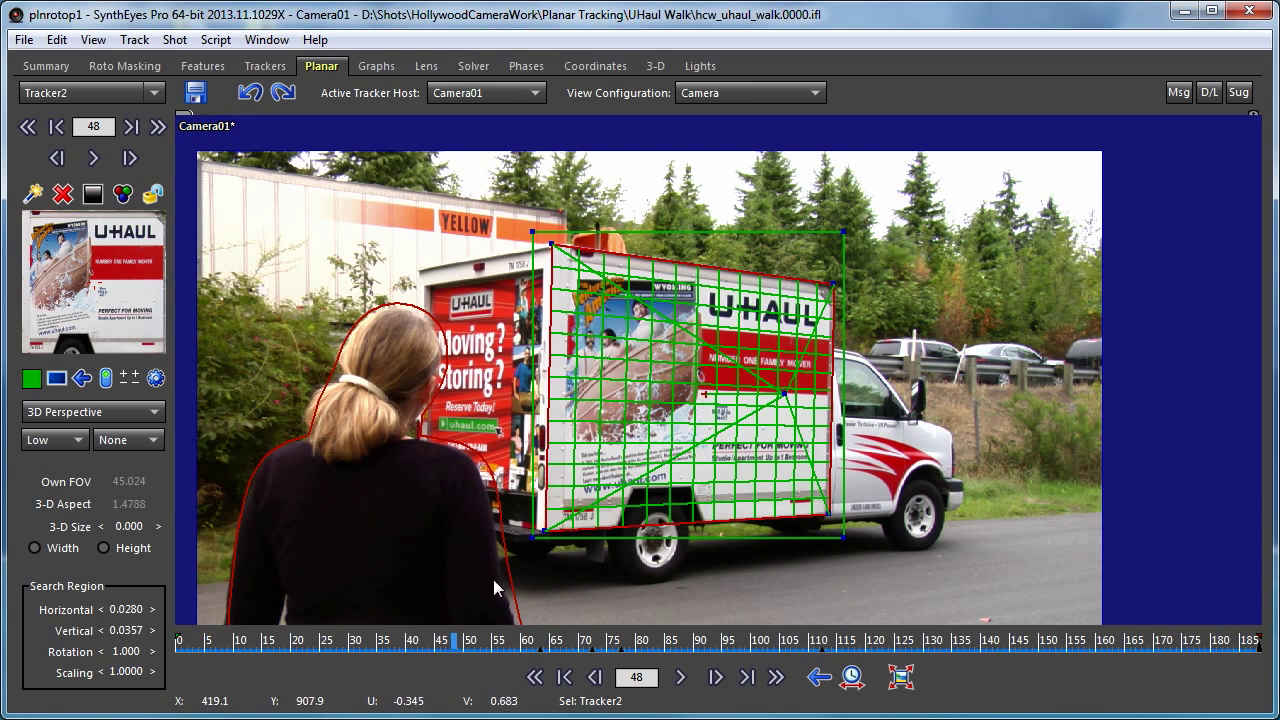
{"action": "mouse_move", "coordinate": [530, 588]}
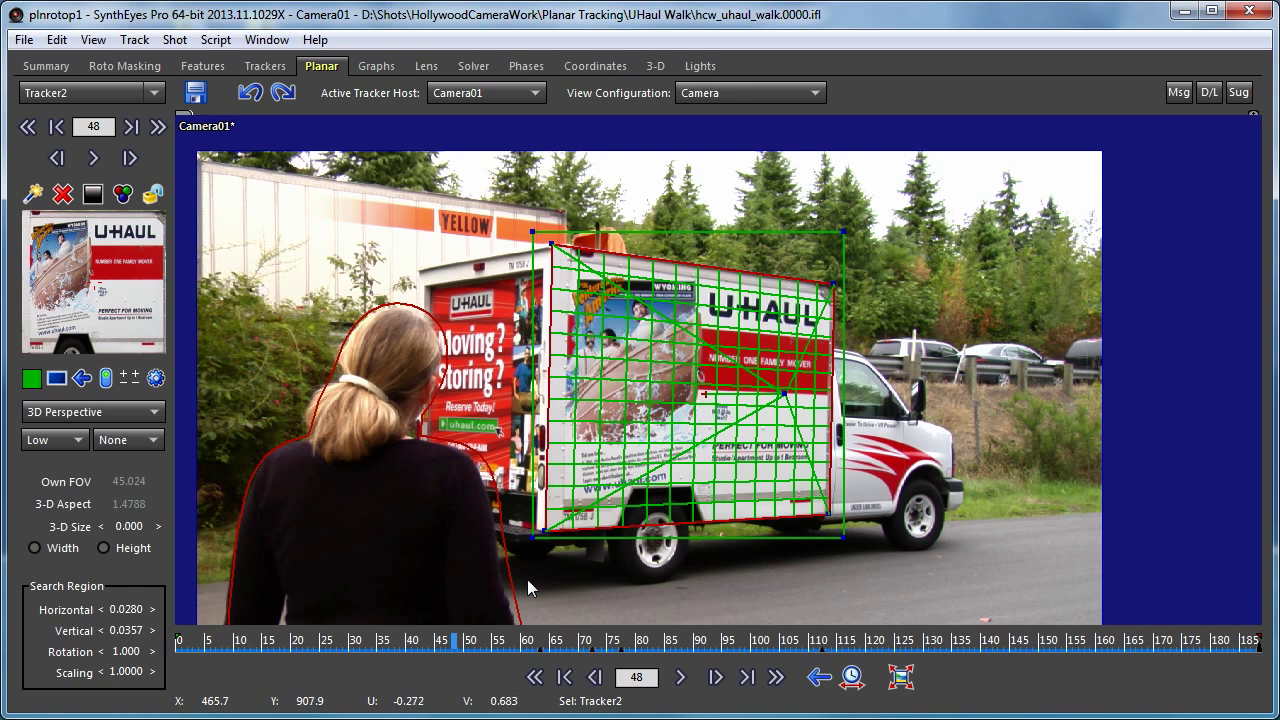
{"action": "left_click", "coordinate": [134, 39]}
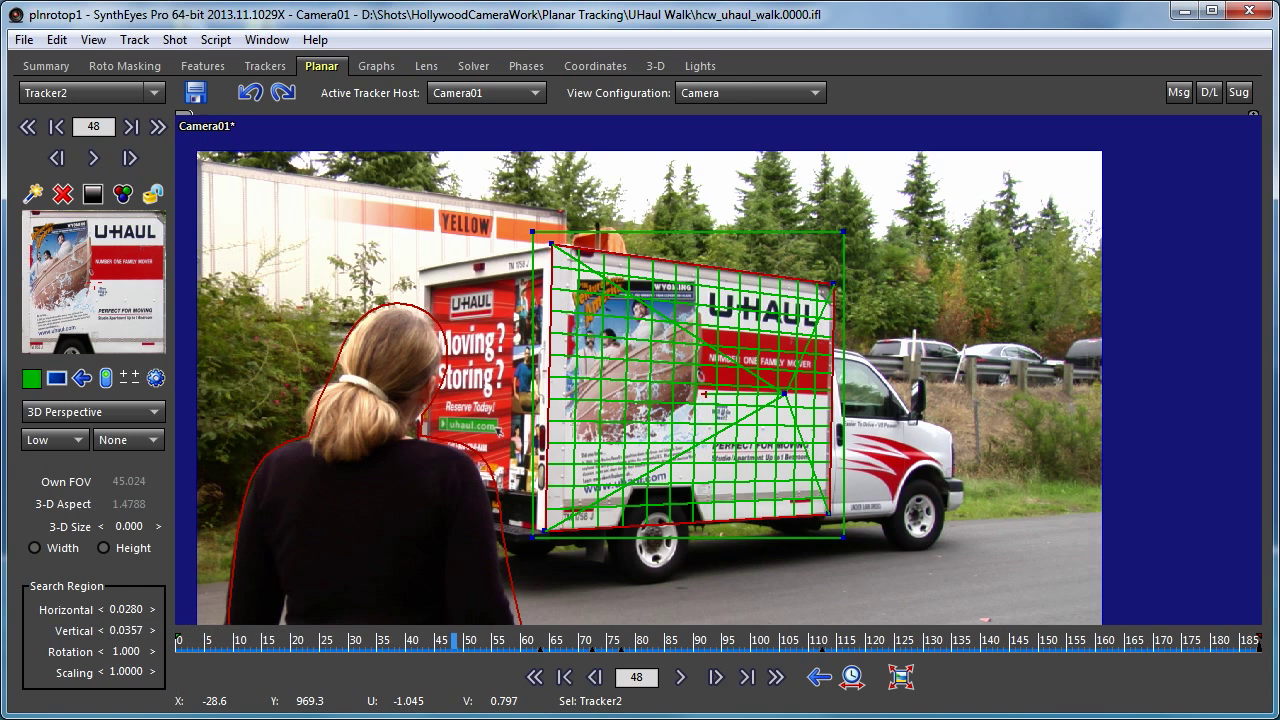
{"action": "mouse_move", "coordinate": [535, 258]}
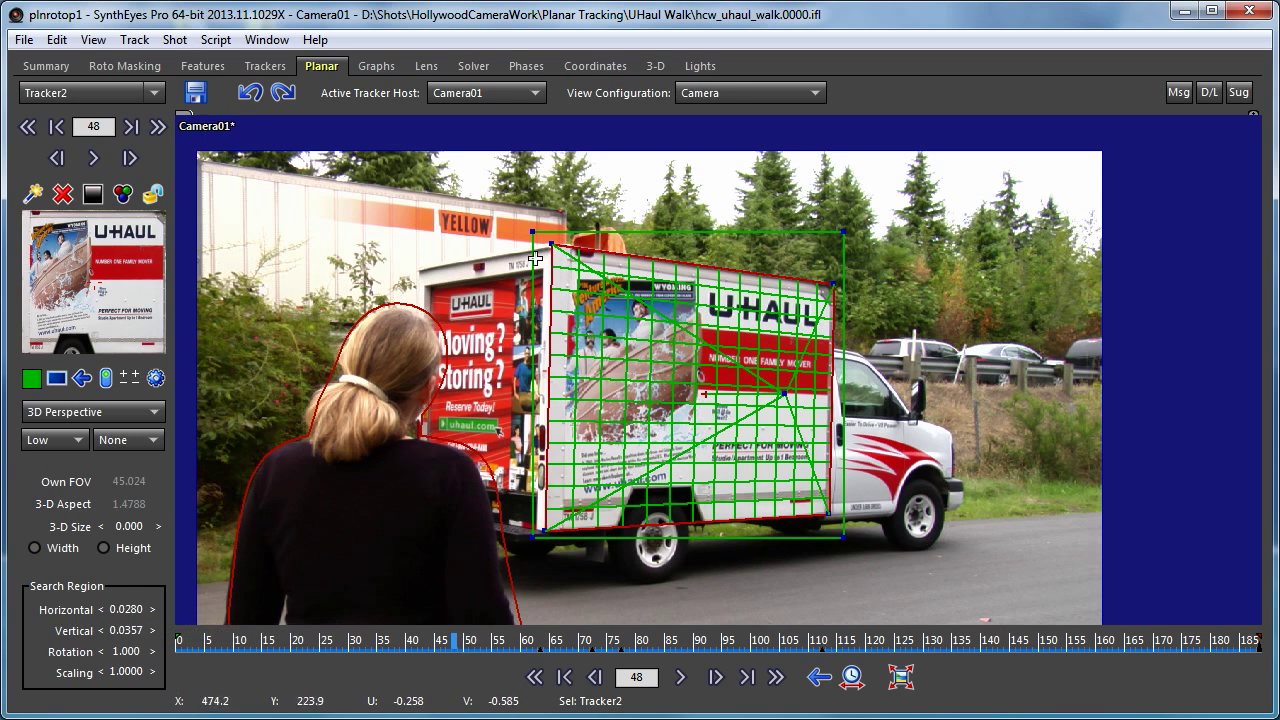
{"action": "mouse_move", "coordinate": [667, 231]}
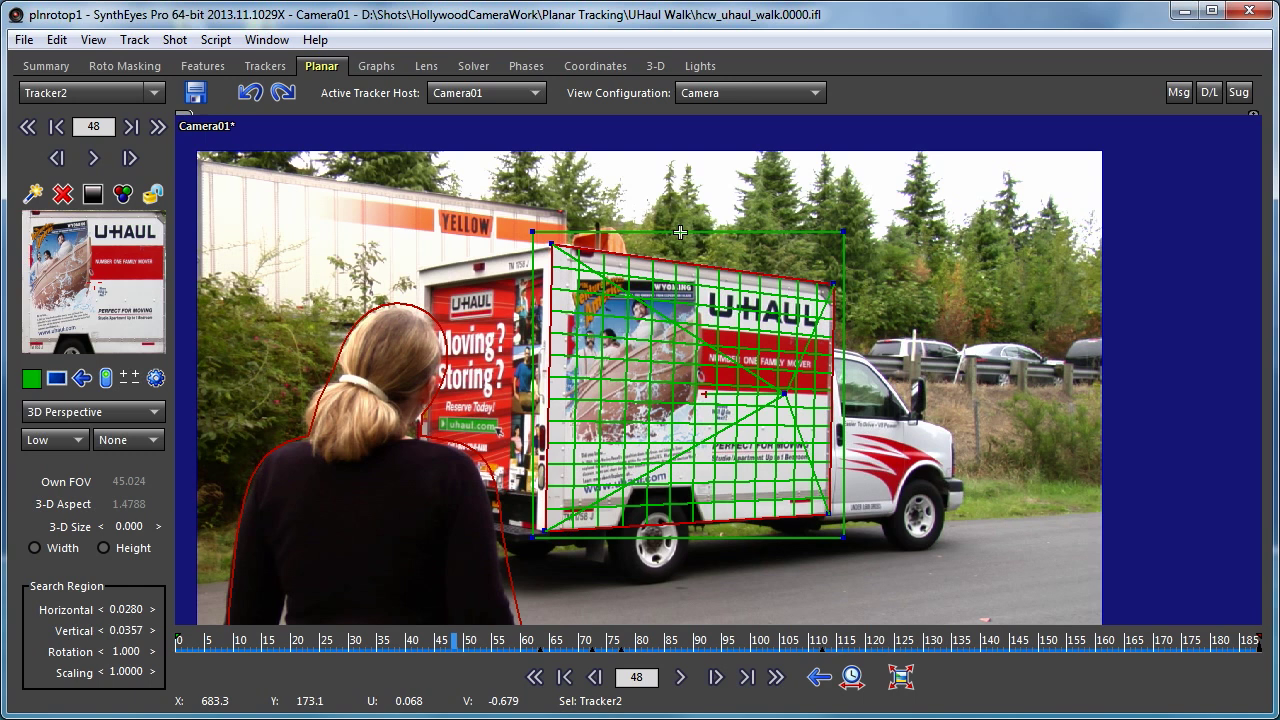
{"action": "mouse_move", "coordinate": [681, 263]}
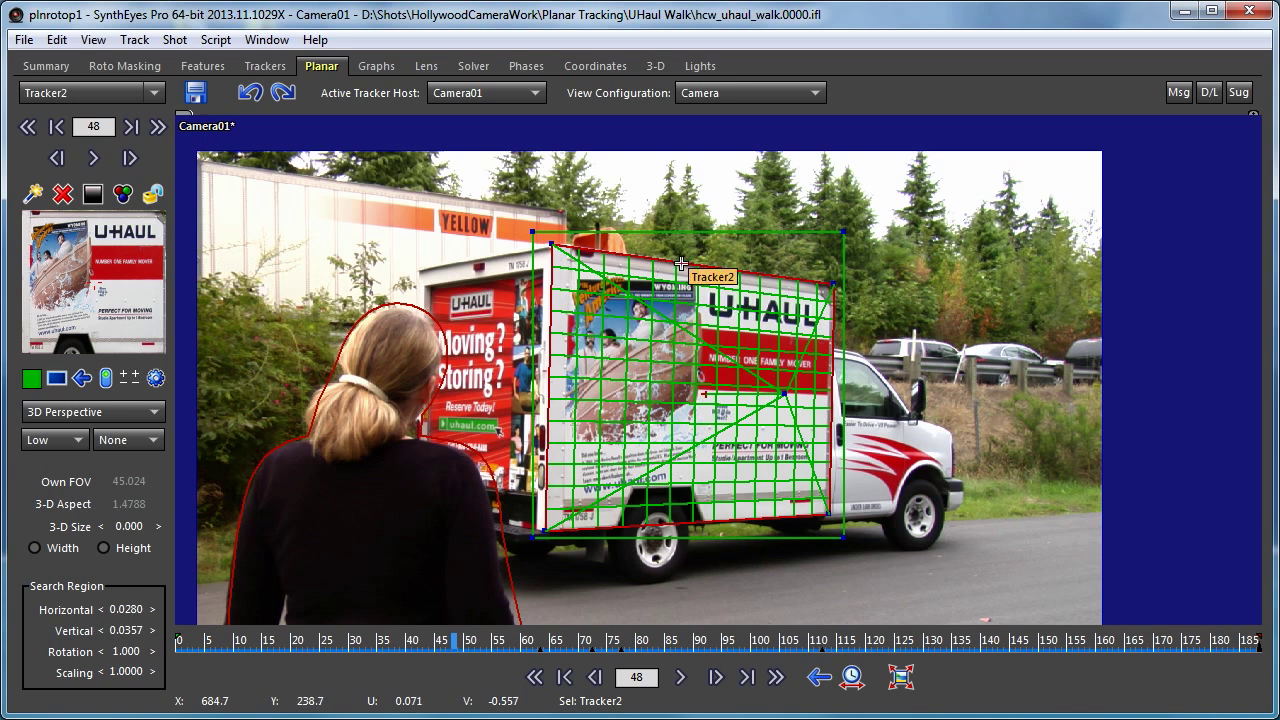
{"action": "mouse_move", "coordinate": [688, 267]}
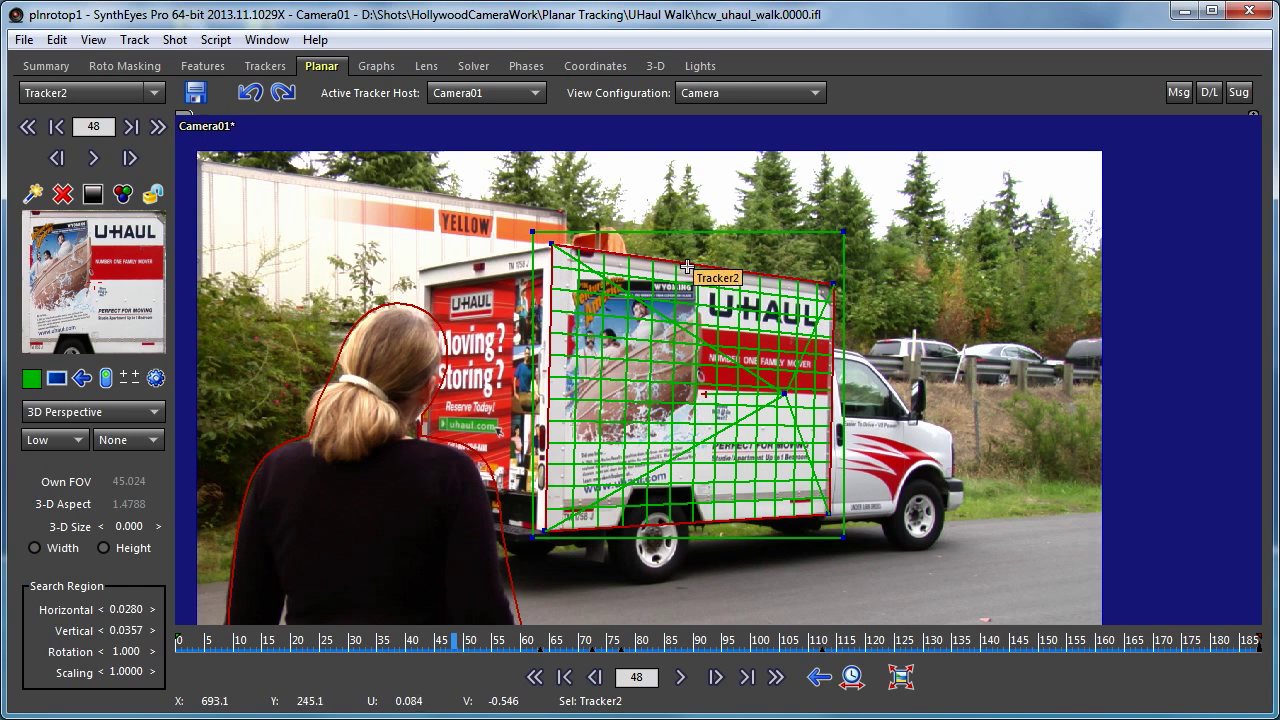